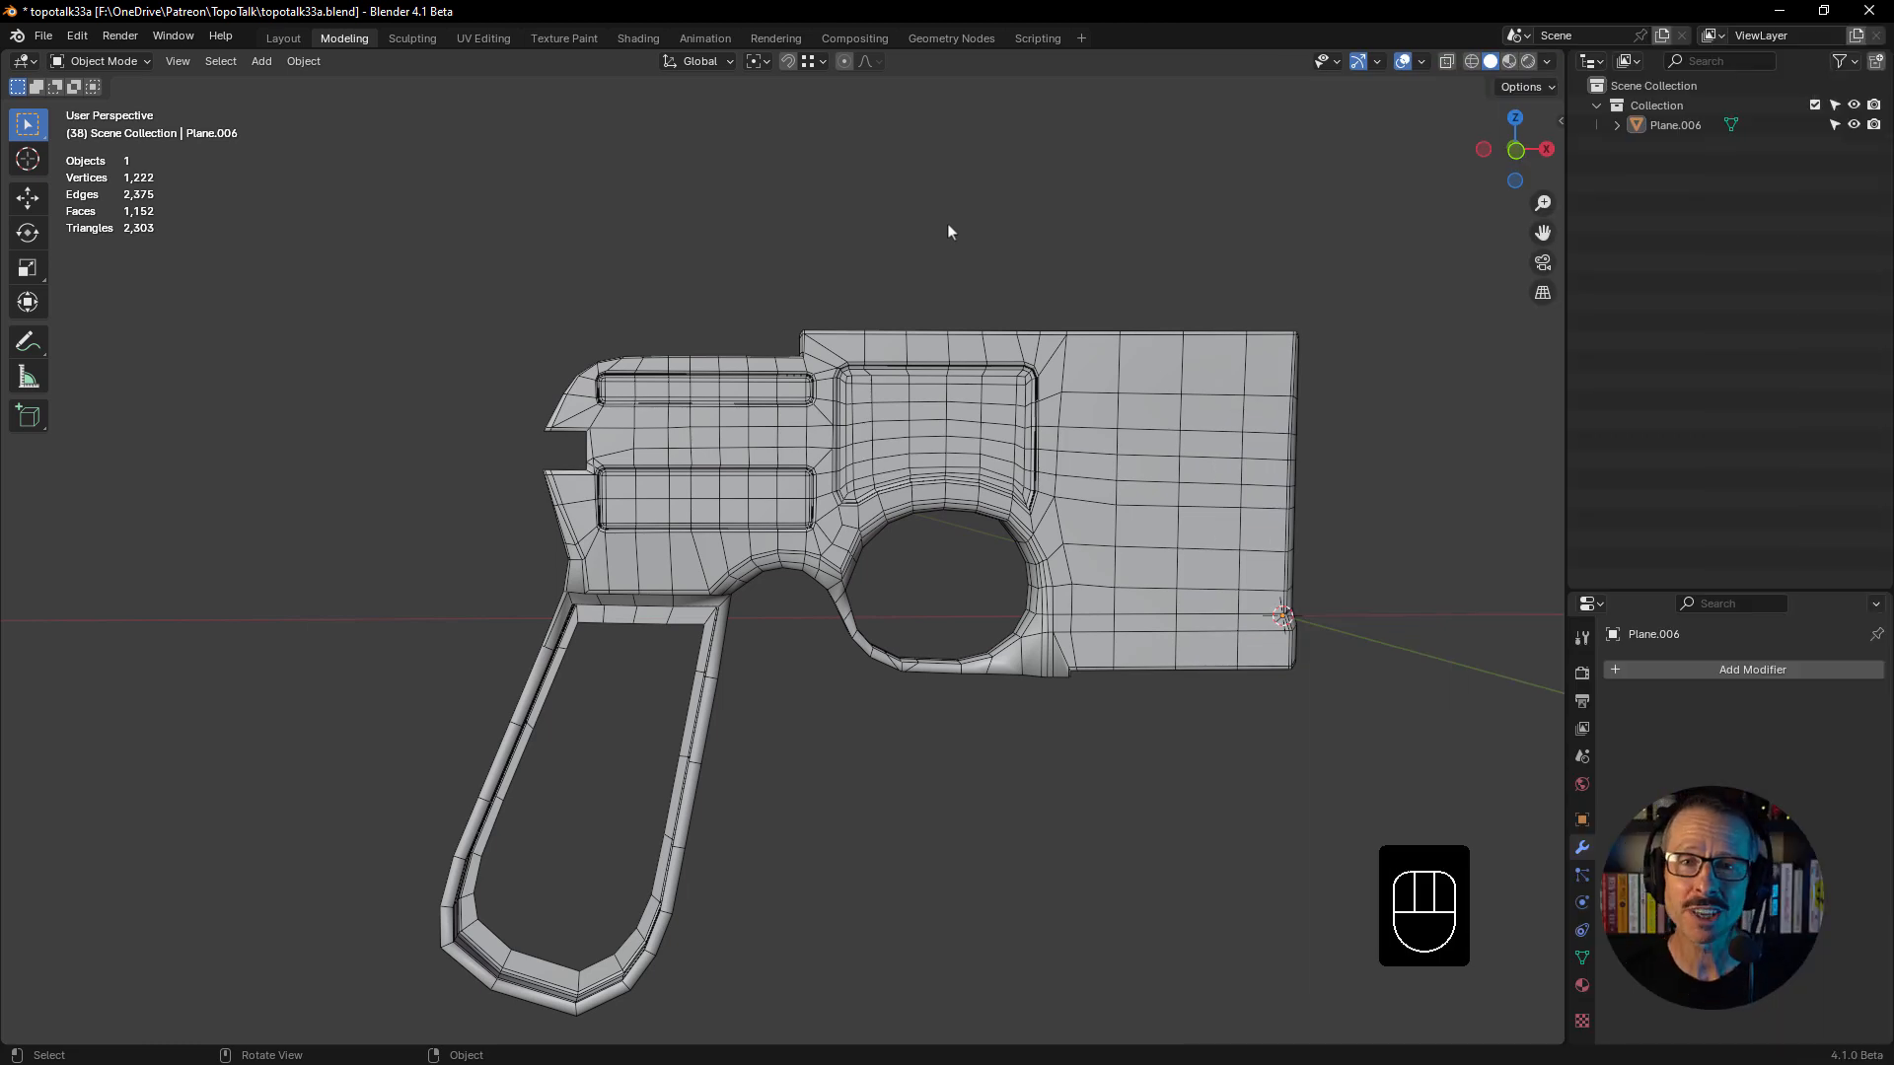
- Enter Edit Mode on the pistol mesh and slide the notch's inner-corner vertex along its edge
left_click_drag(949, 232, 1008, 414)
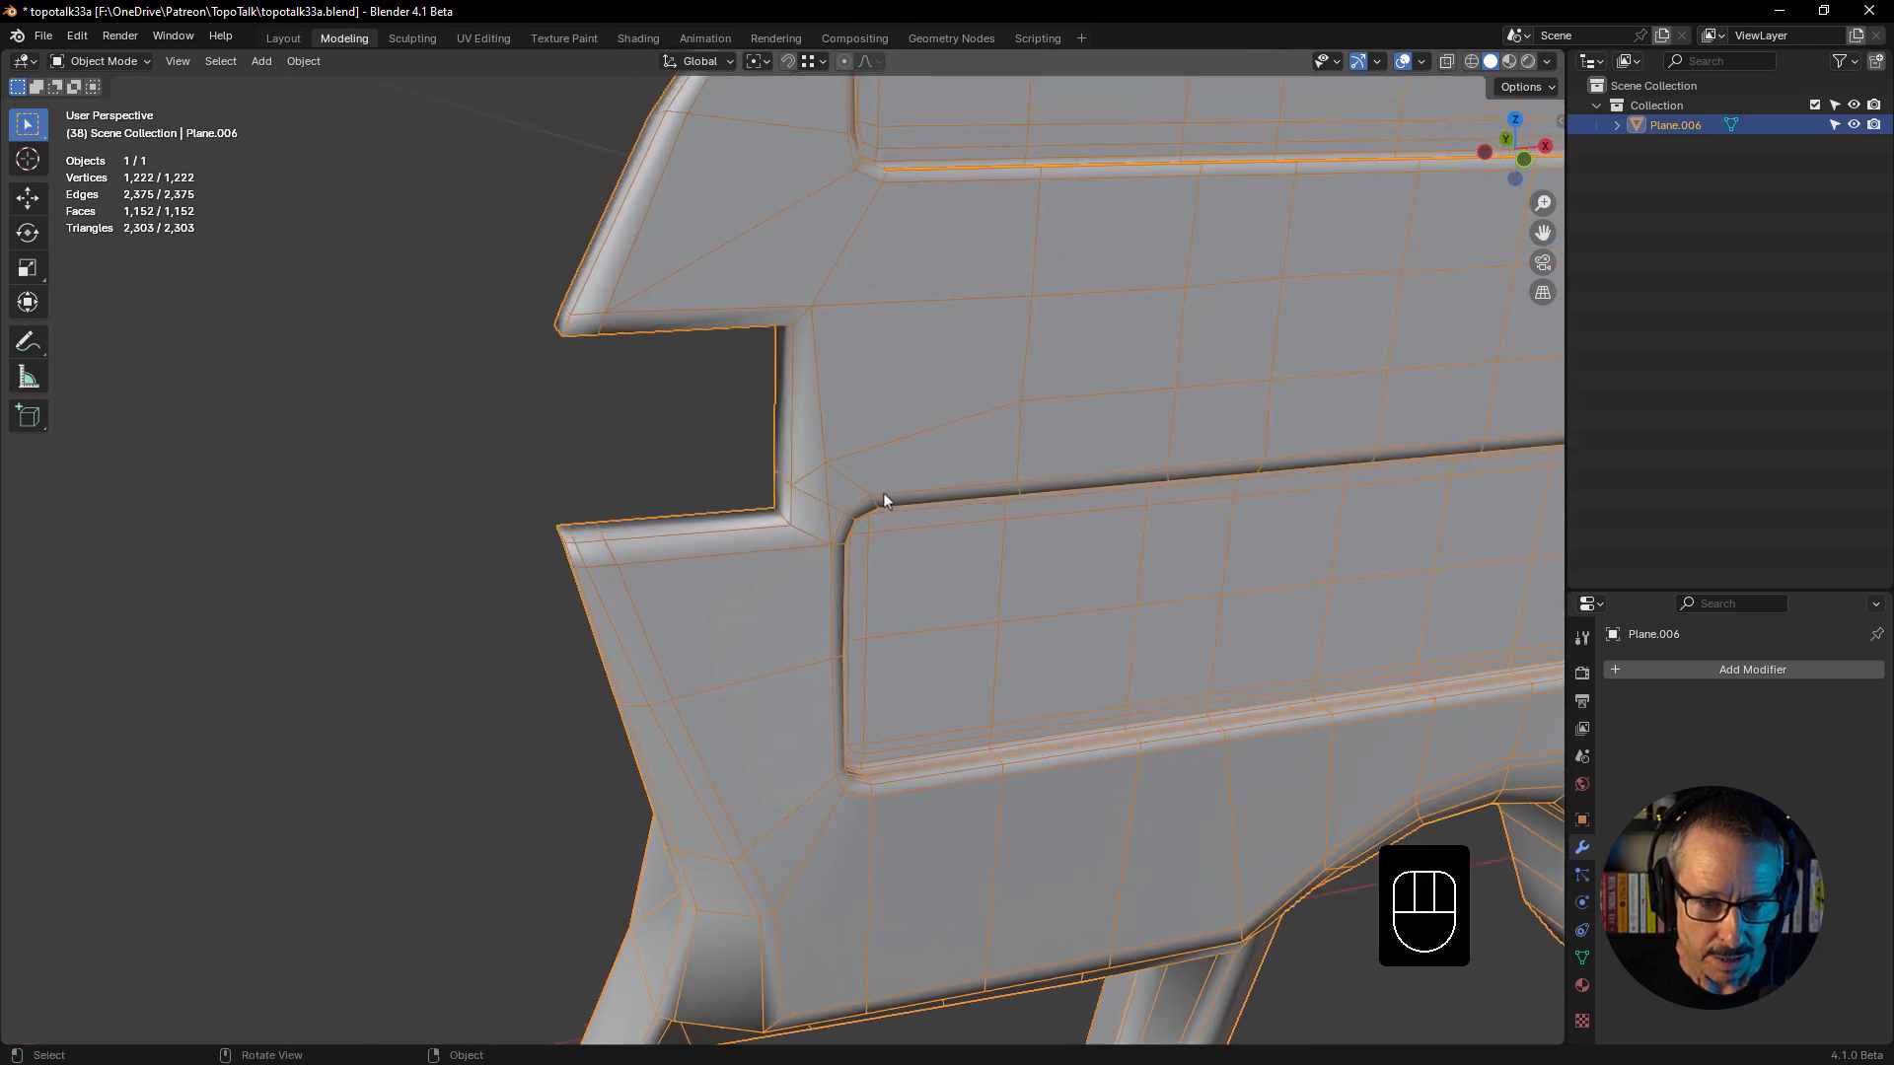
key("Tab")
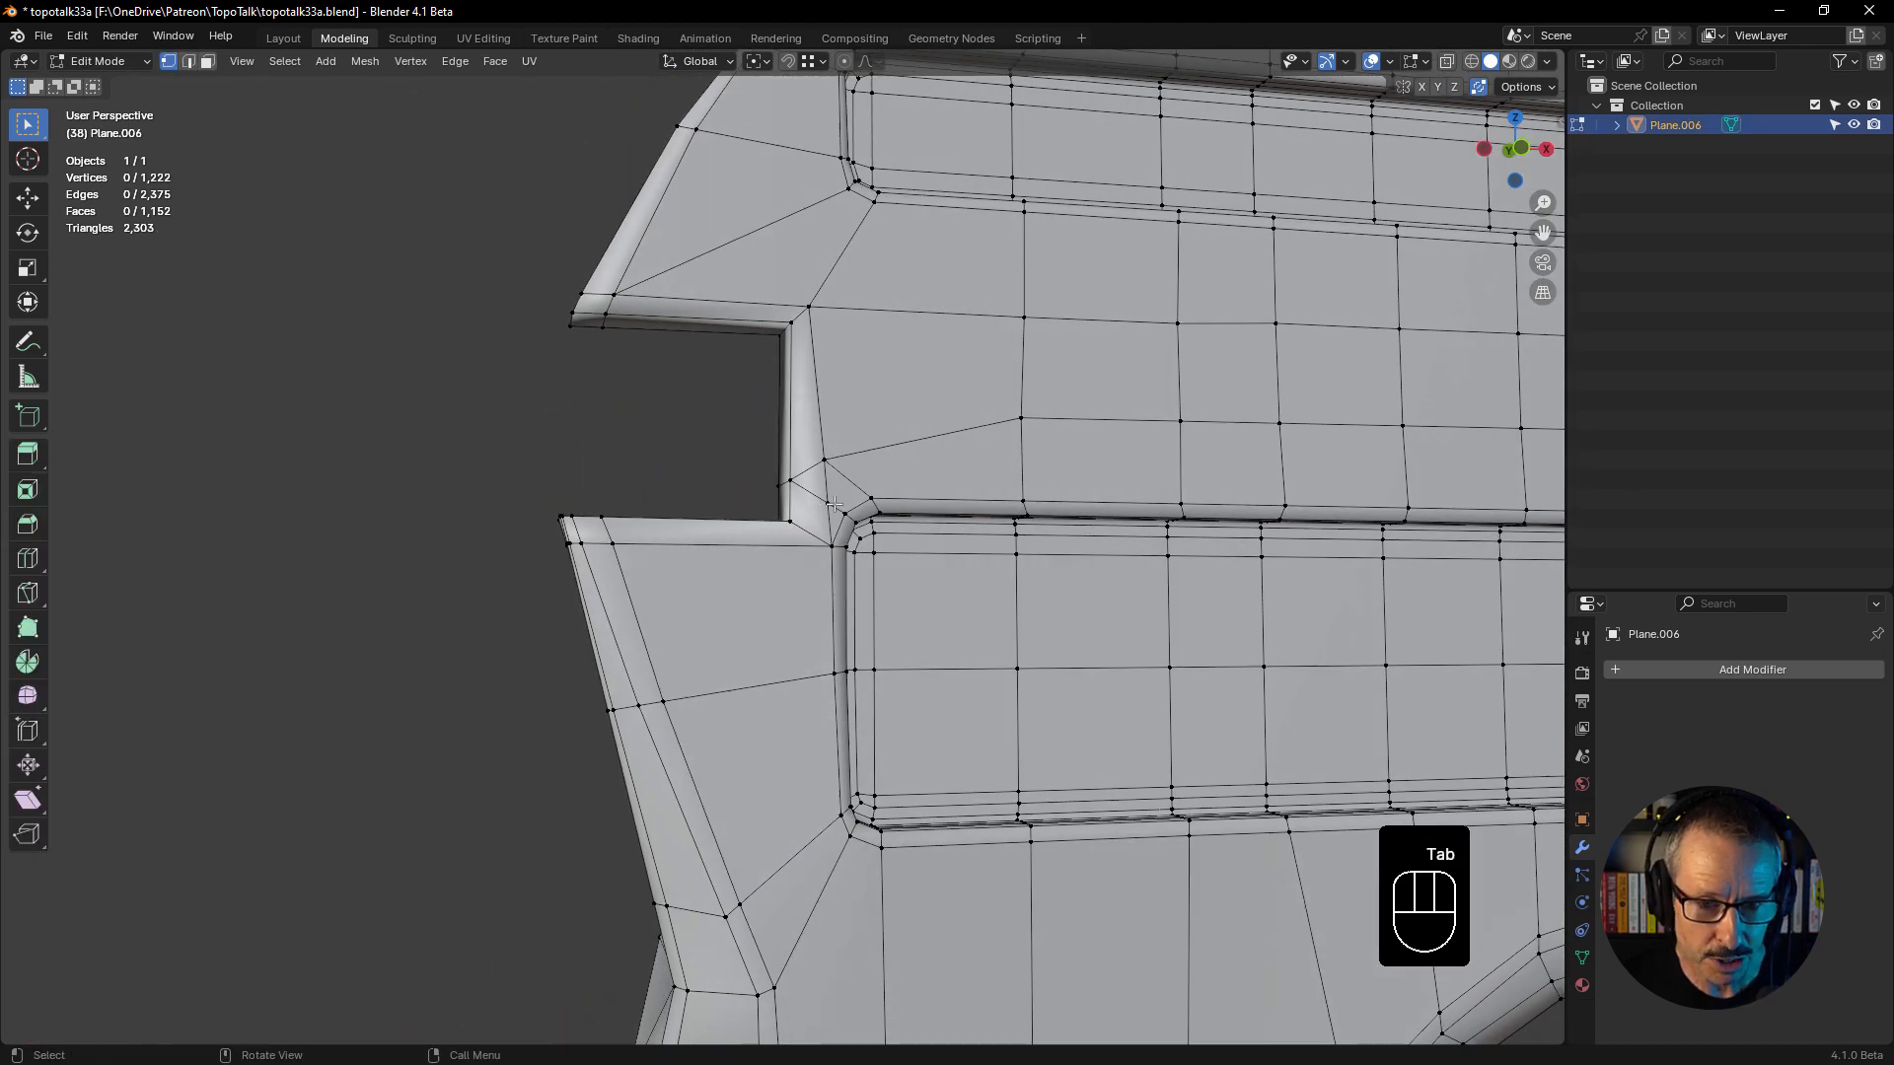
key("ctrl+r")
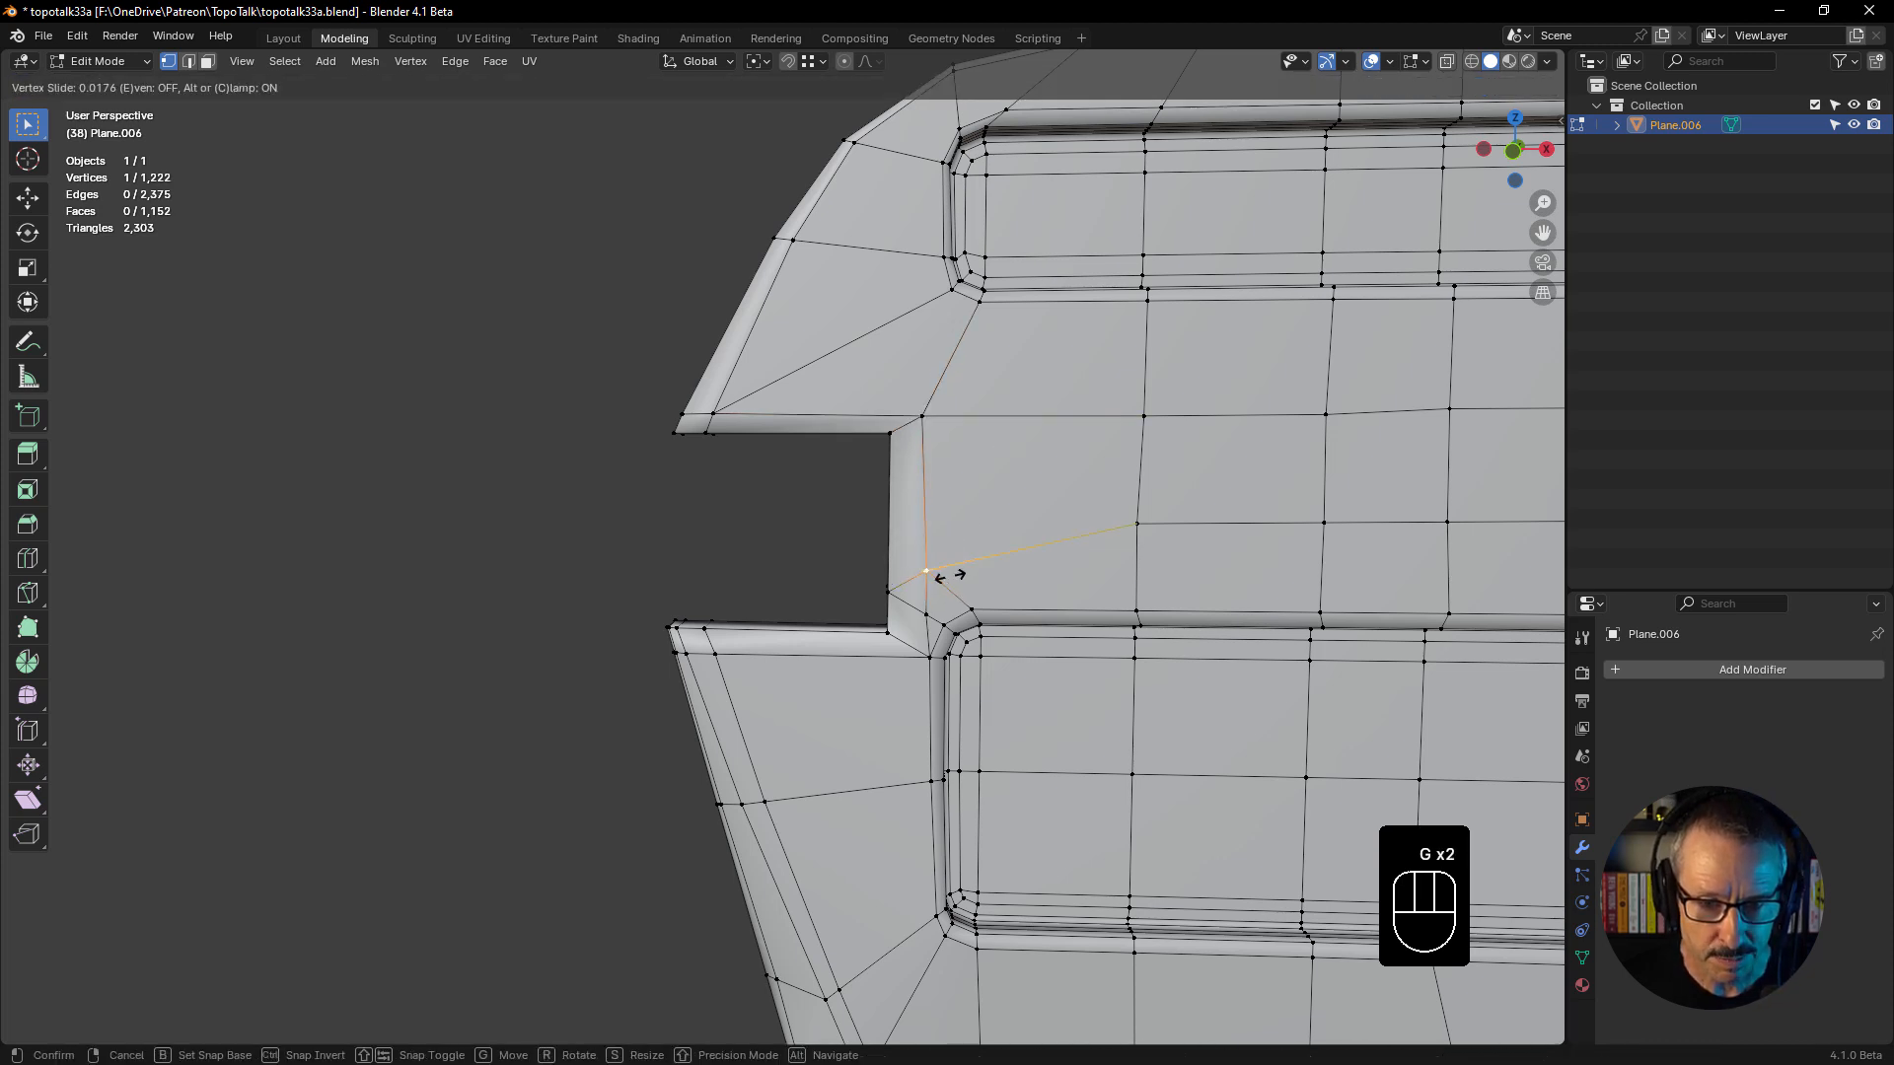
left_click(924, 572)
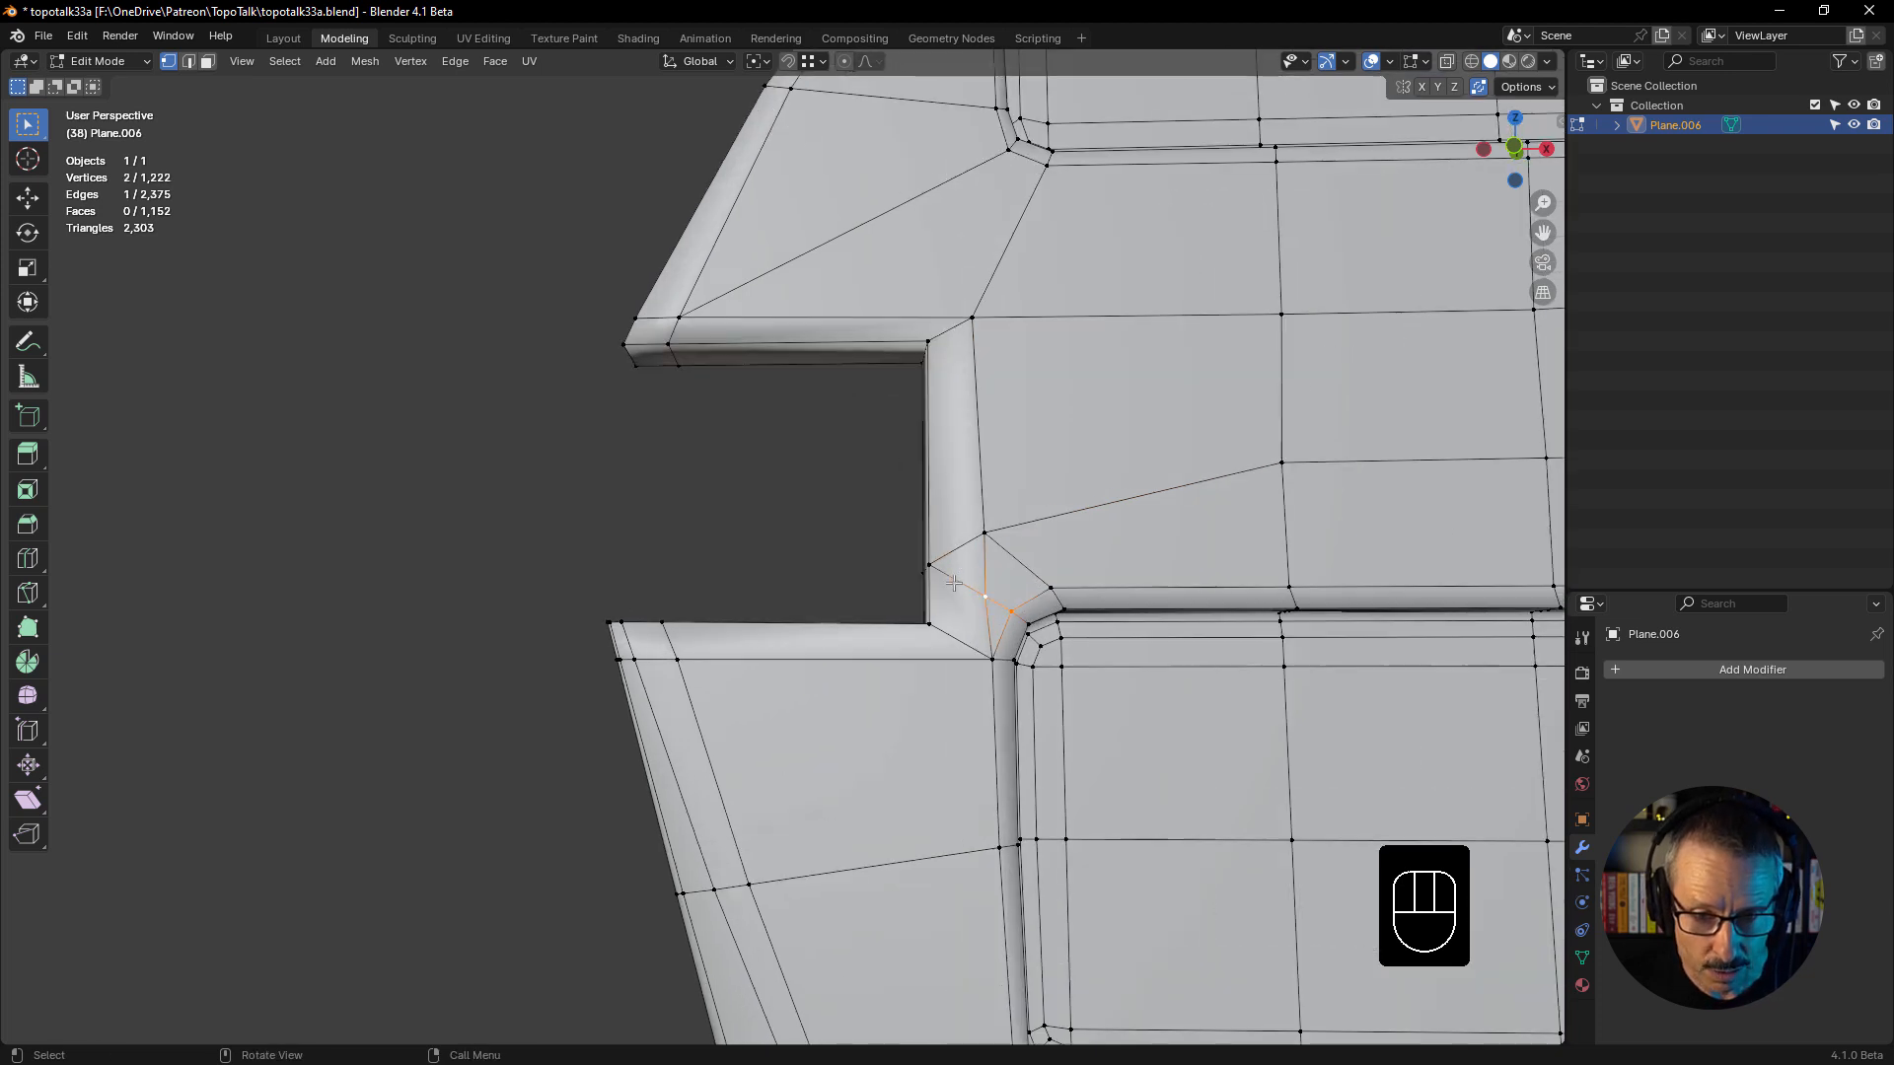
- Merge the two corner vertices into one (At Last), reducing the vertex count by one
key("m")
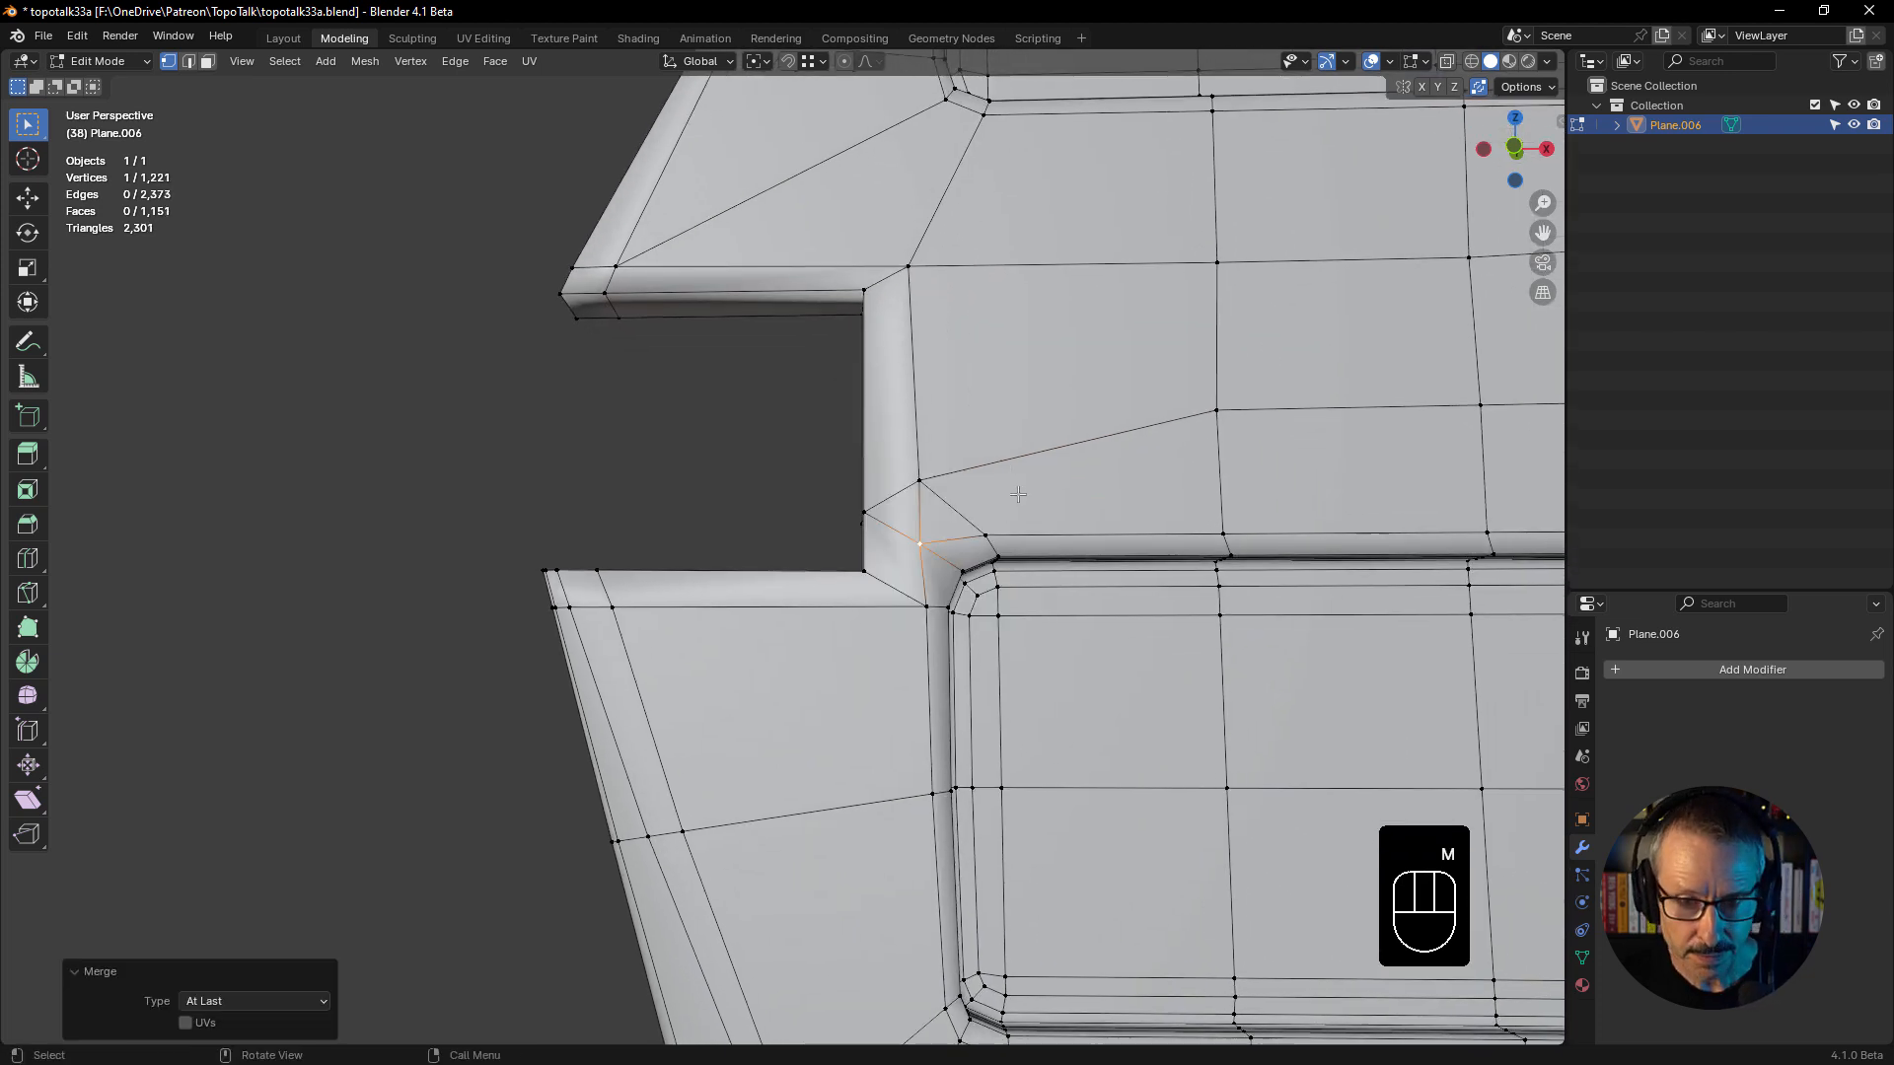
key("ctrl+r")
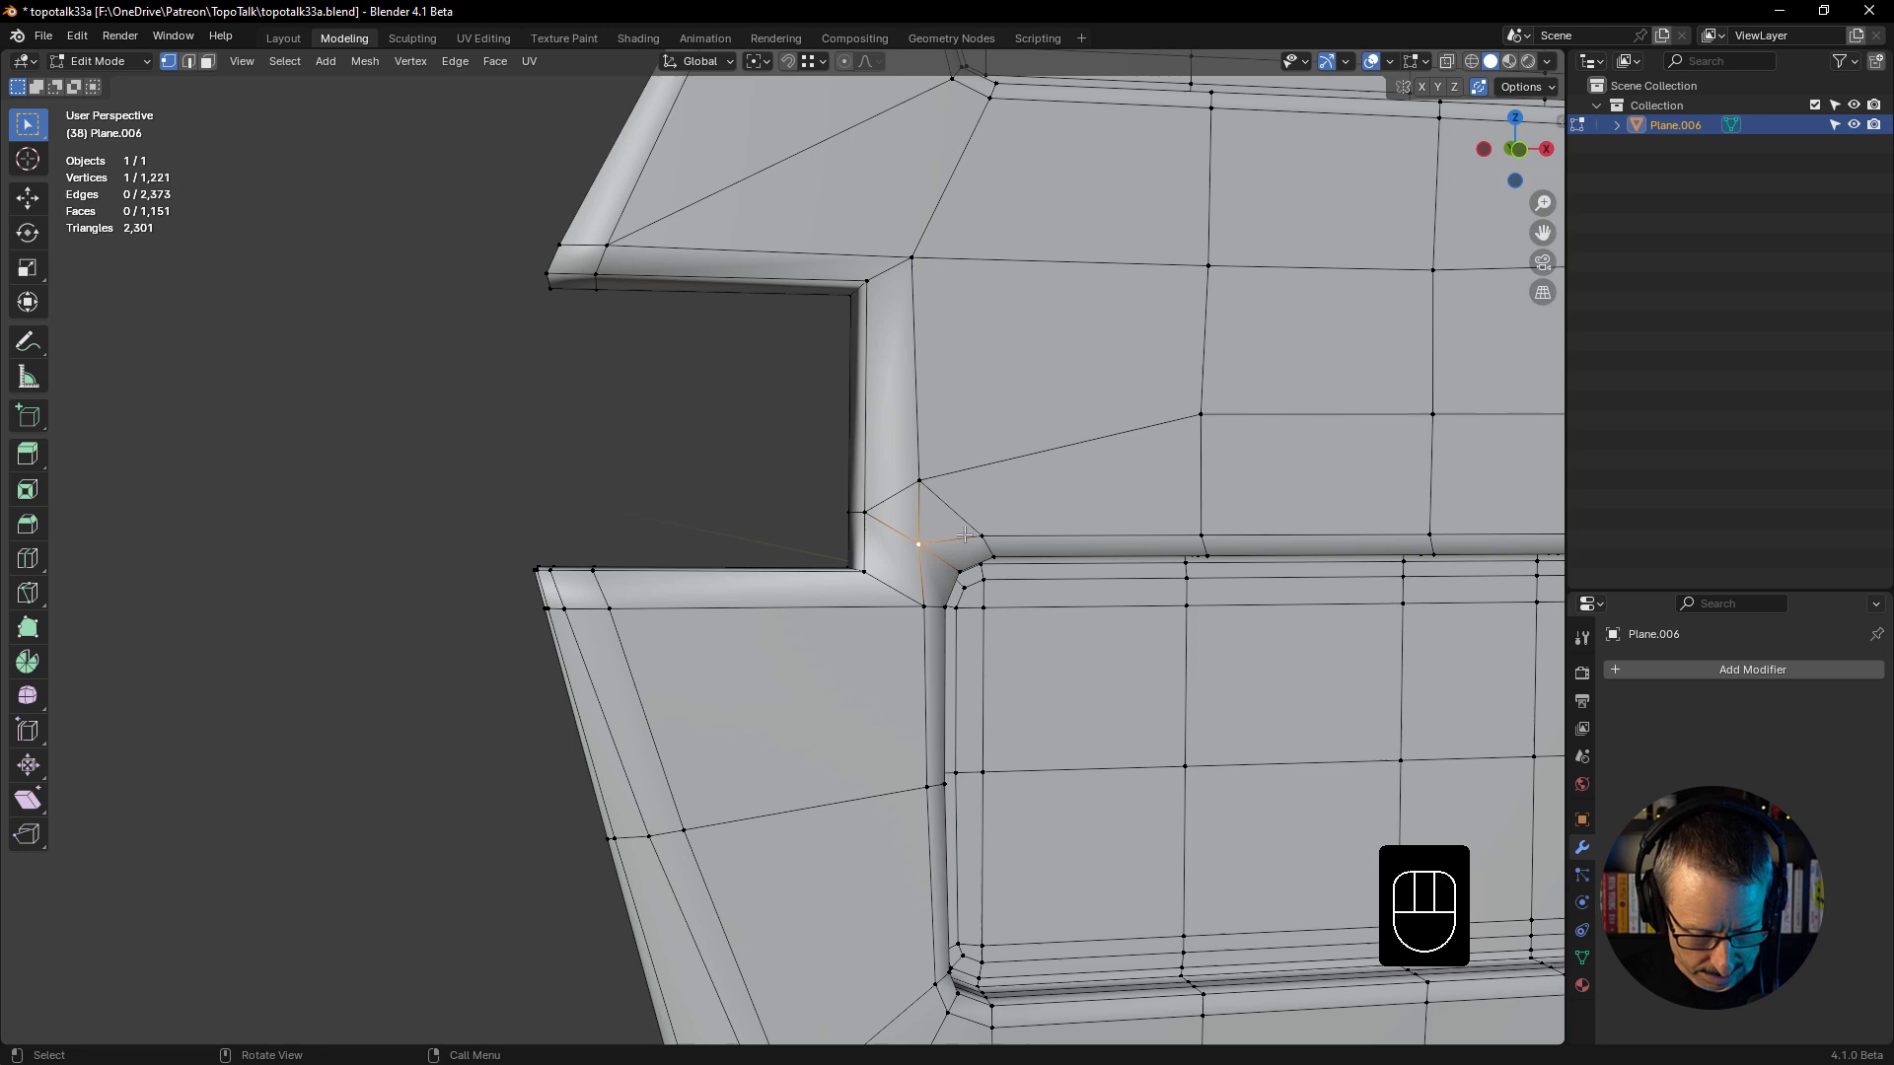
key("g")
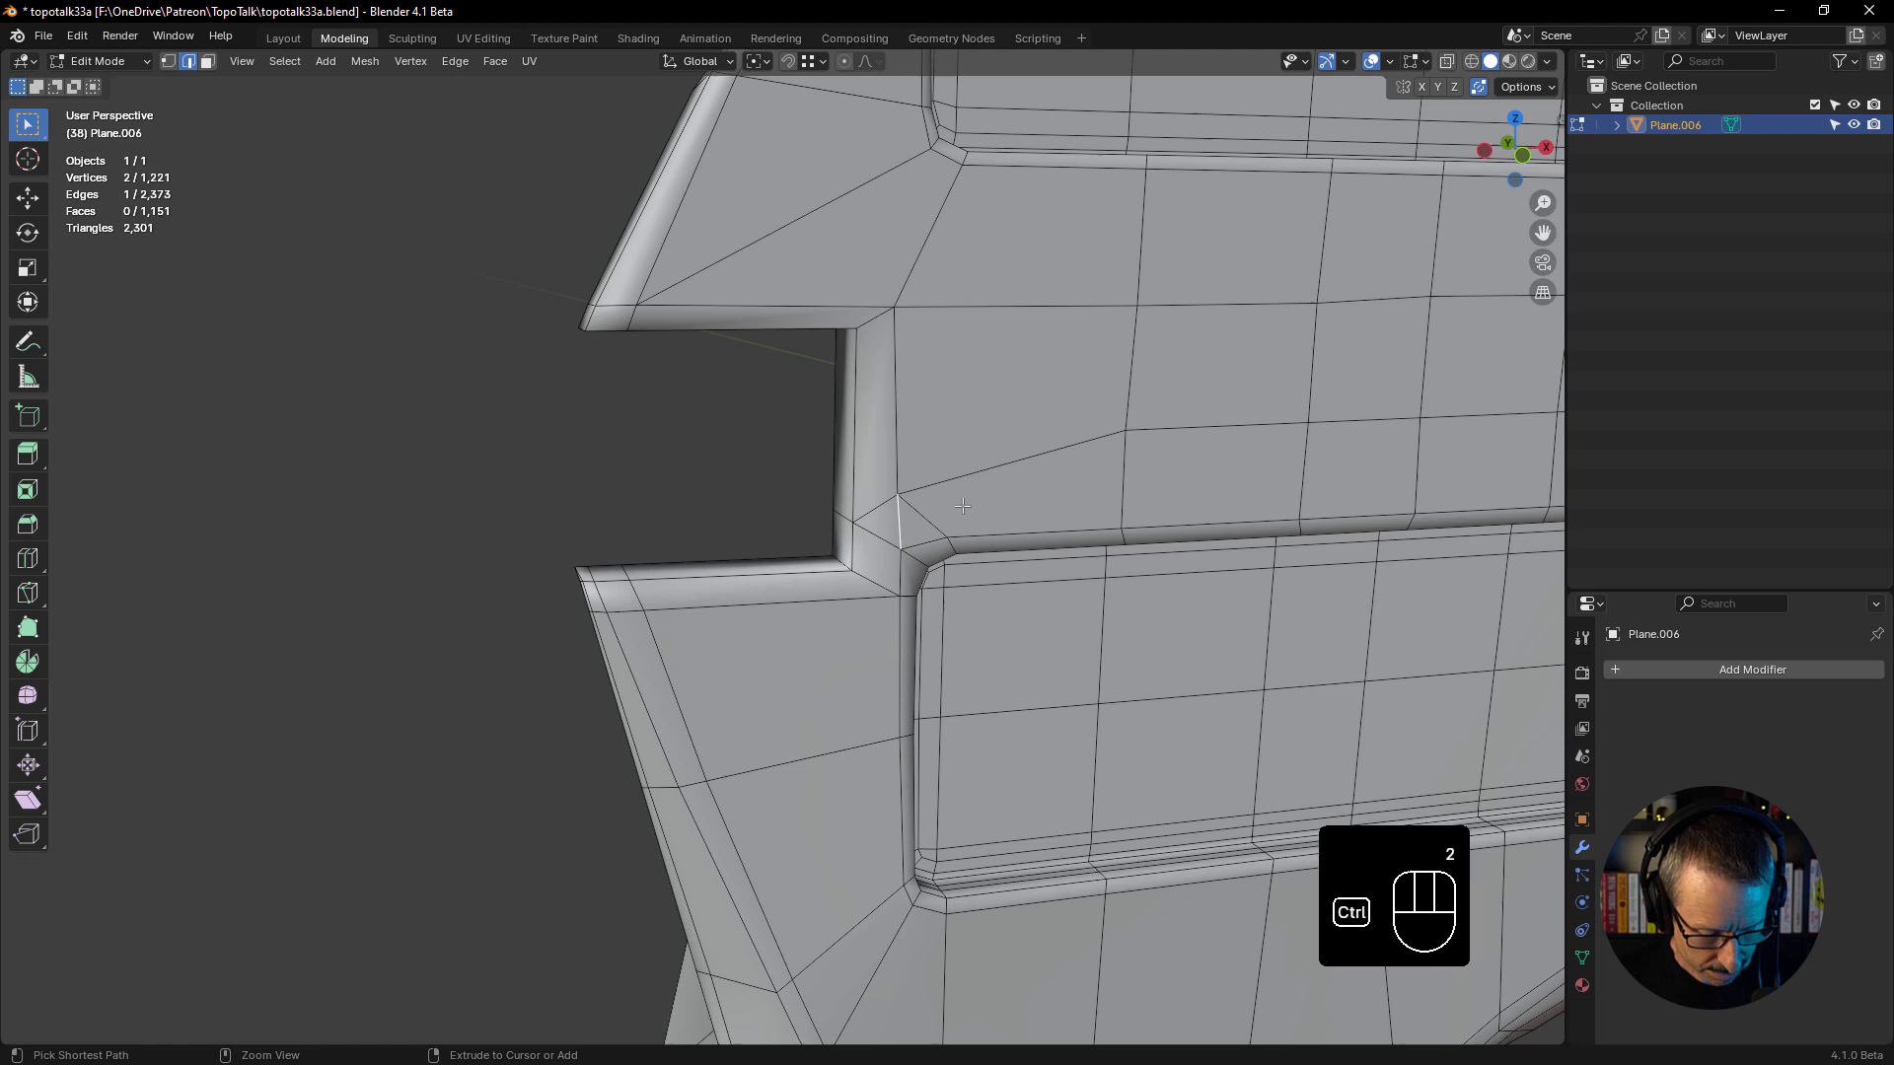
key("ctrl+x")
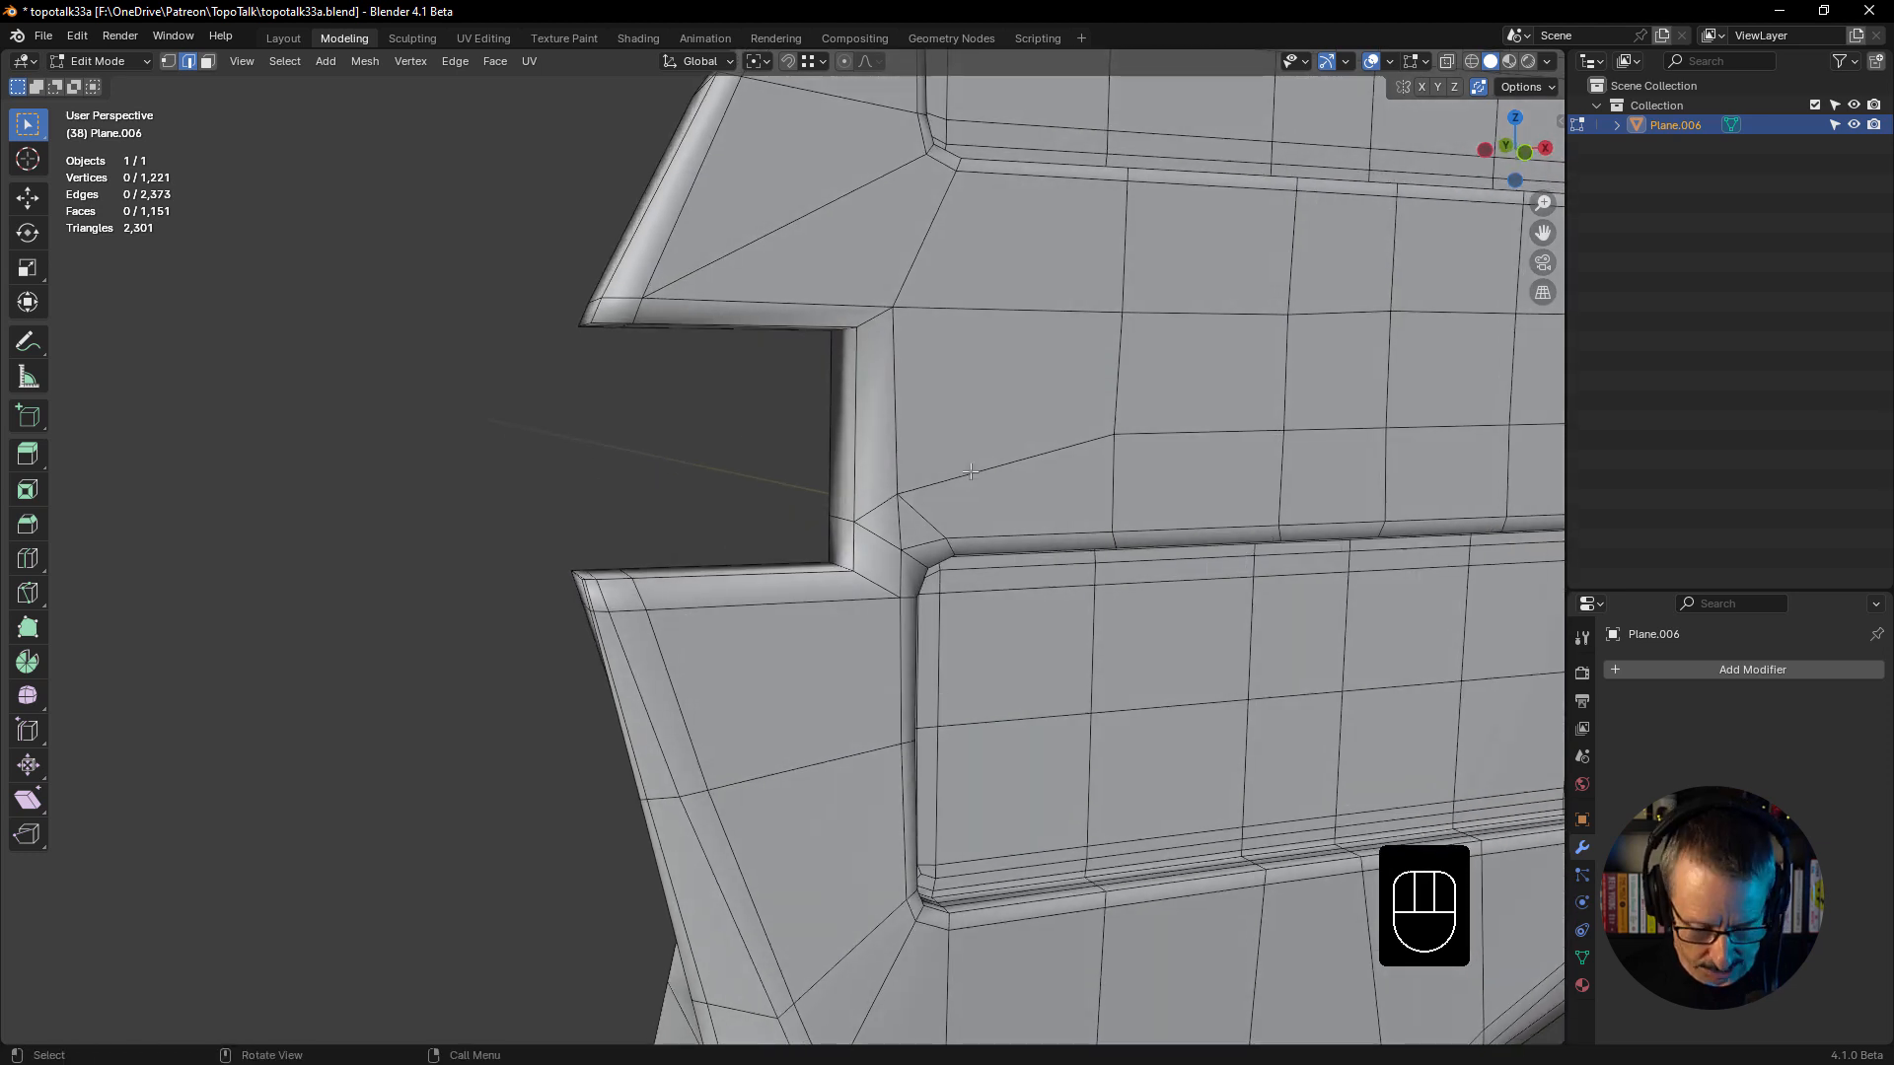
key("k")
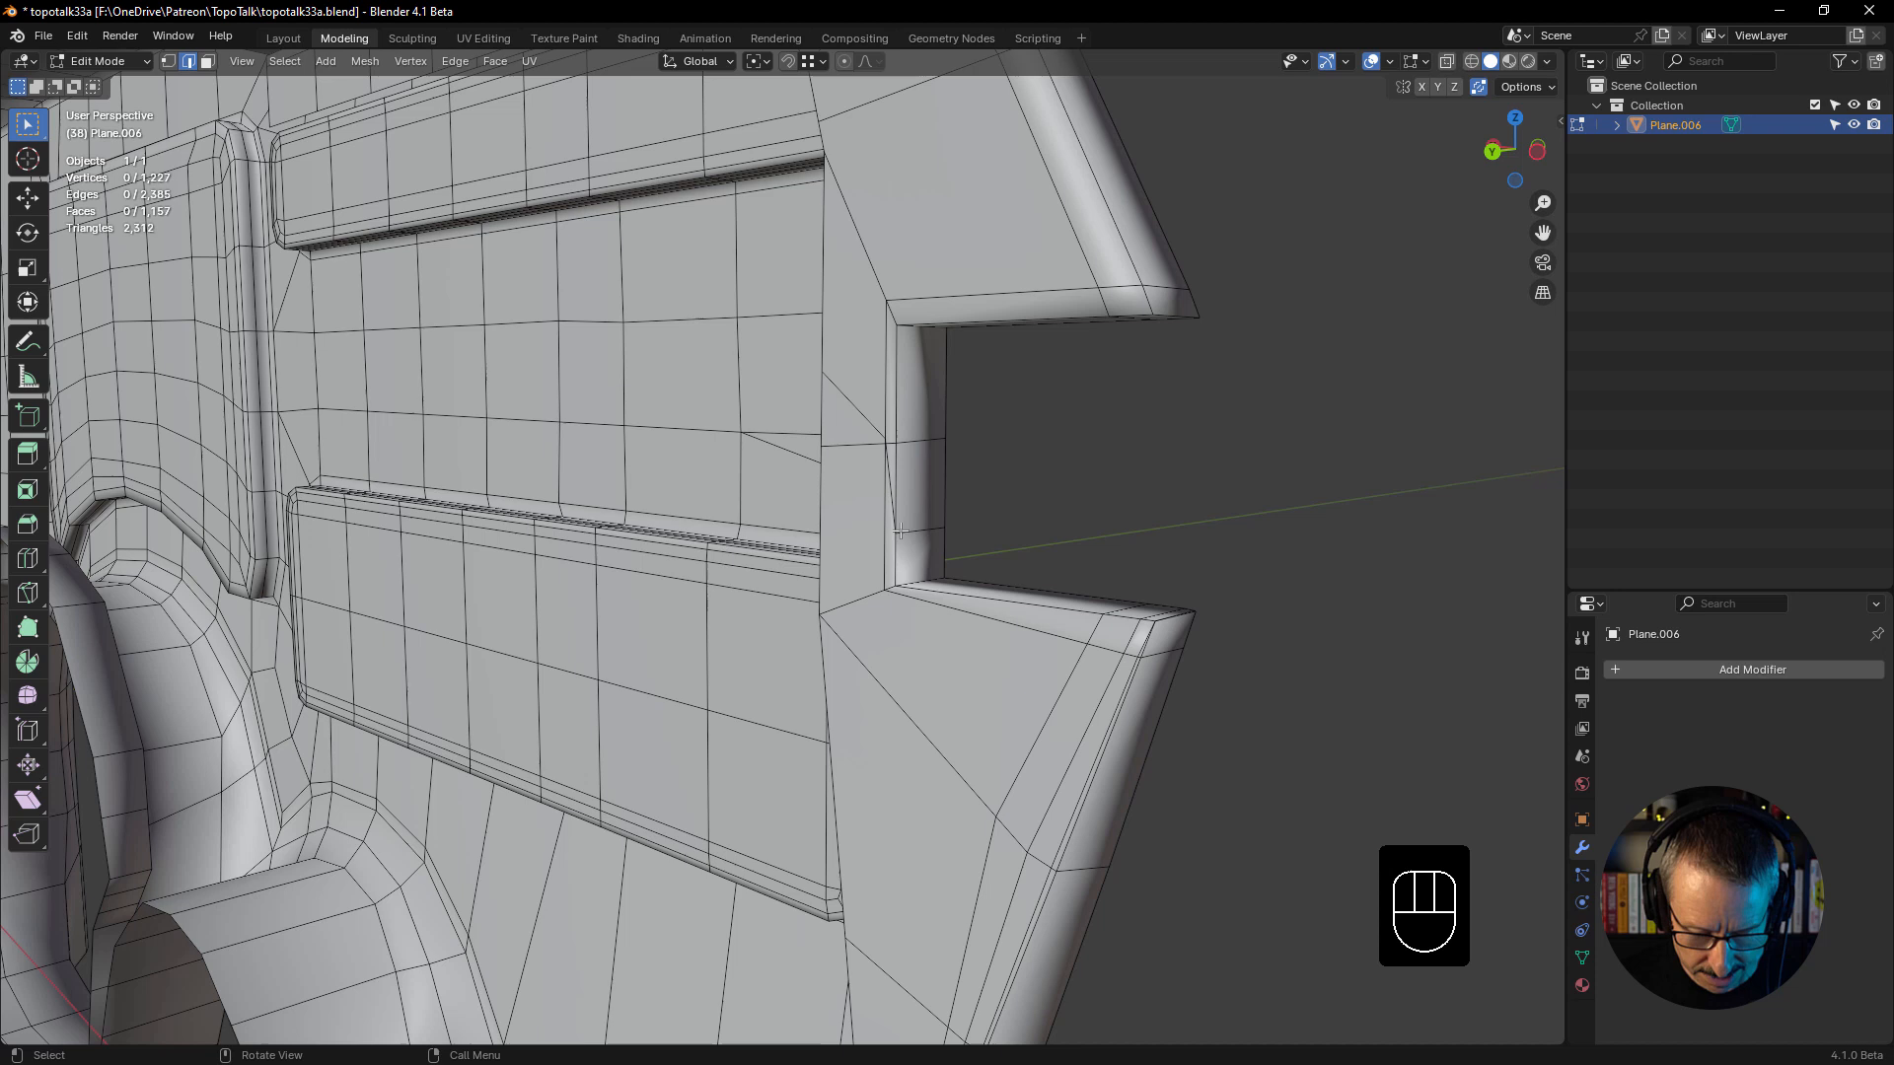
- Dissolve the long diagonal edge running beside the notch
key("k")
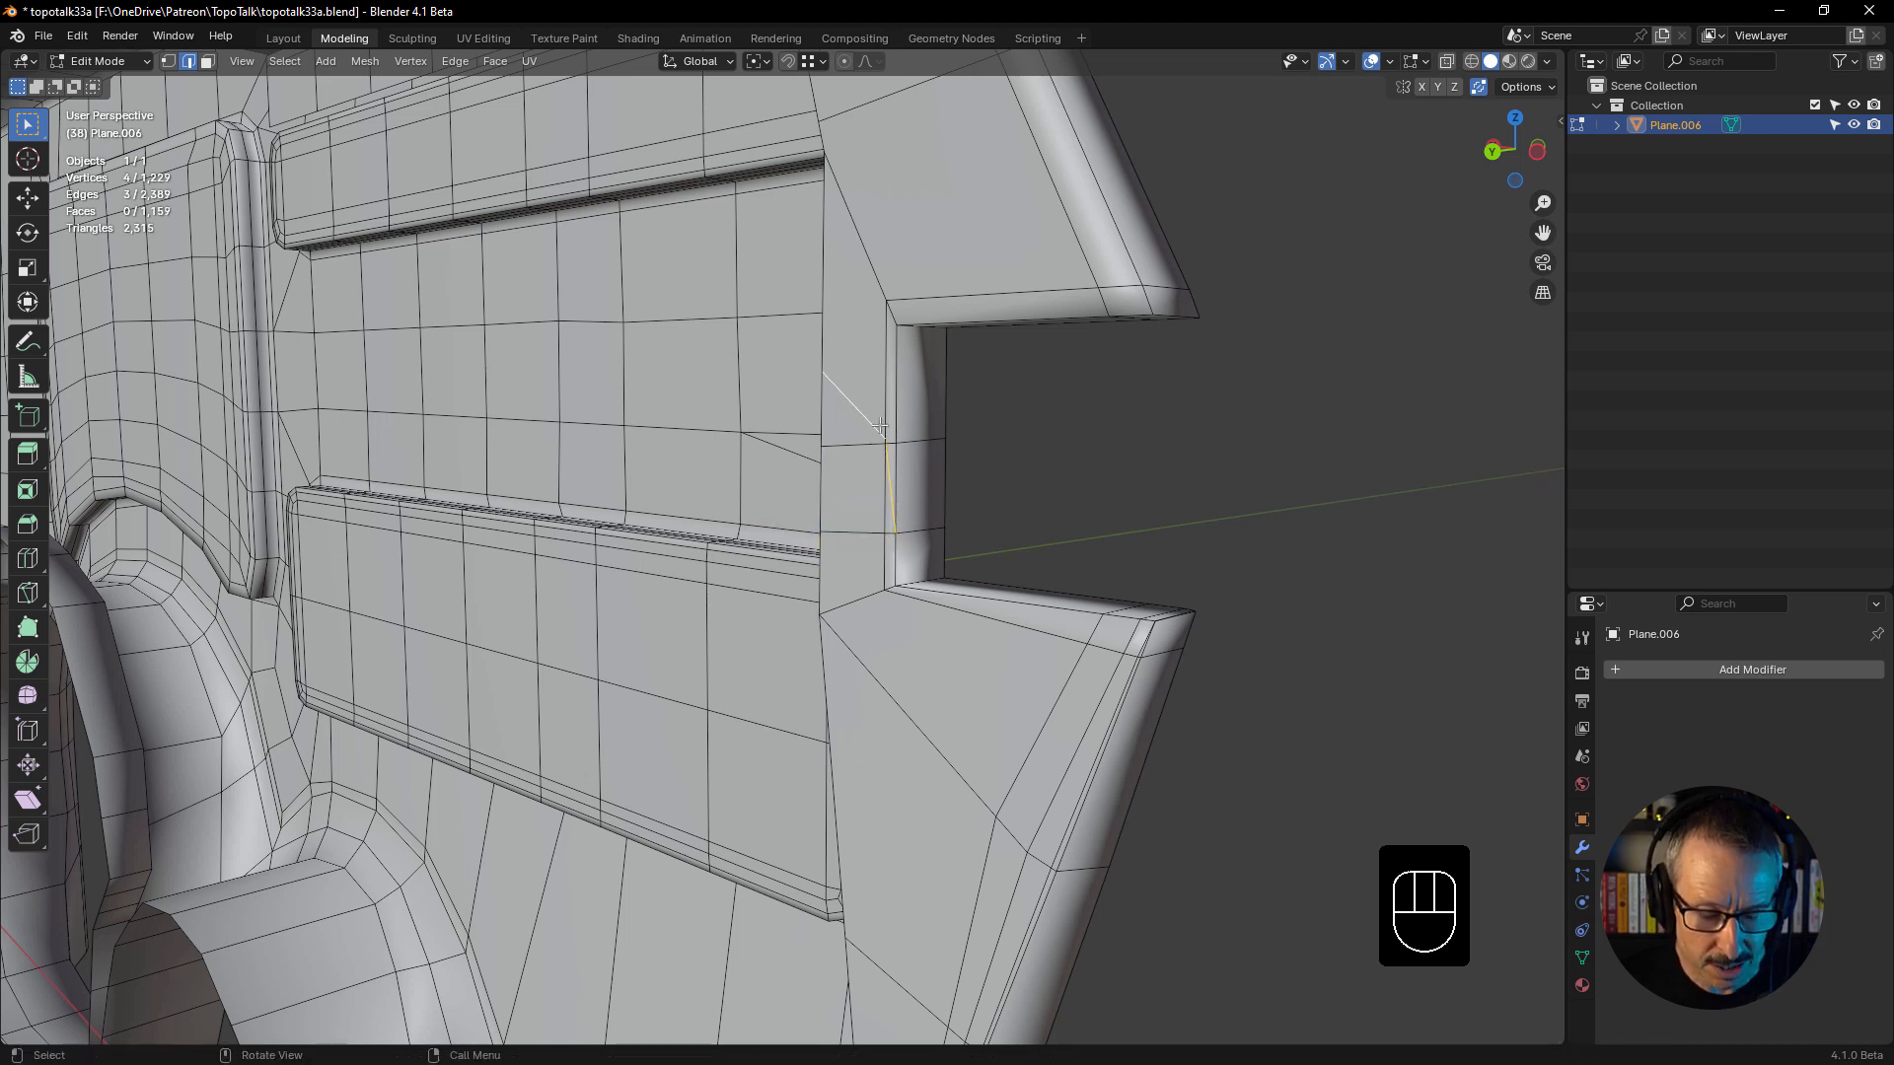
key("ctrl+x")
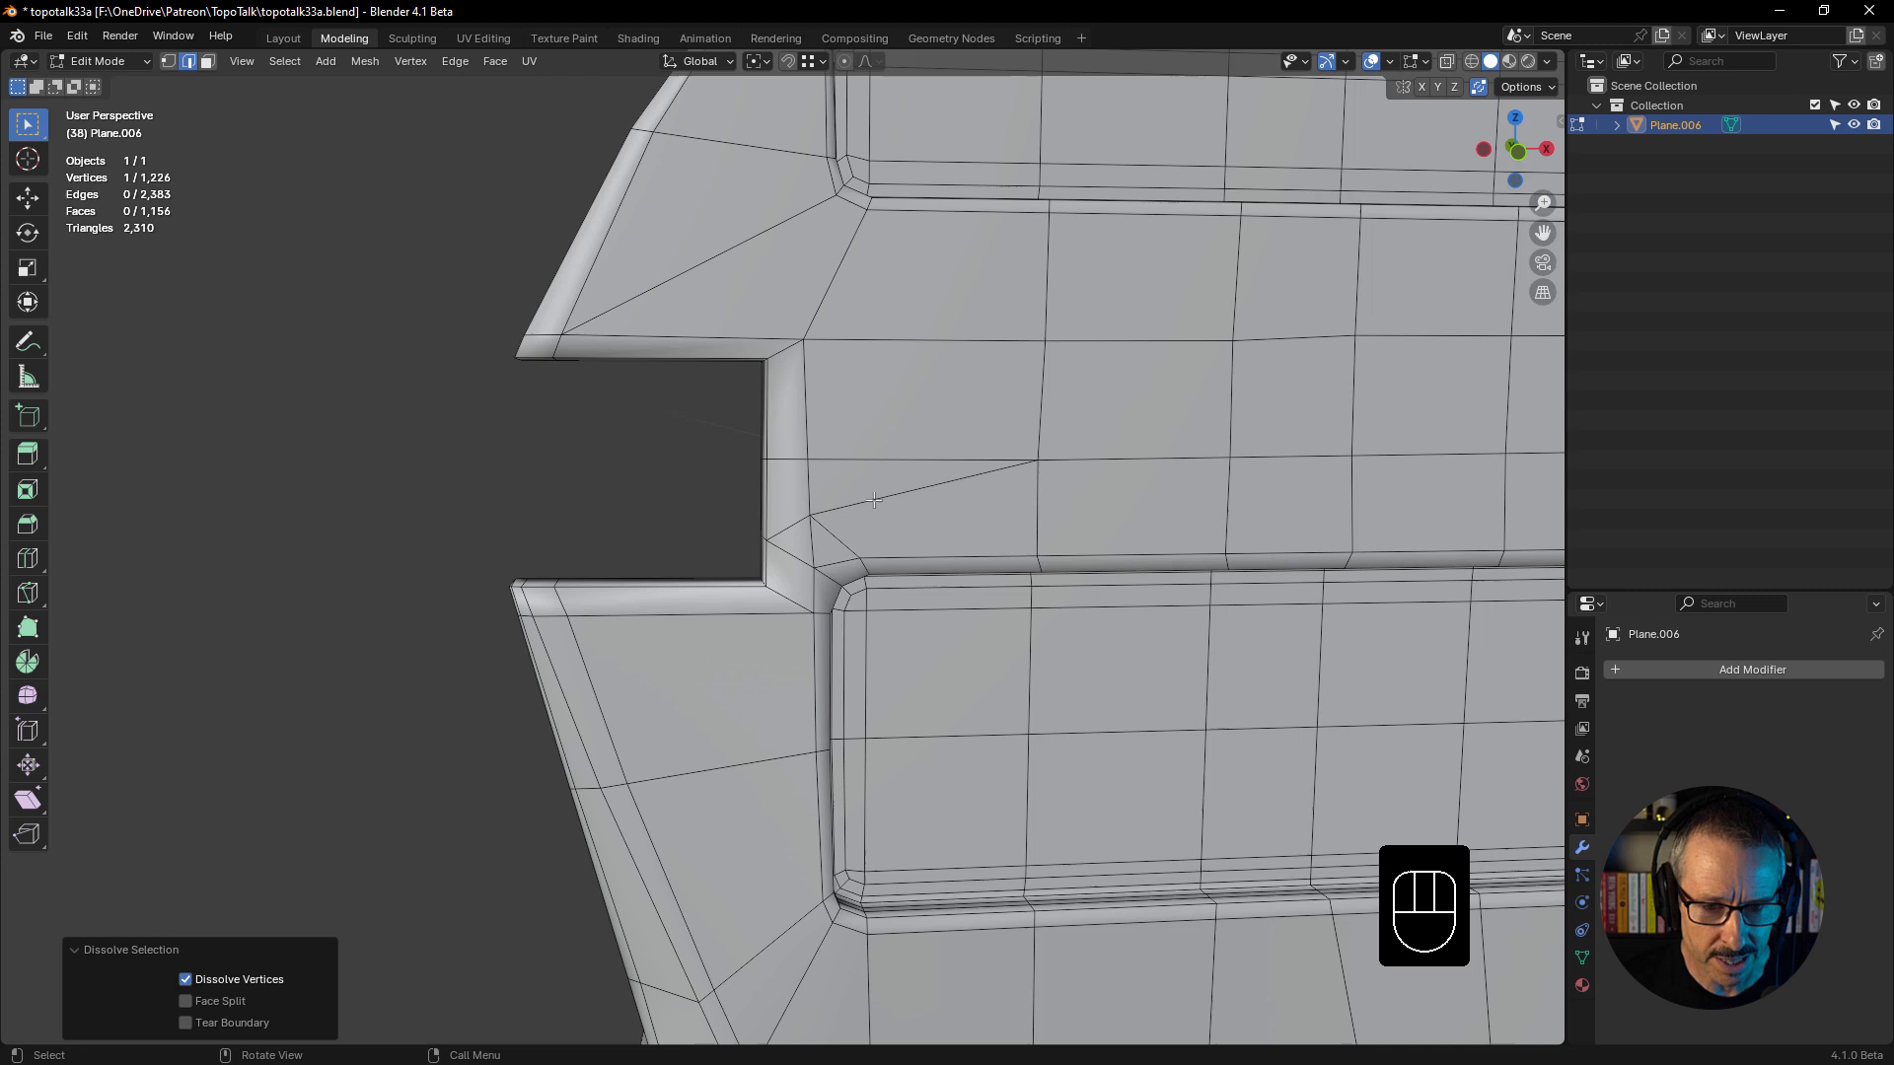
left_click(888, 493)
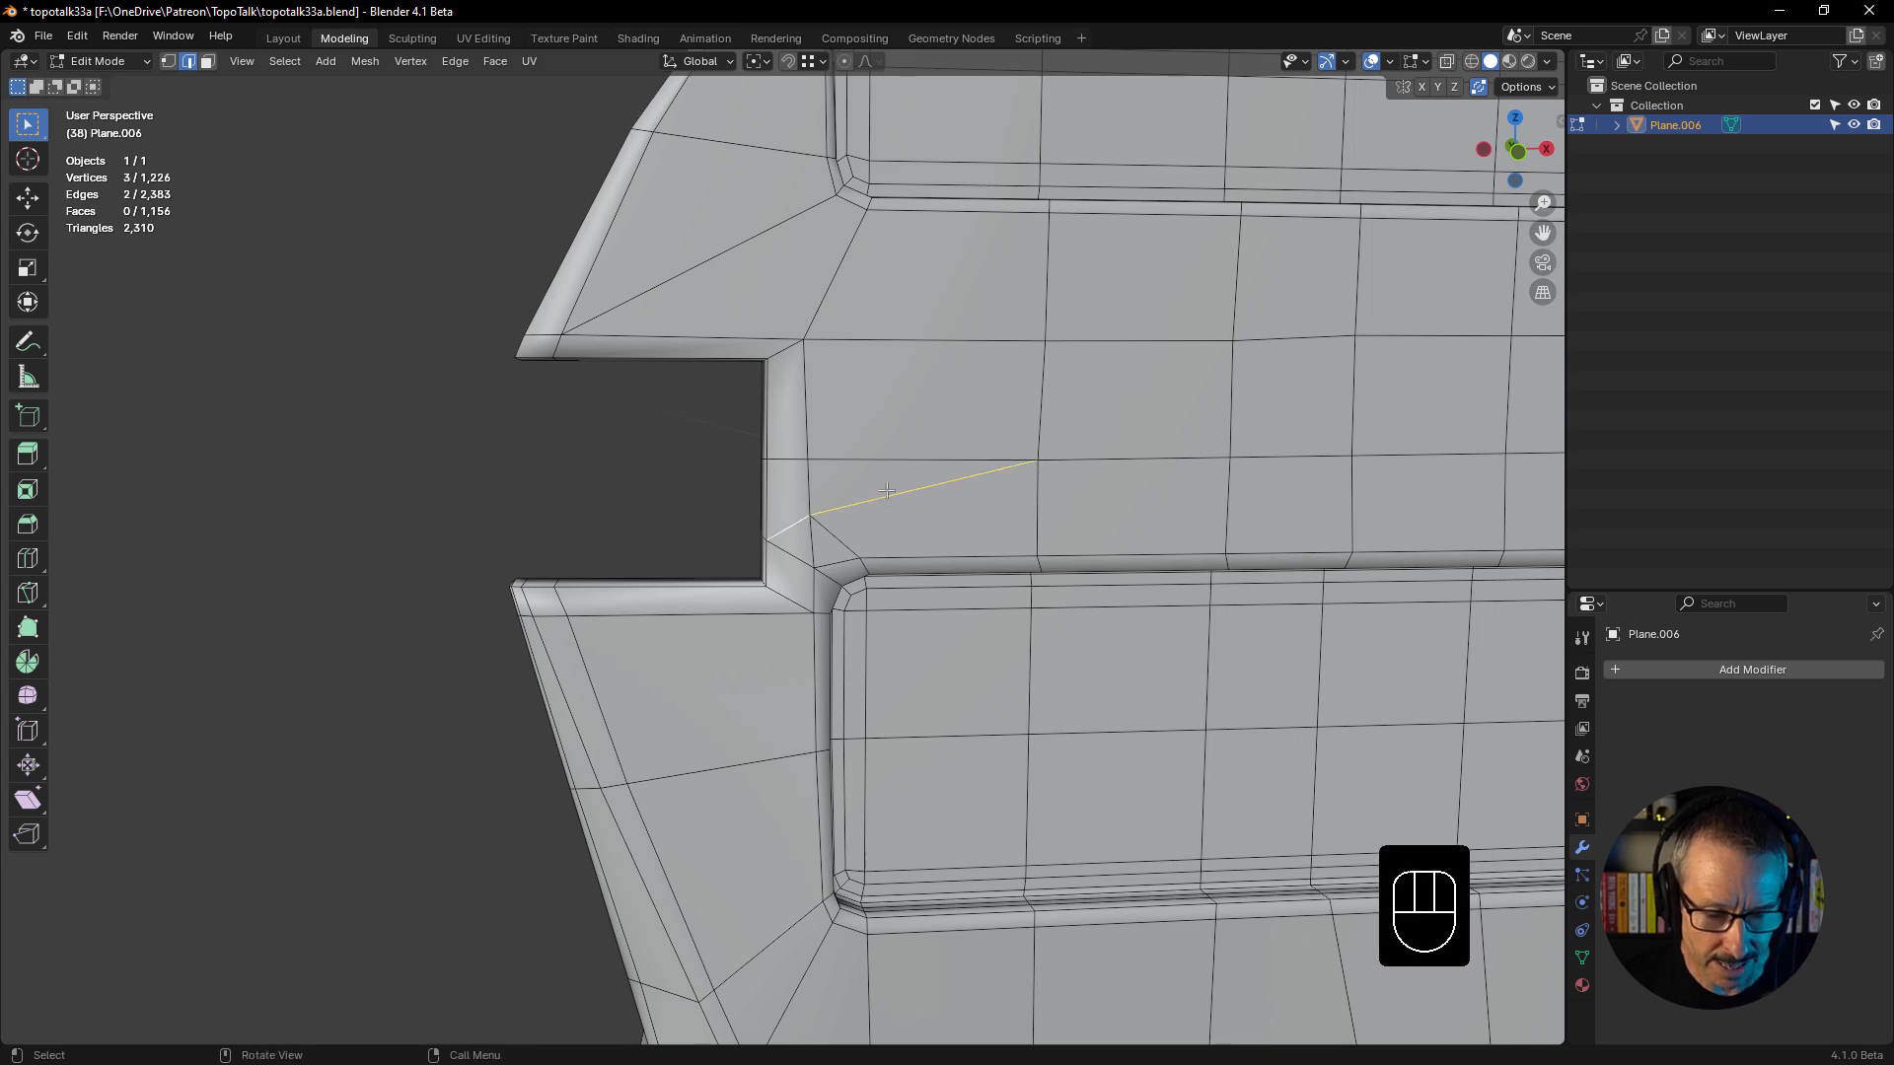
key("Ctrl+X")
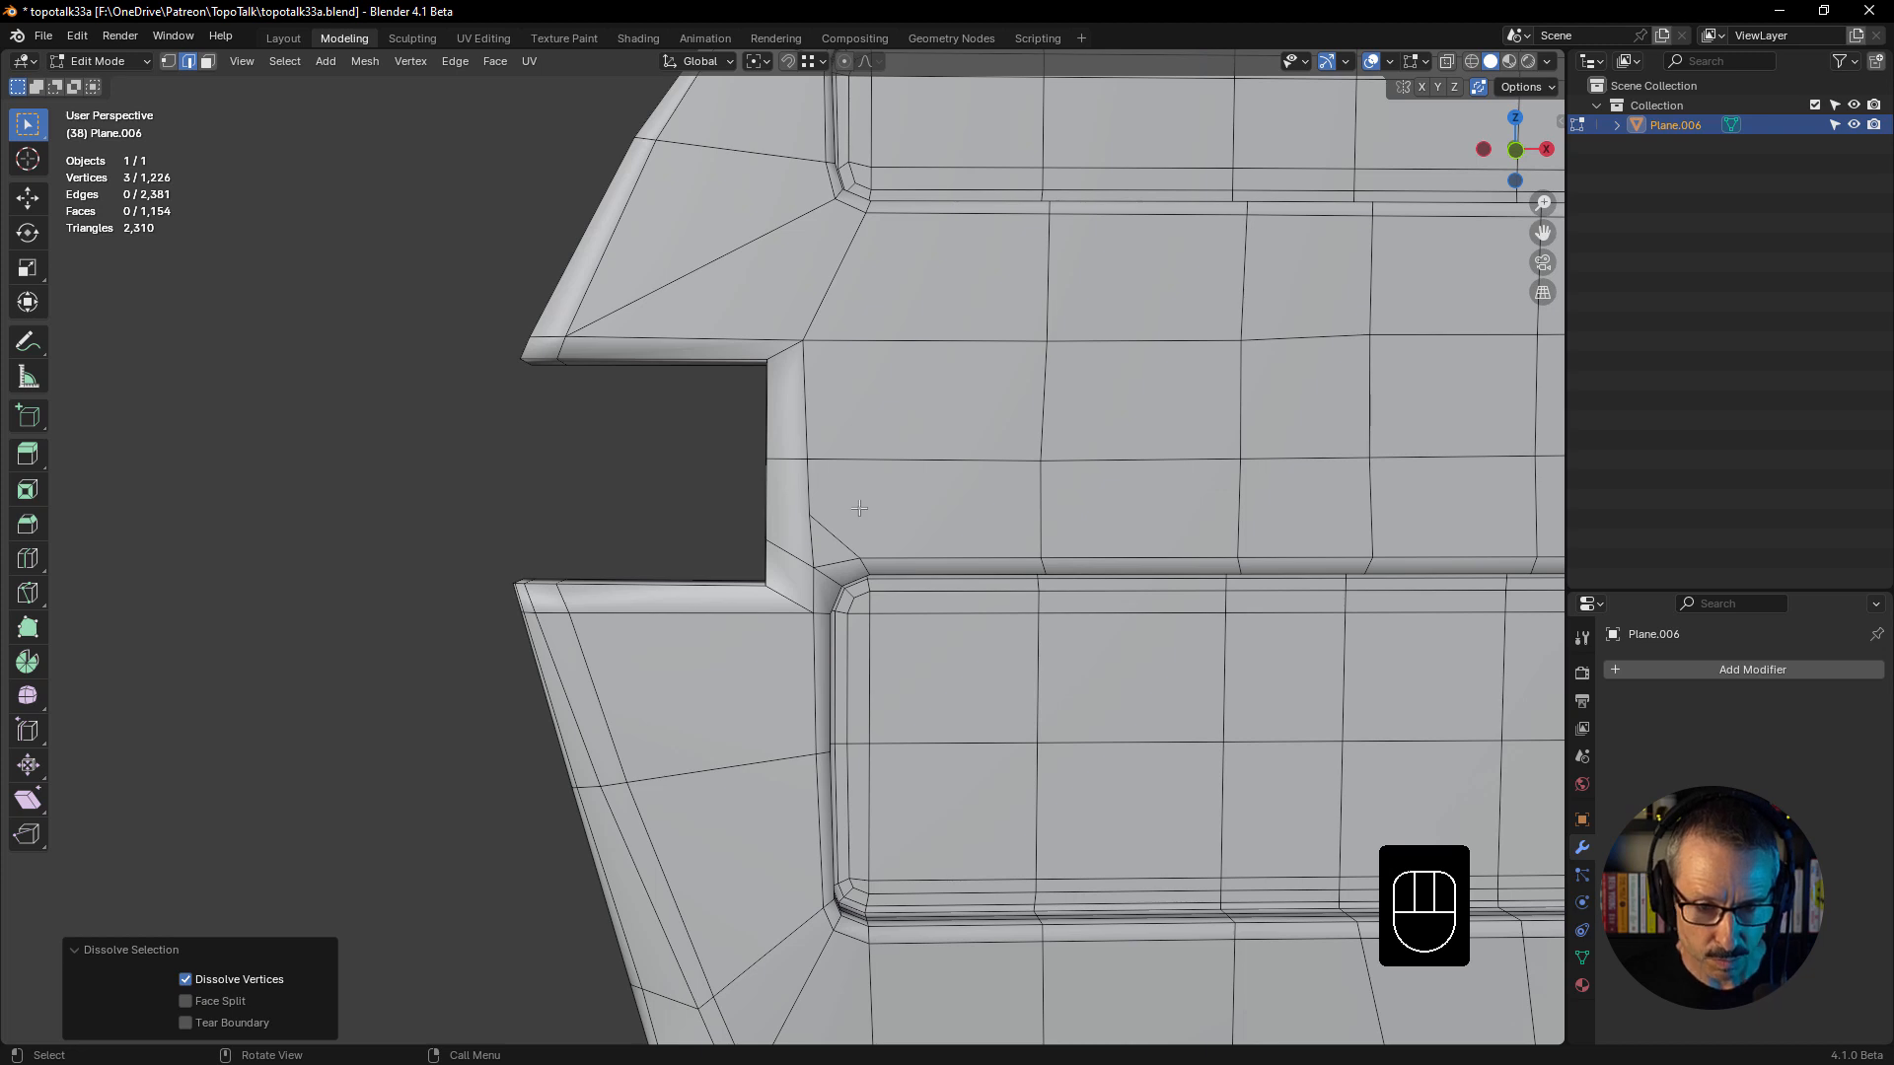
- Knife a shorter cut from the notch edge into the face above and remove the leftover edge
key("k")
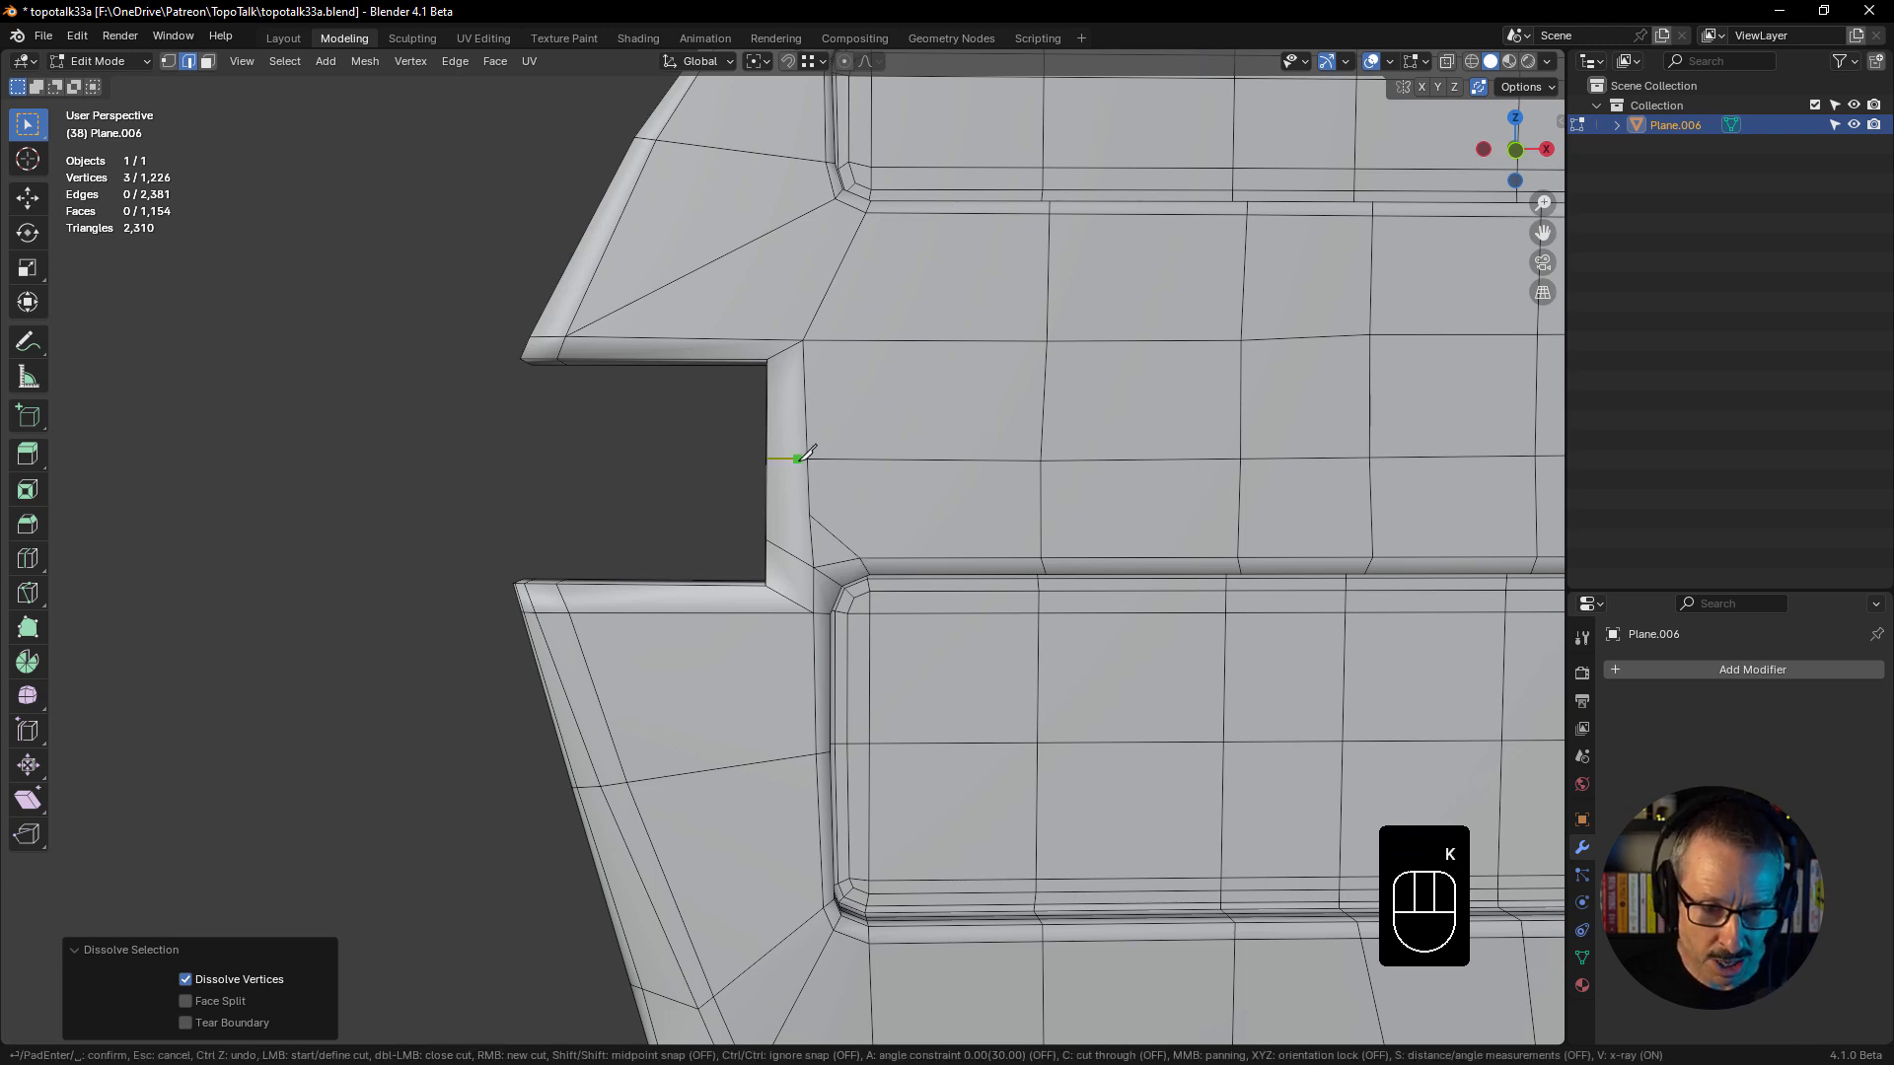
mouse_move(858, 558)
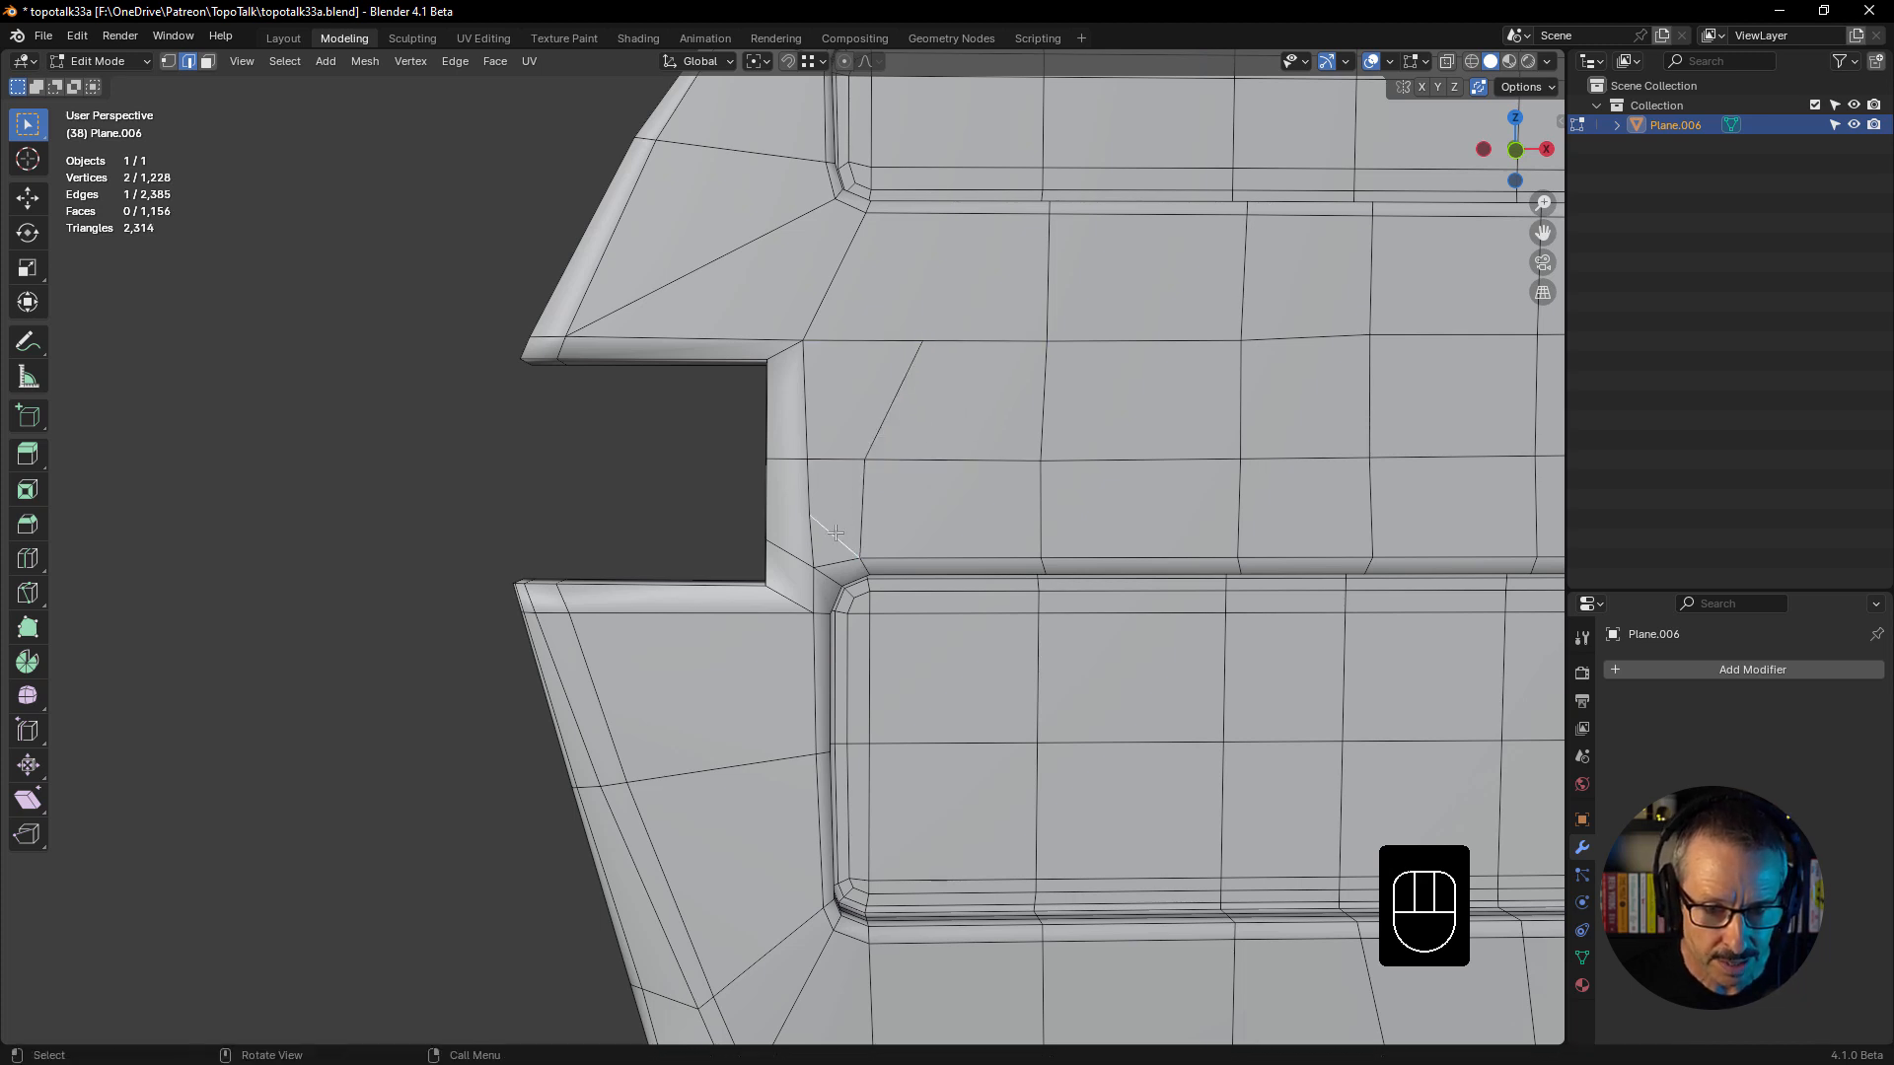
key("ctrl+x")
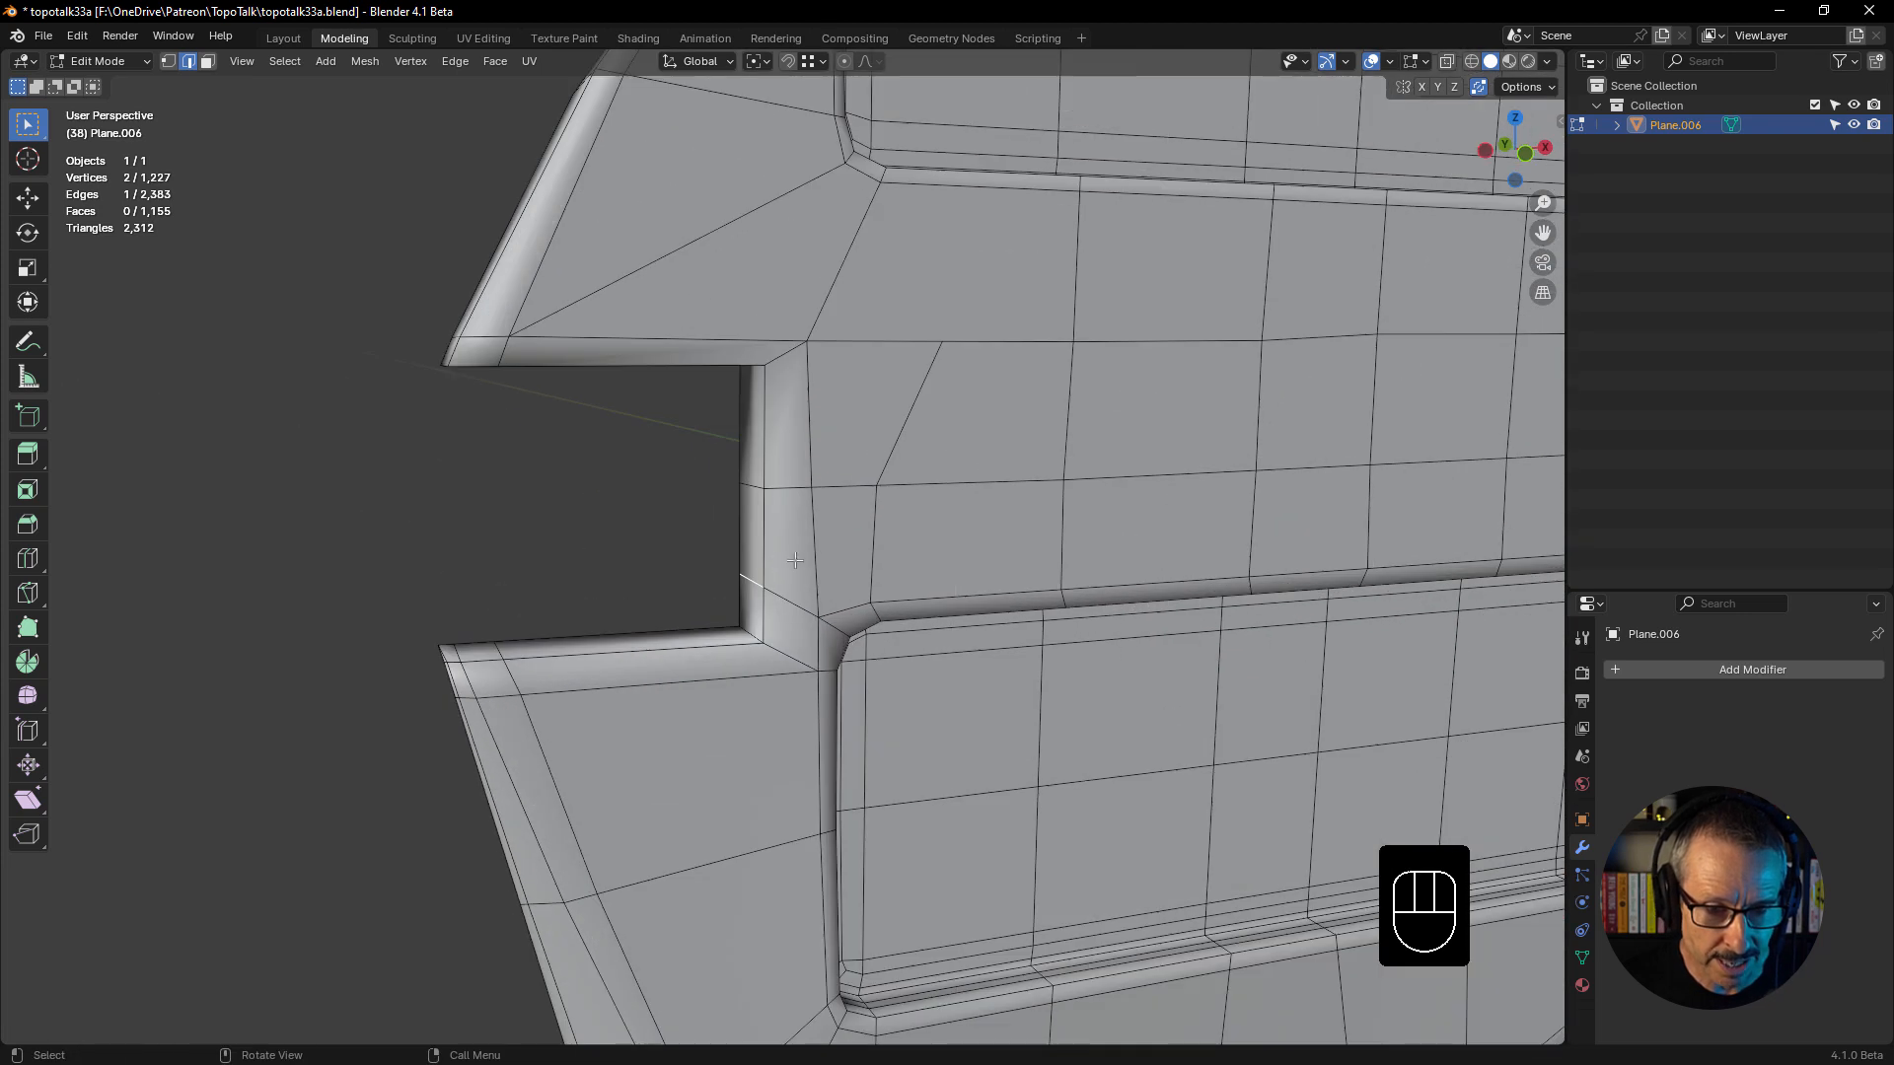
- Edge-slide the notch's lower-corner edge to a new position beside the lower panel
key("g")
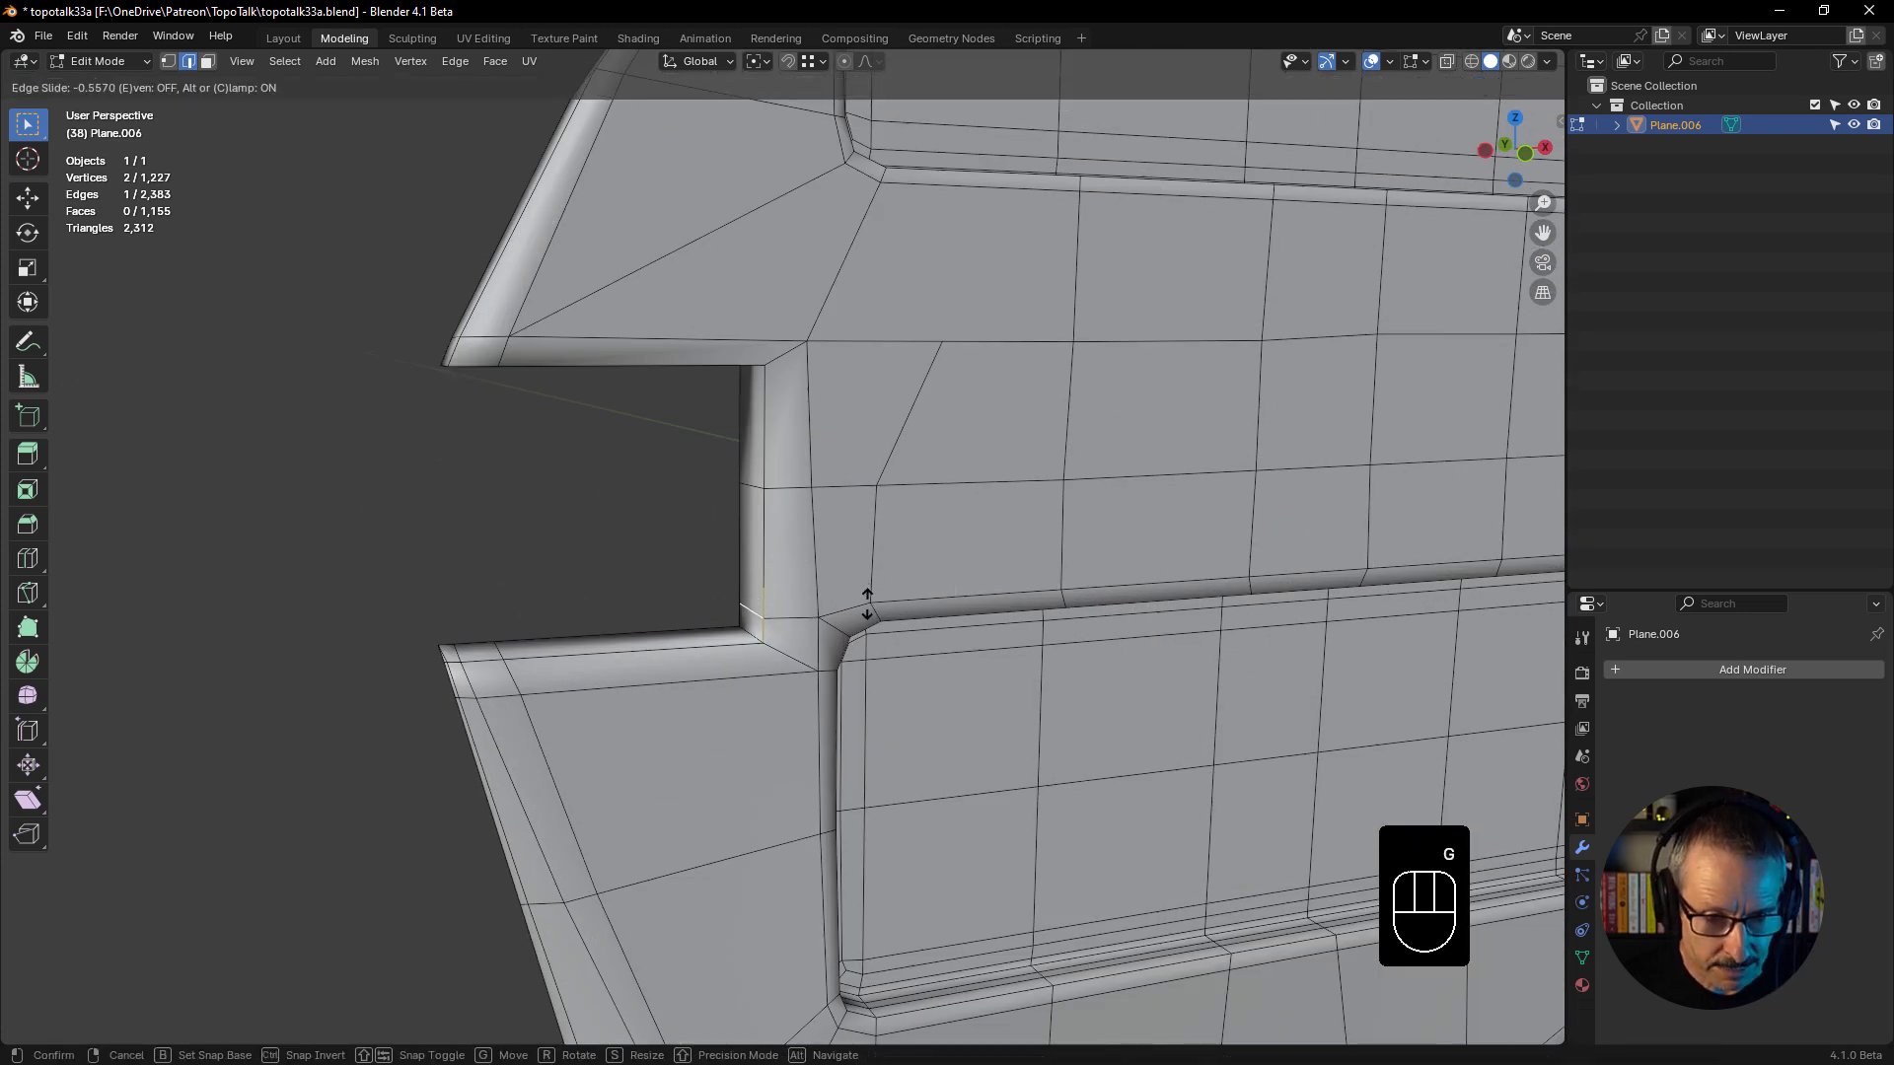
left_click(868, 604)
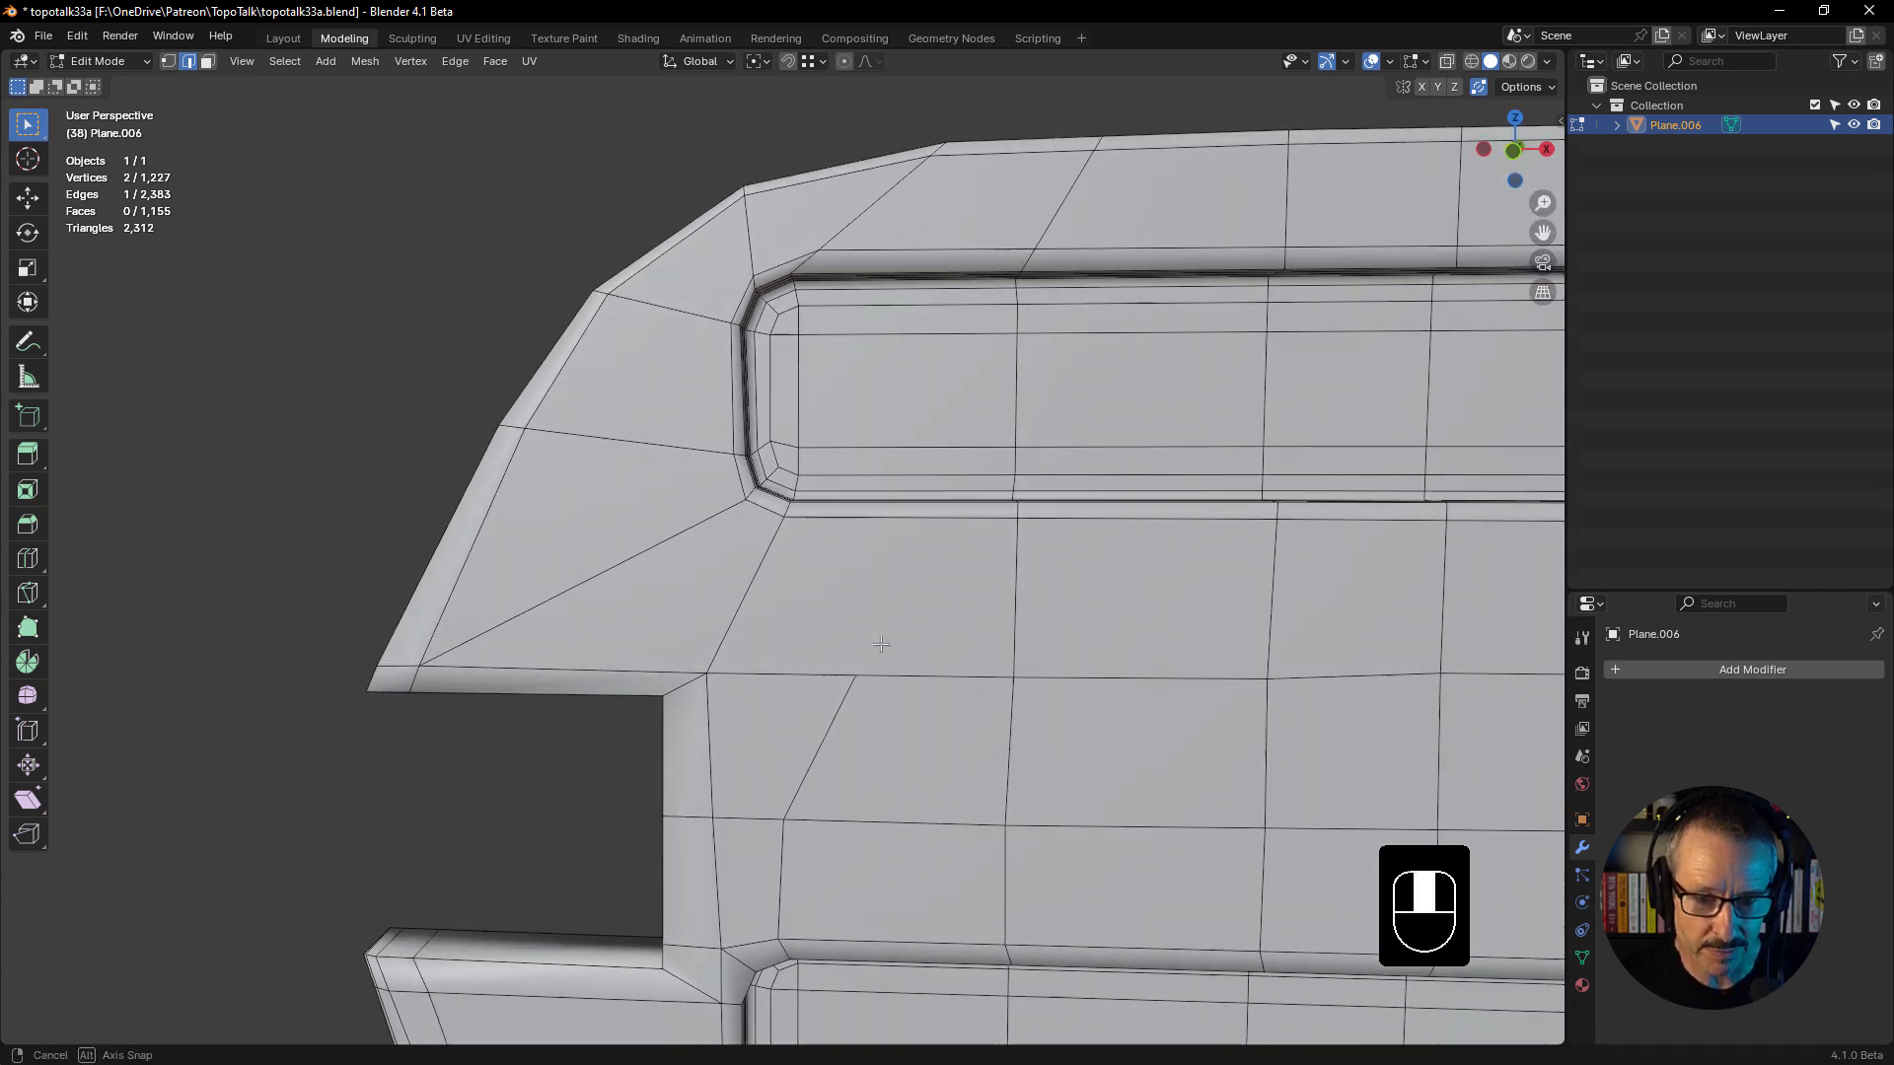
- View the upper panel's left corner and begin a knife cut down from its rim
left_click_drag(882, 640, 1003, 592)
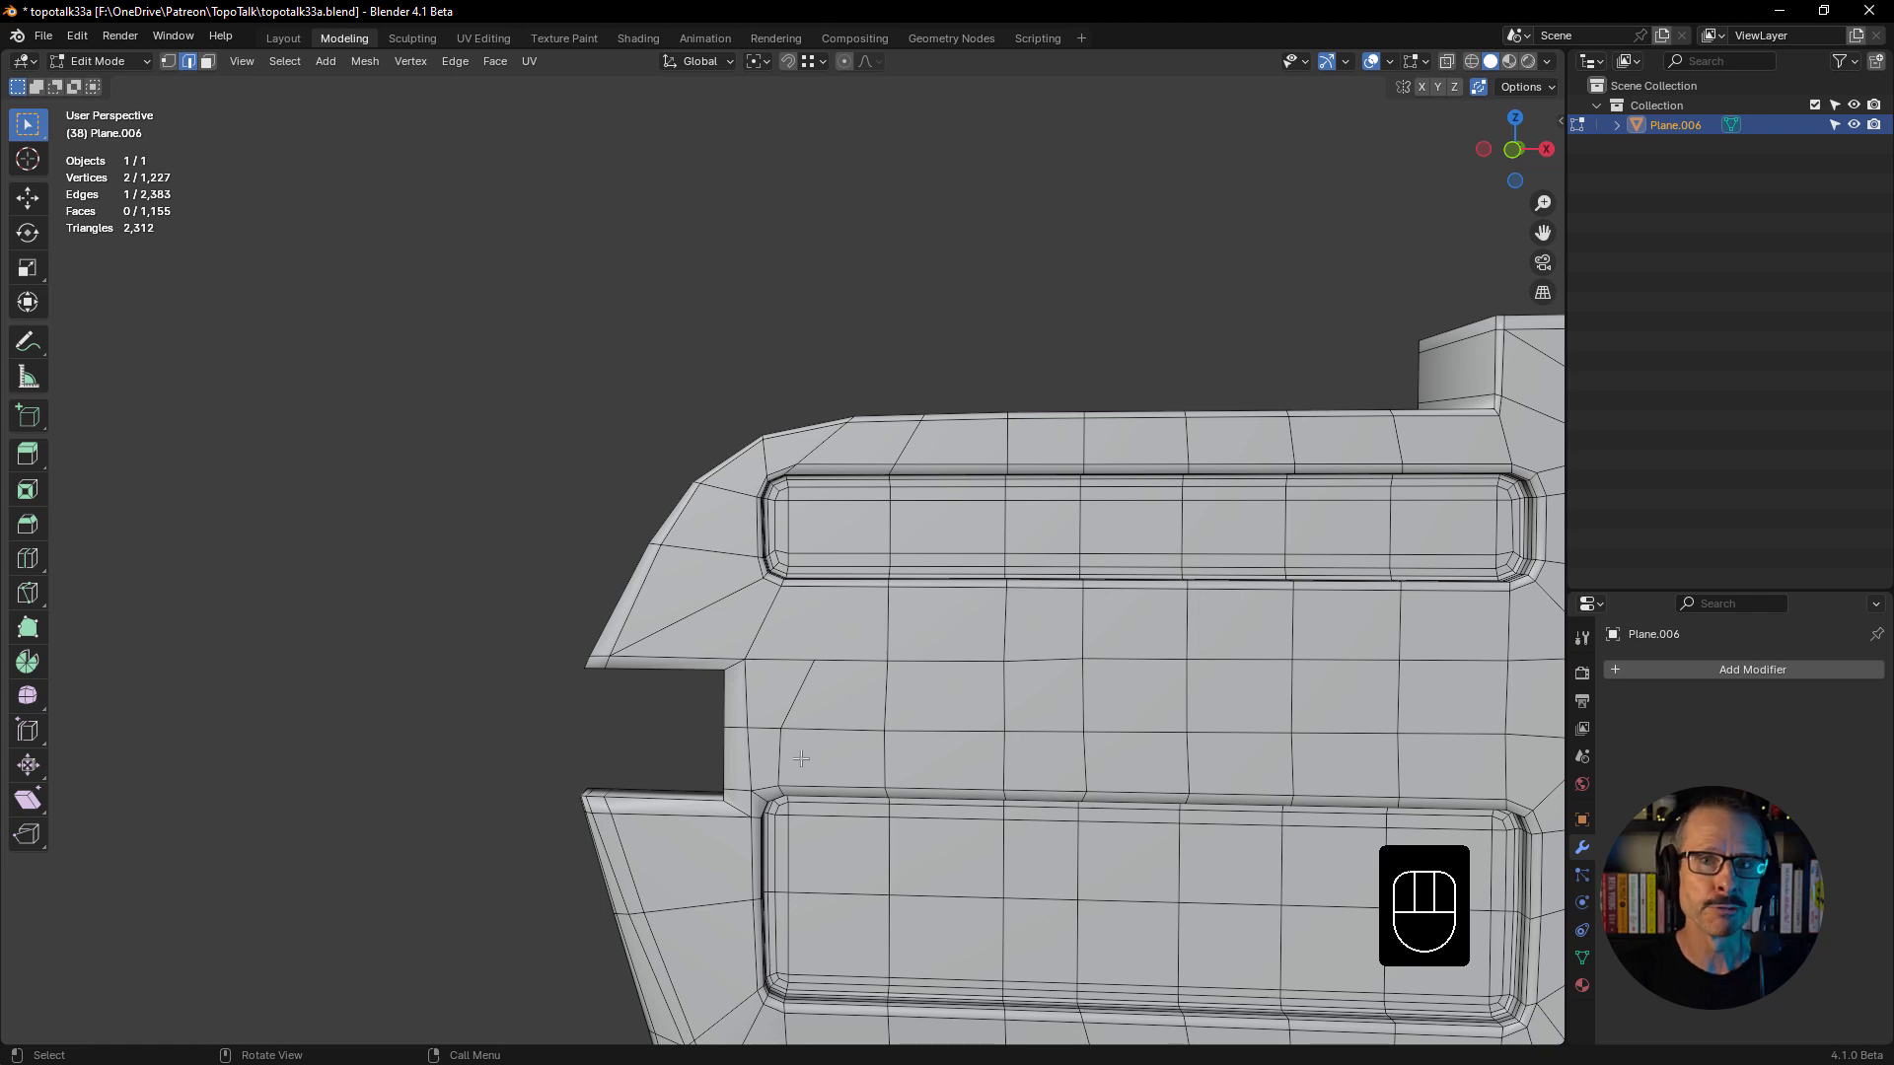
mouse_move(580, 625)
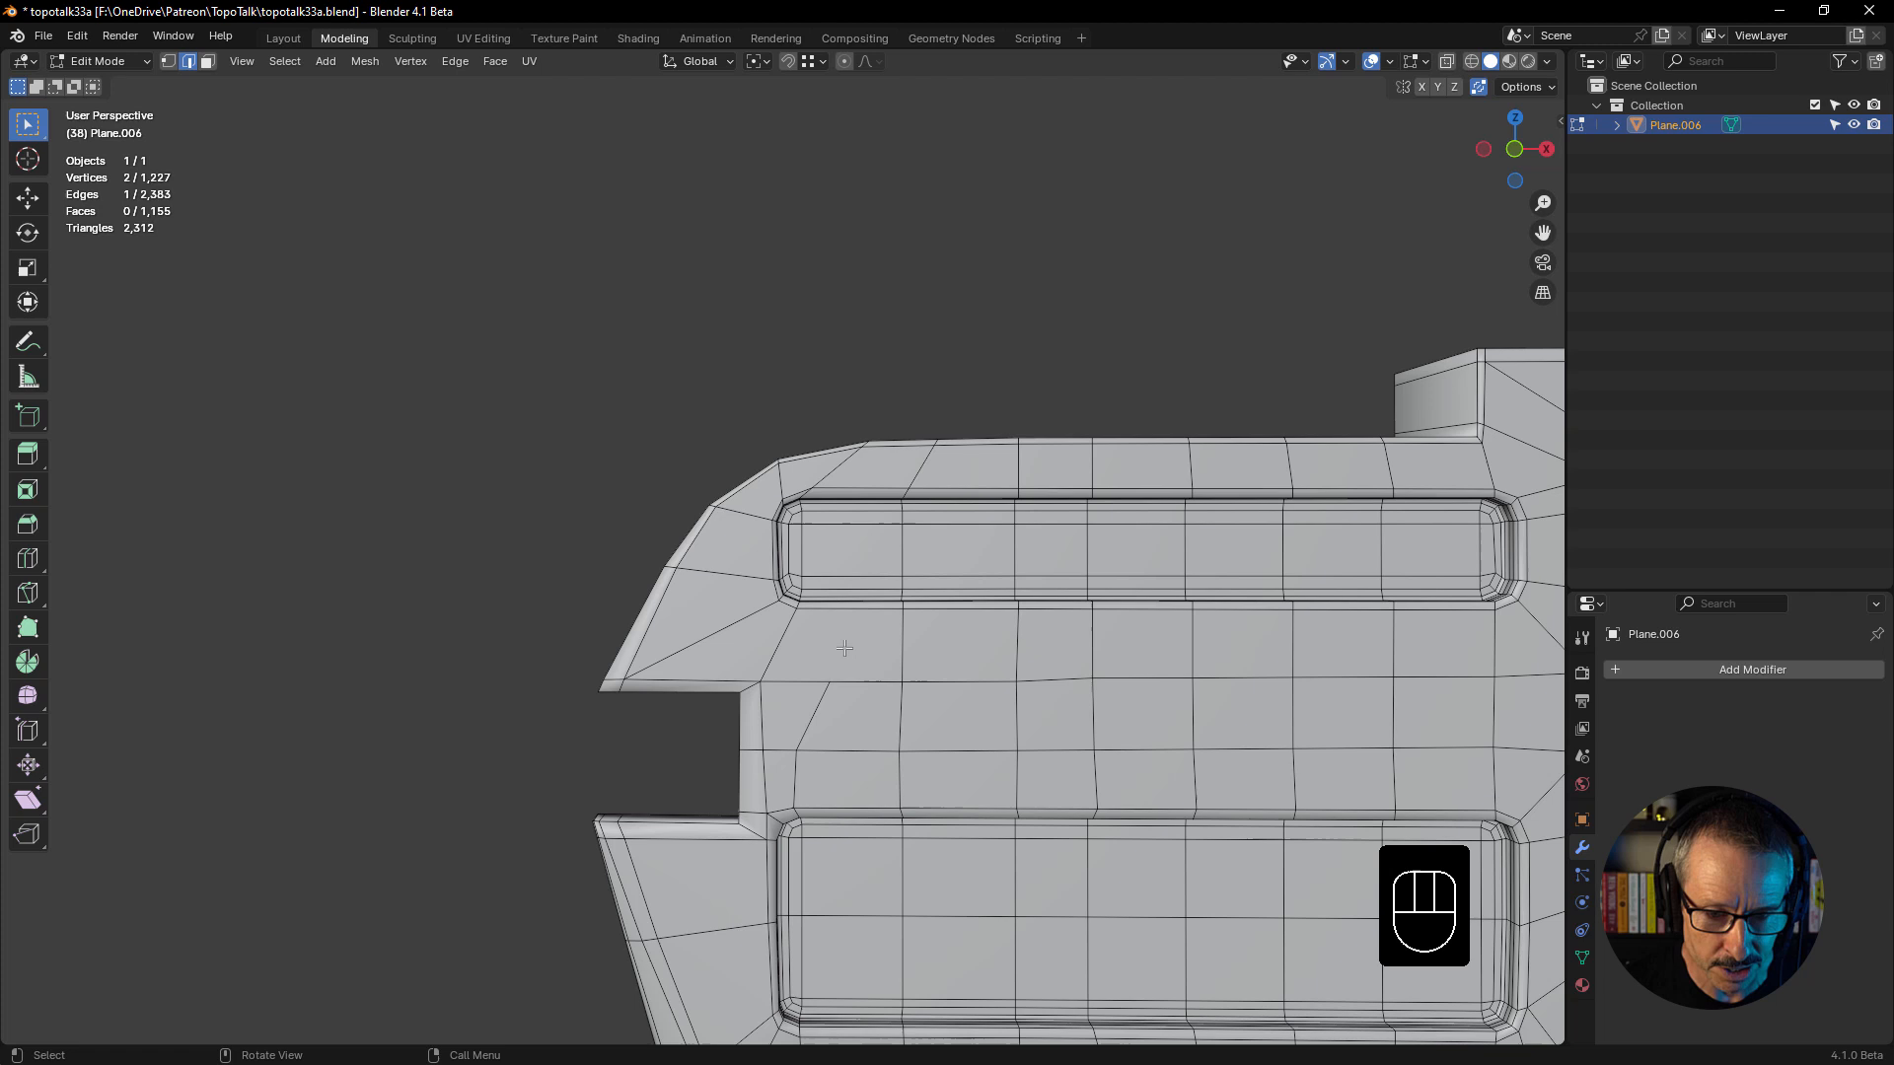
mouse_move(817, 819)
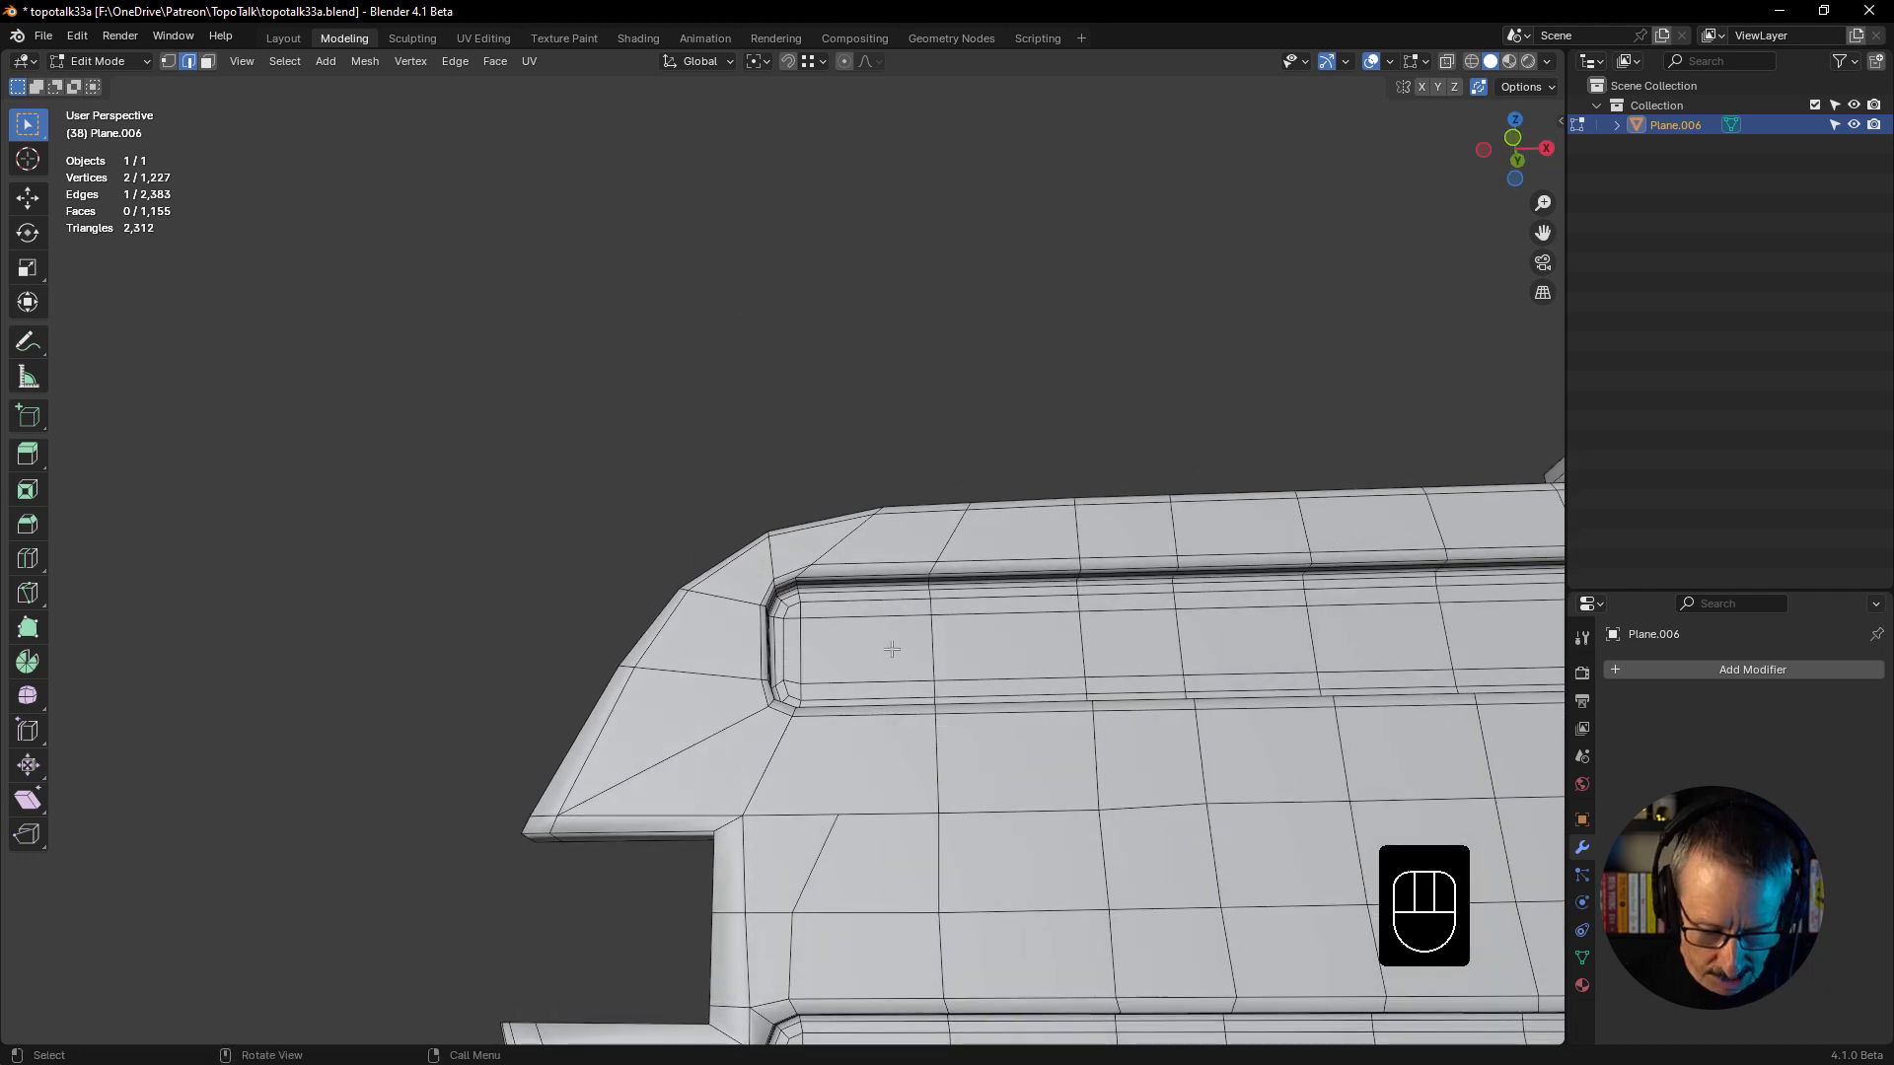
key("k")
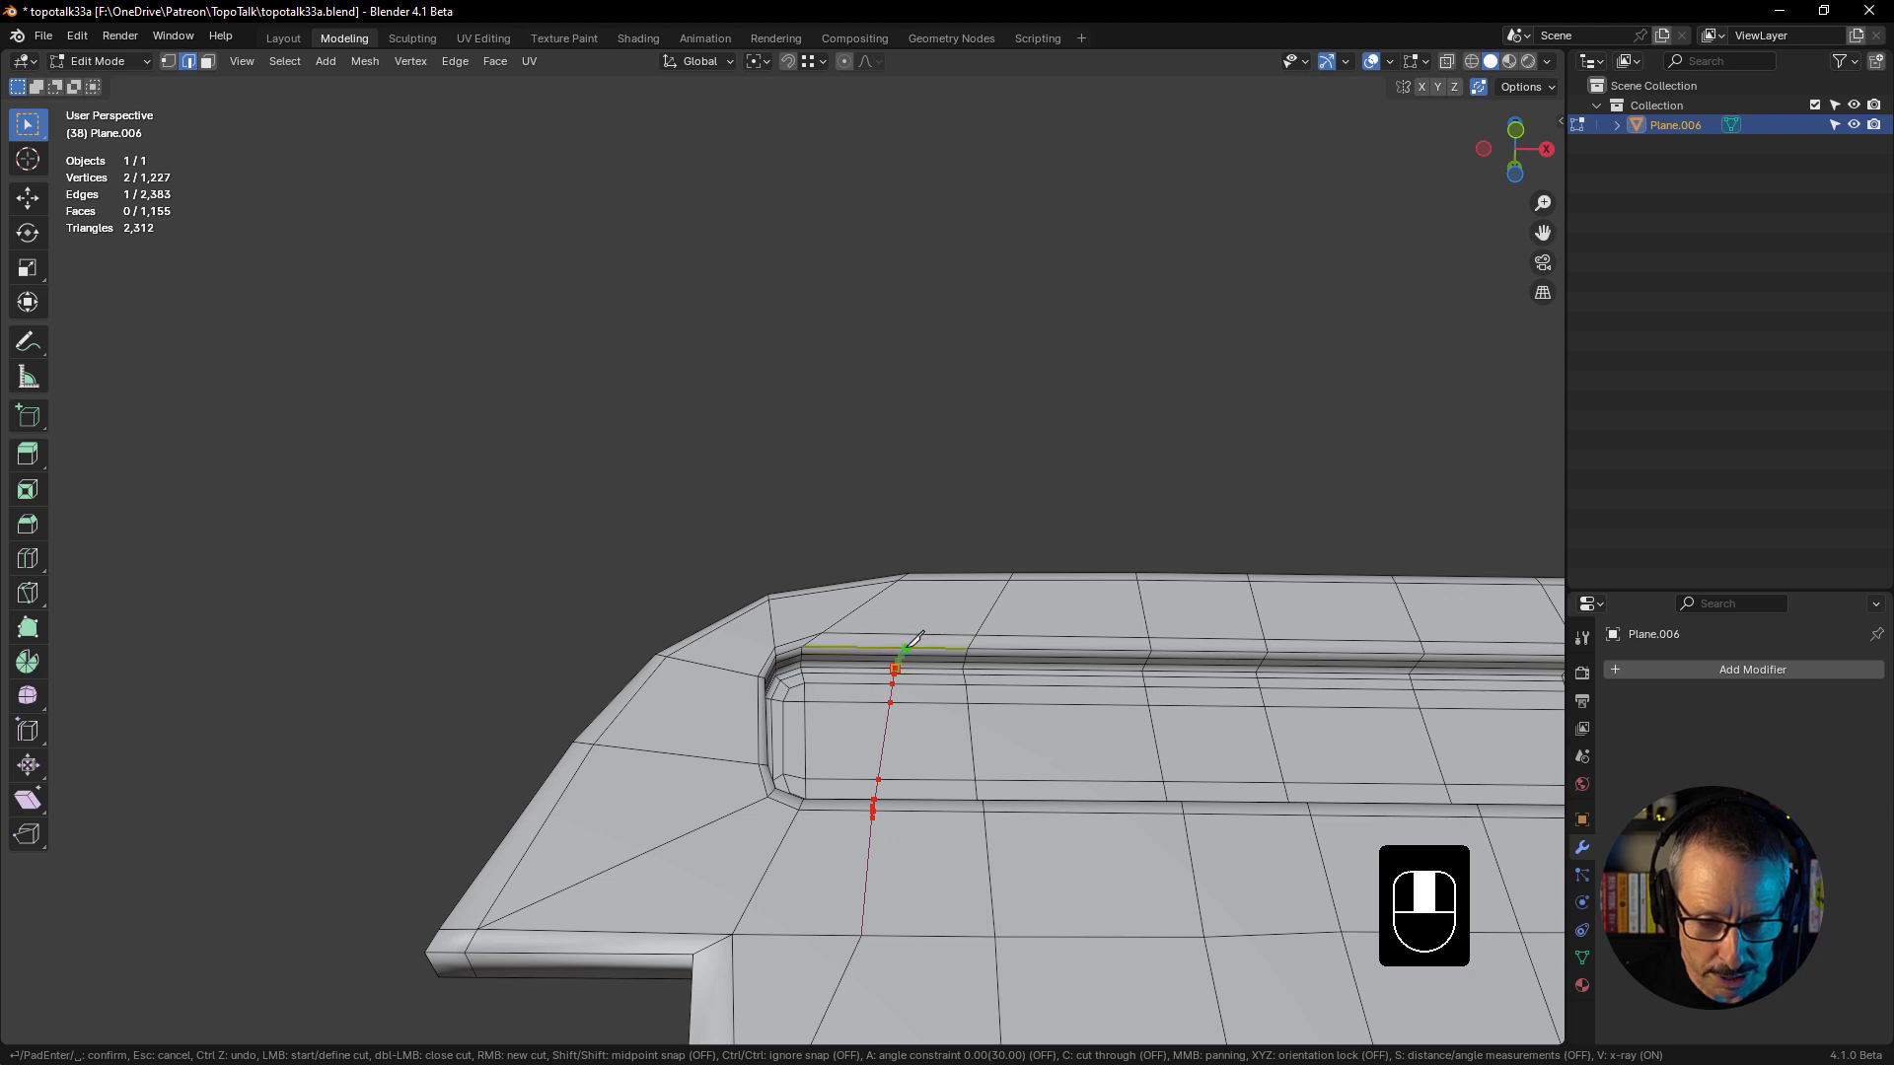
- Complete the cut through the upper panel rim into the face below, checking the corner from the front
left_click(918, 640)
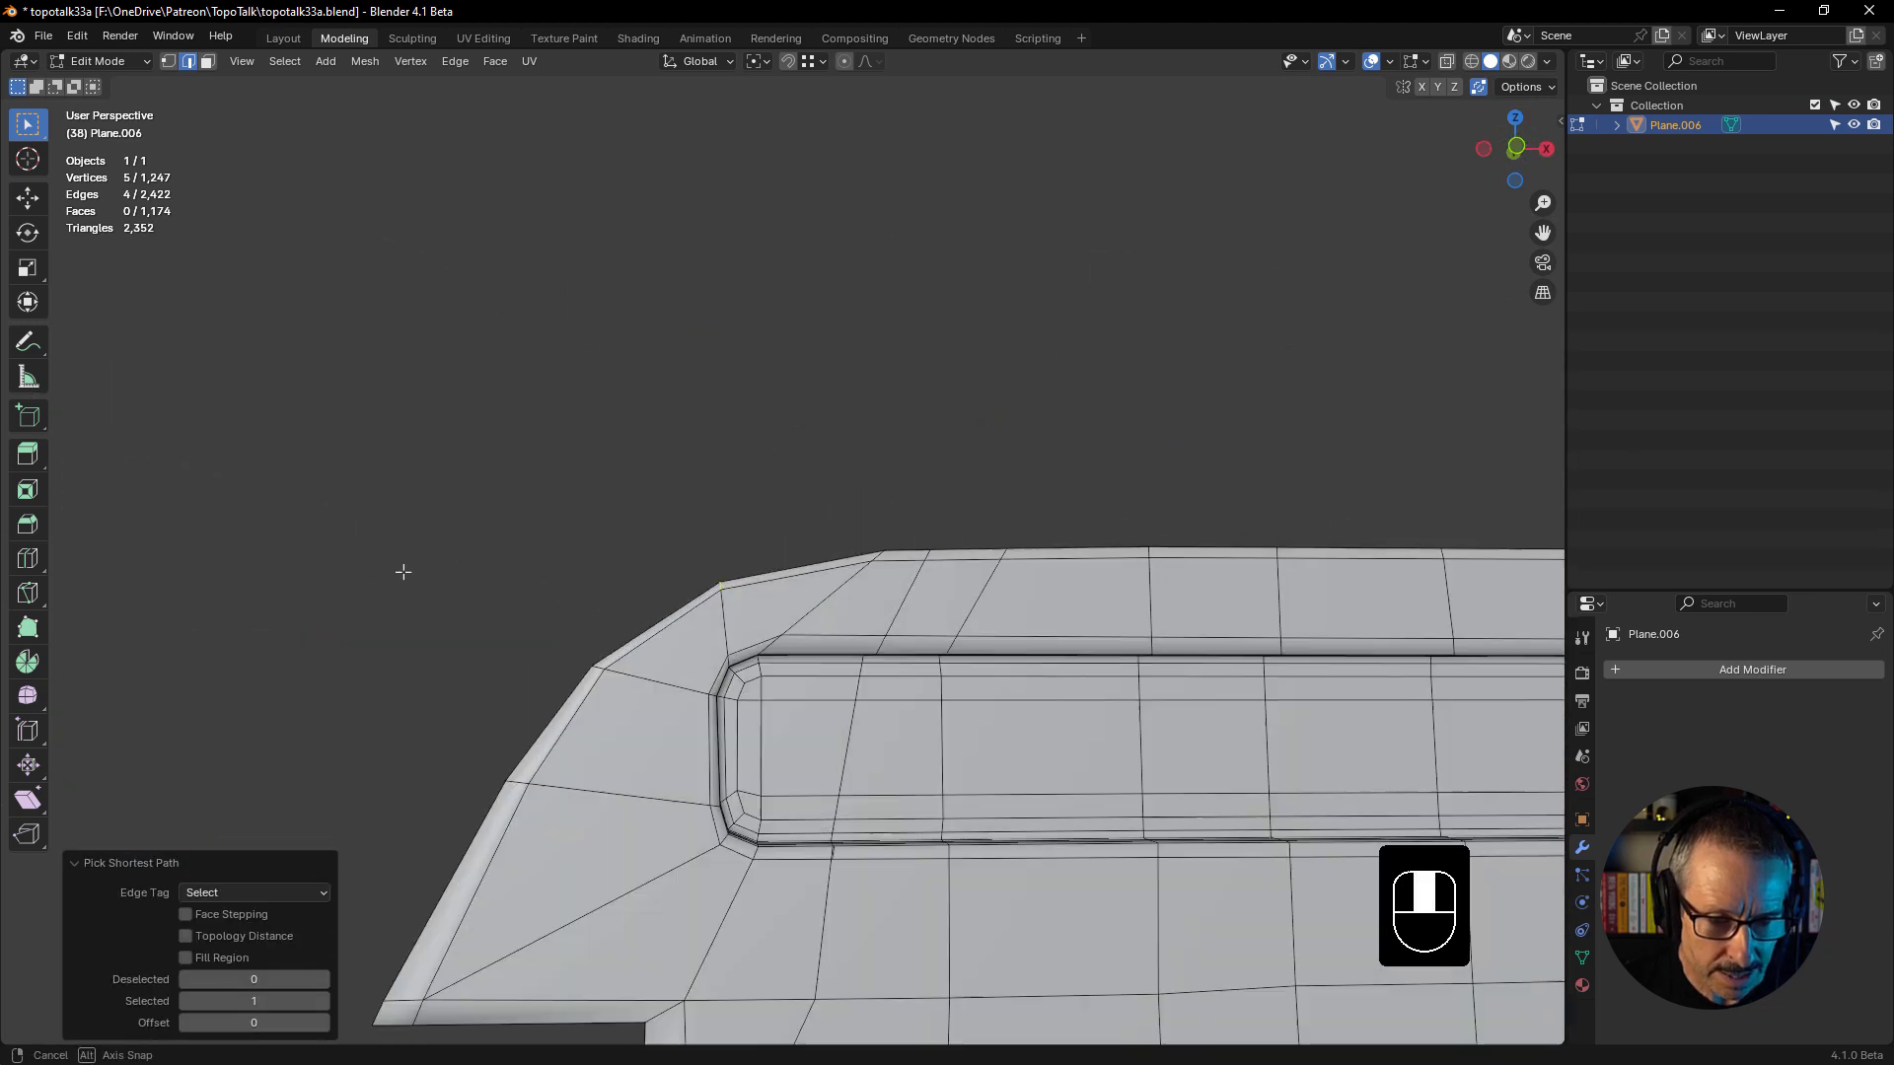
key("g")
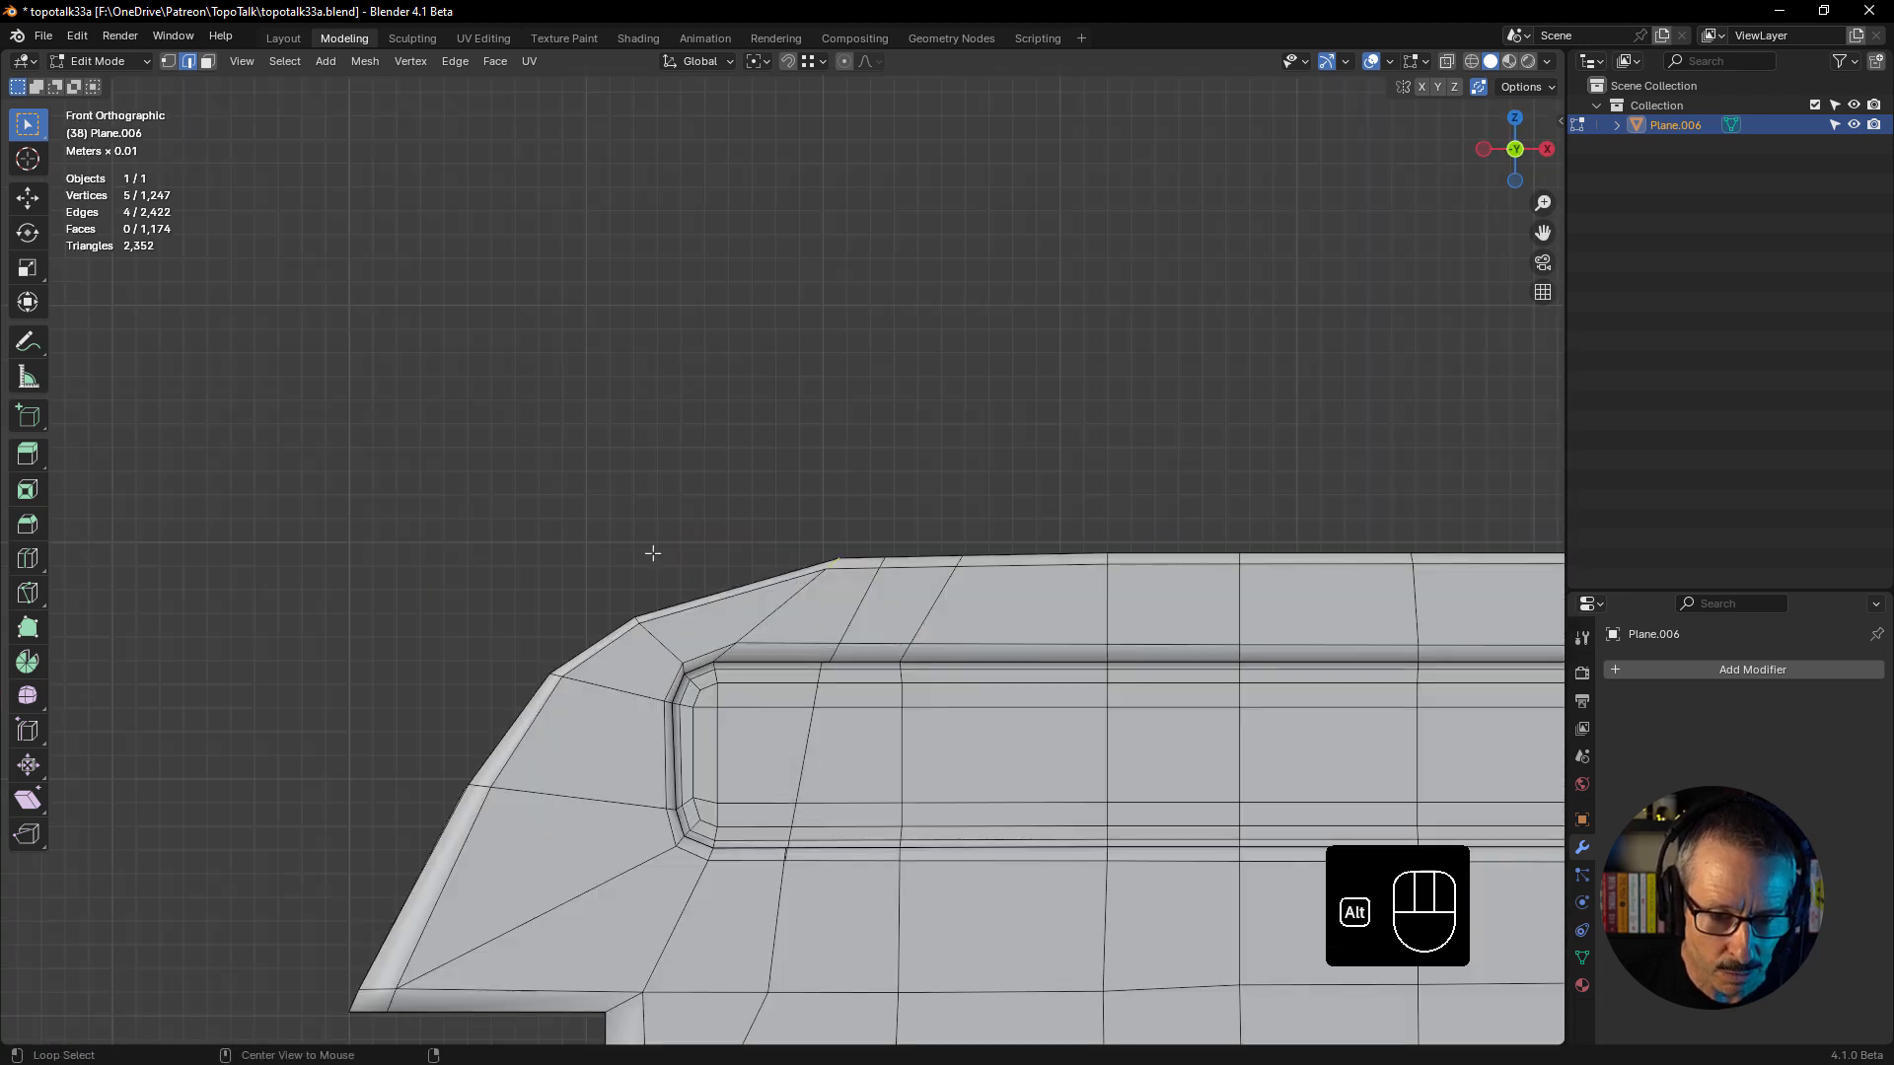
key("G")
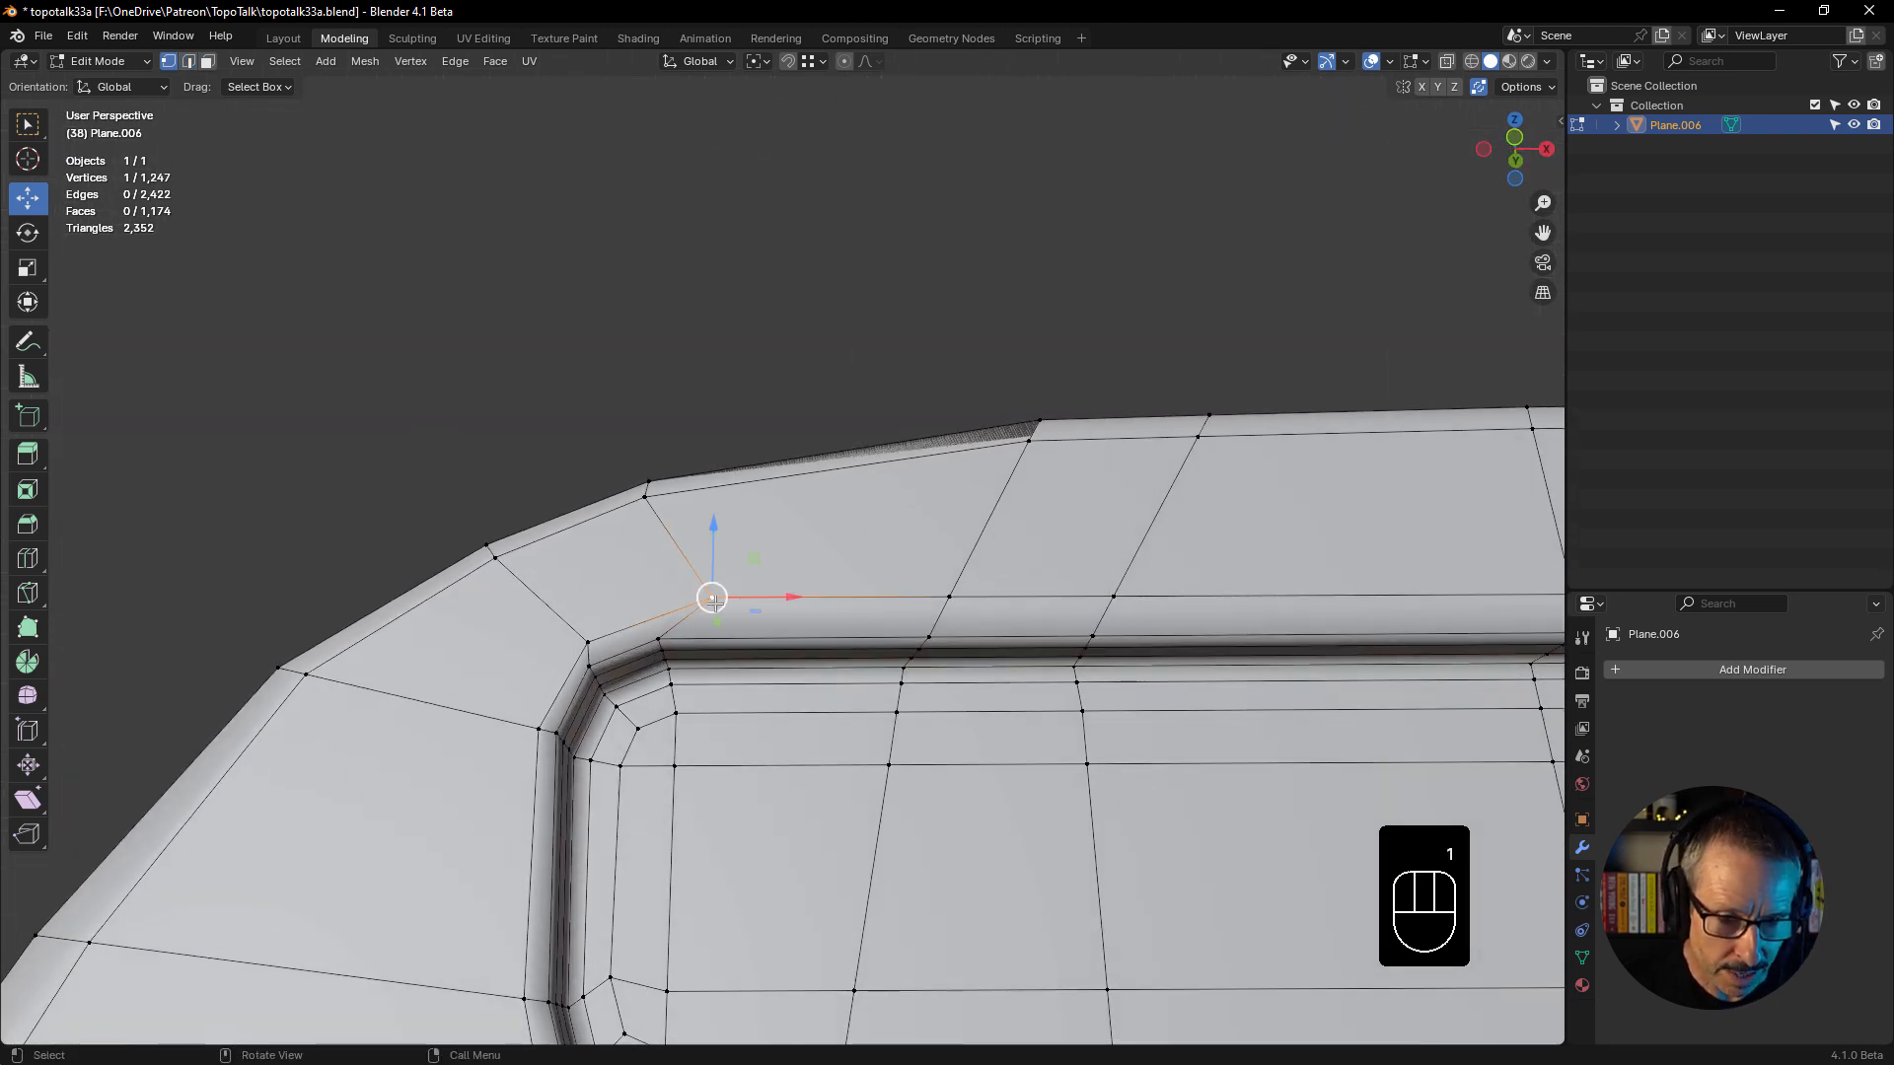
- Slide the corner vertex, then dissolve the rim edge above the upper panel's left corner
key("g")
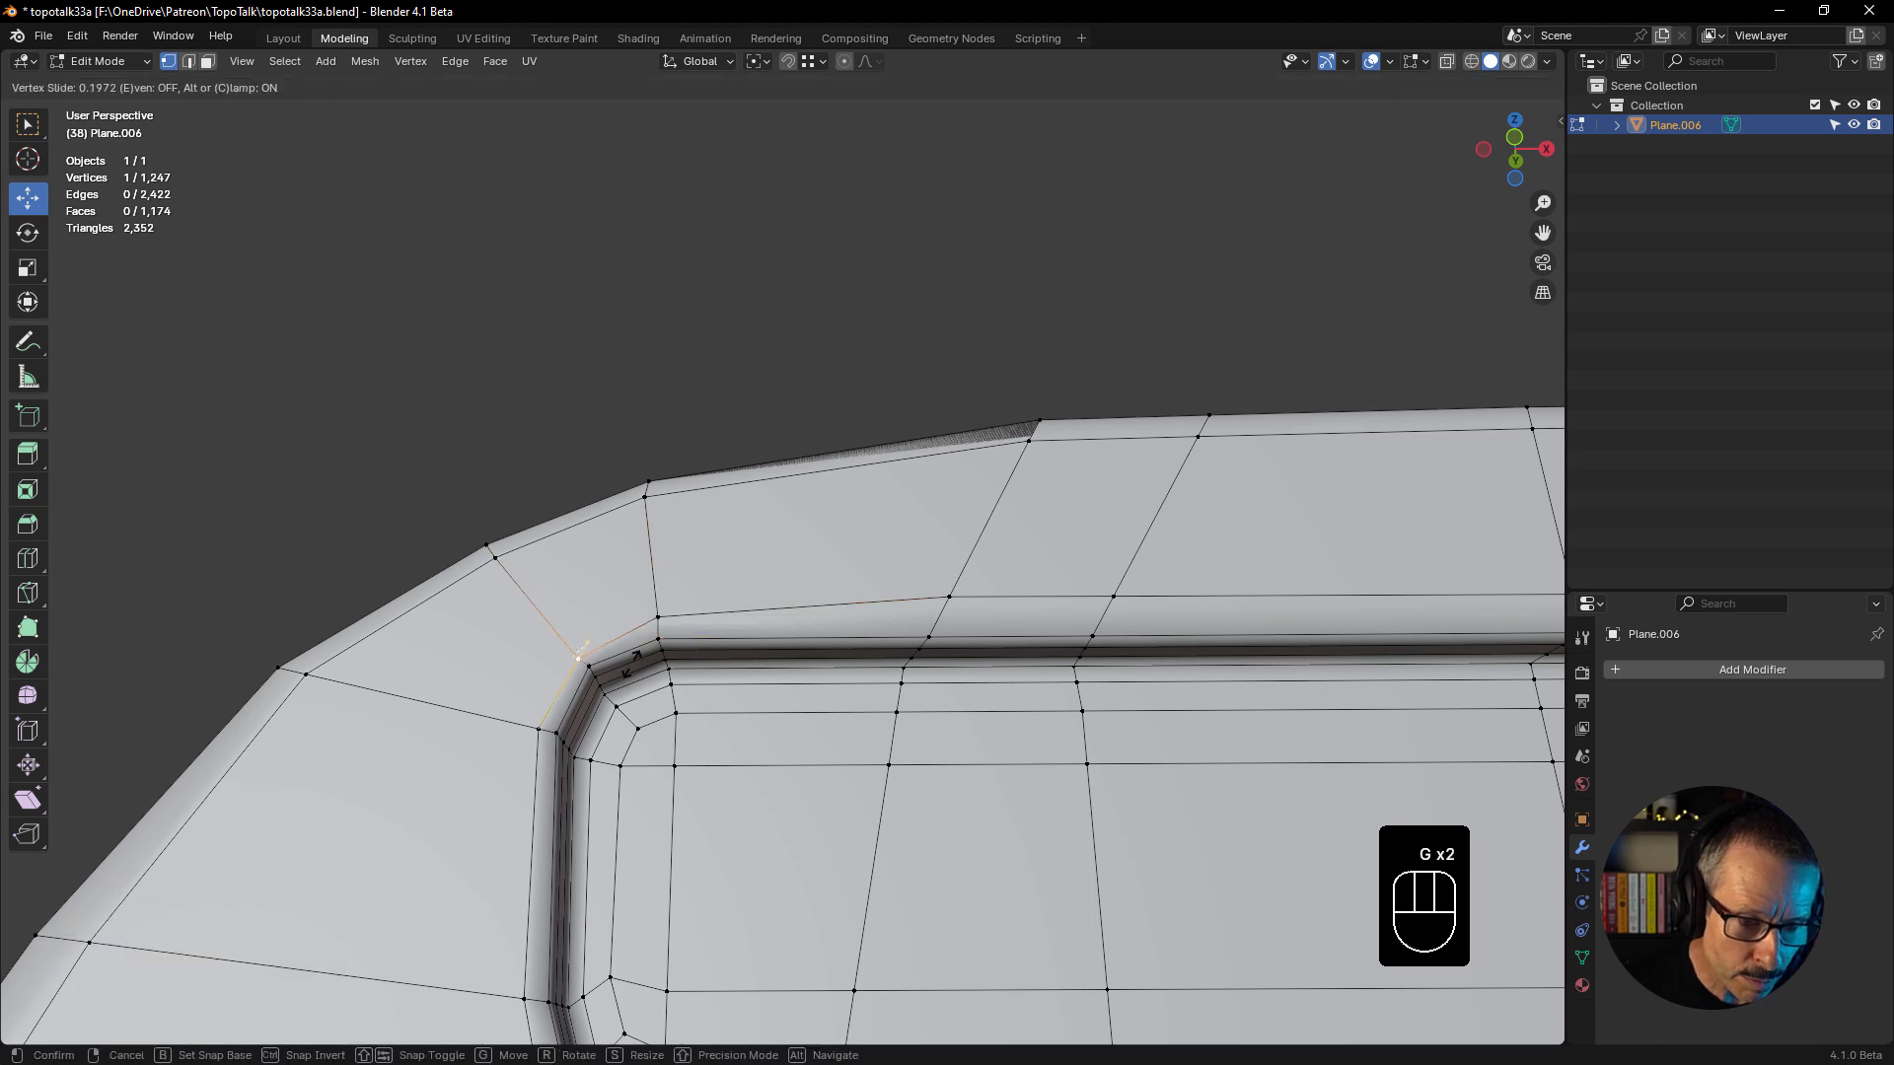
left_click(580, 655)
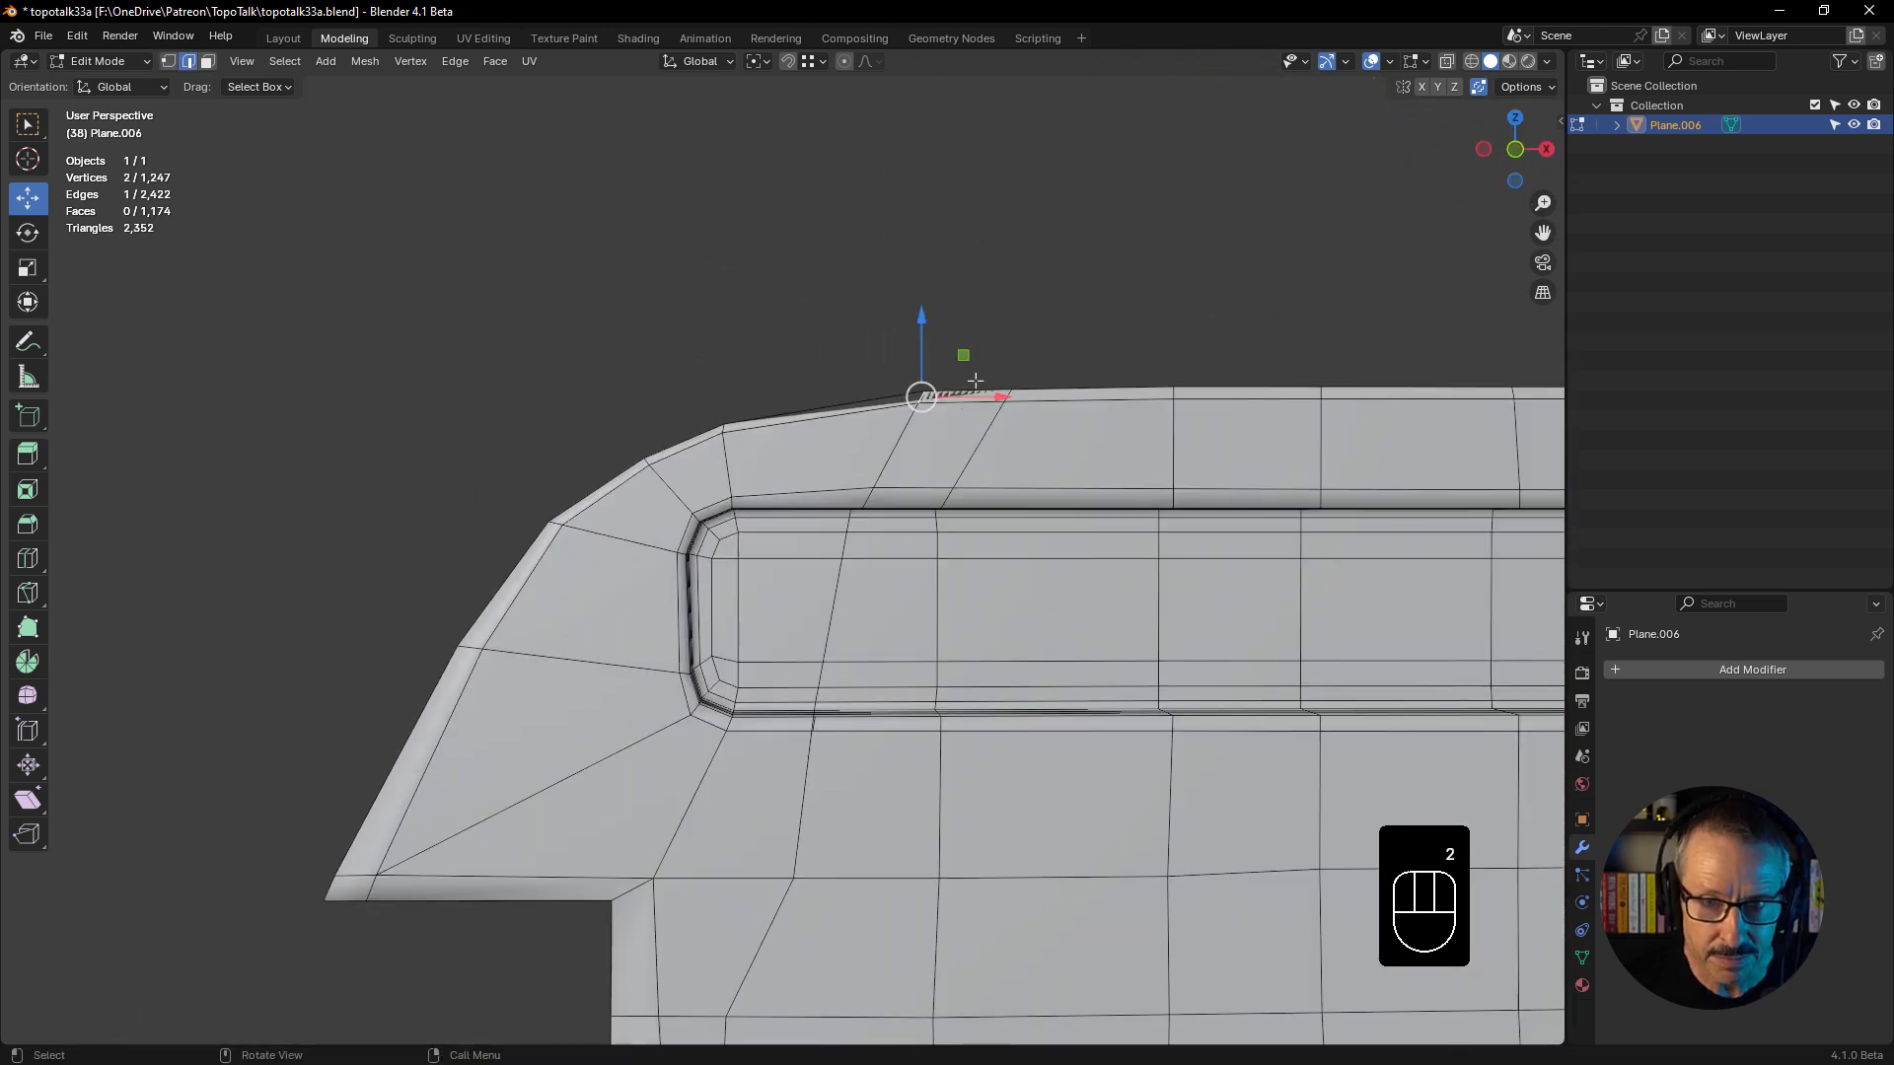
left_click(809, 797)
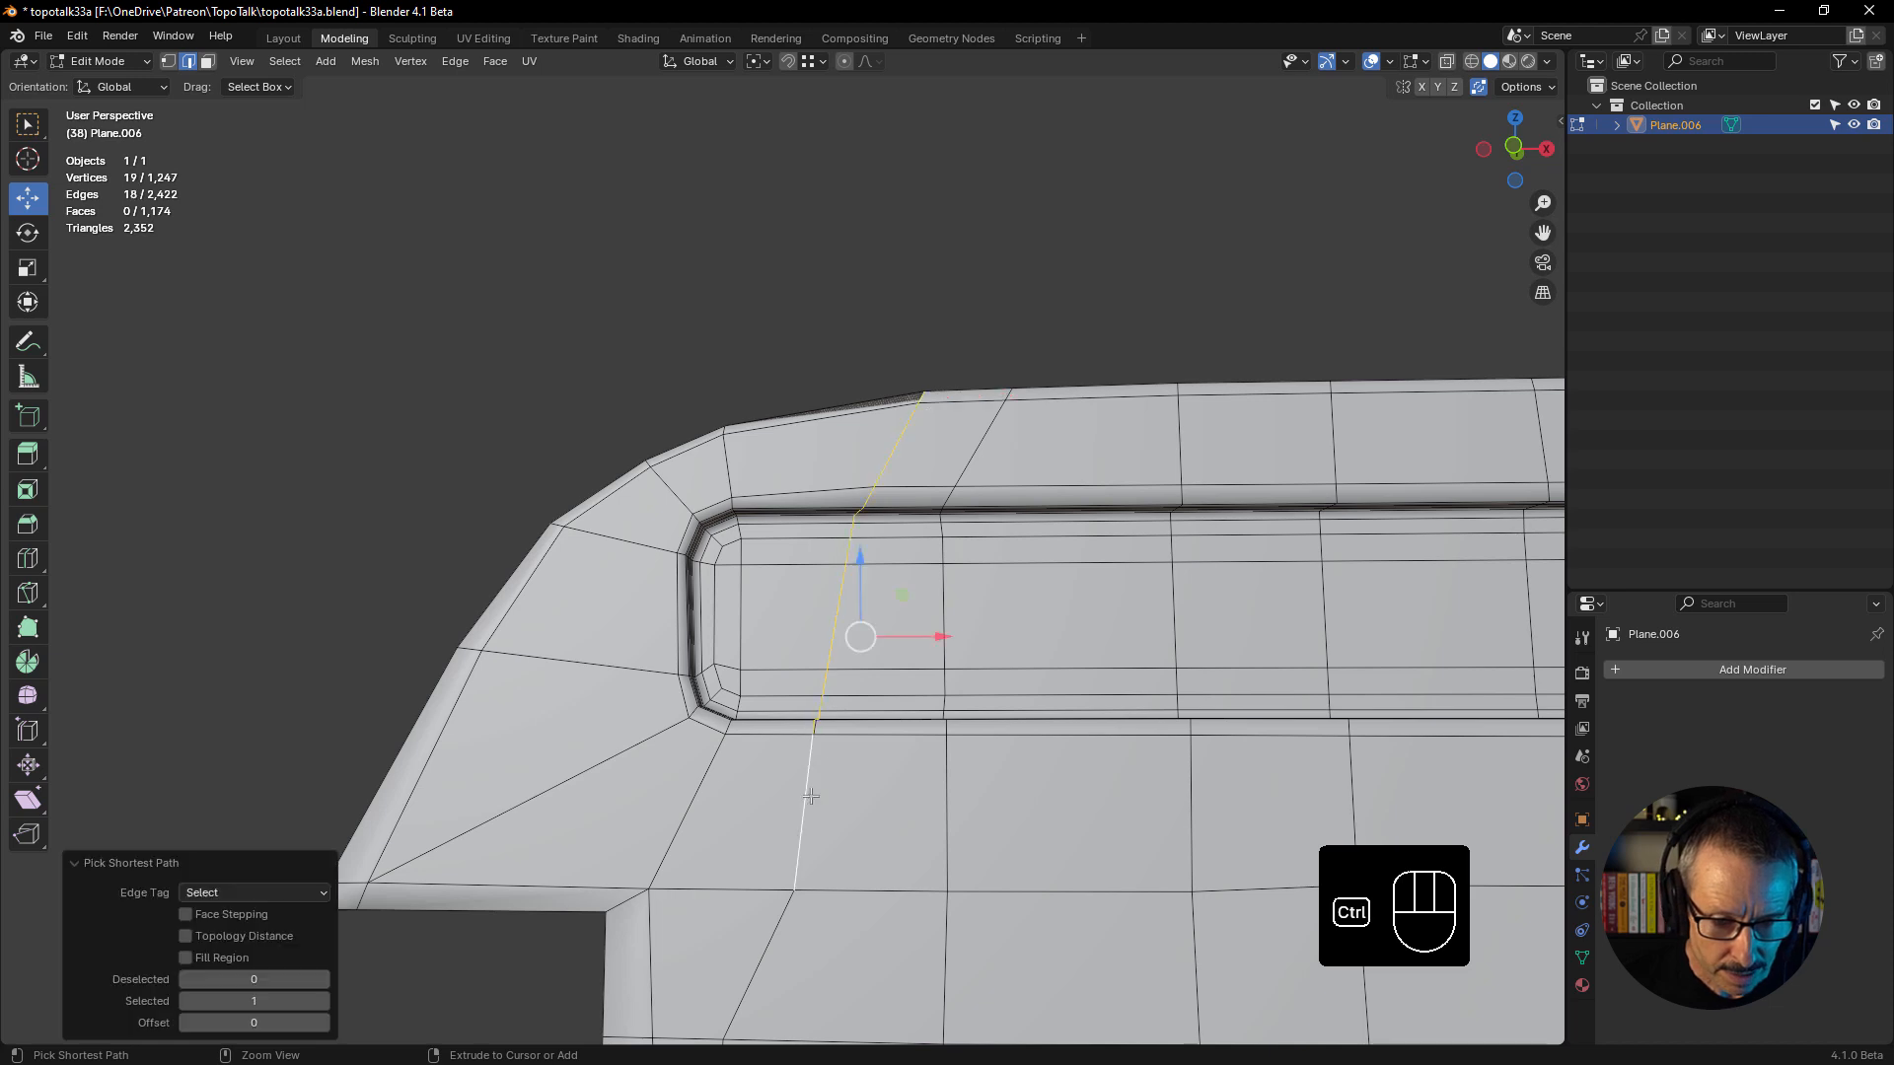
key("ctrl+x")
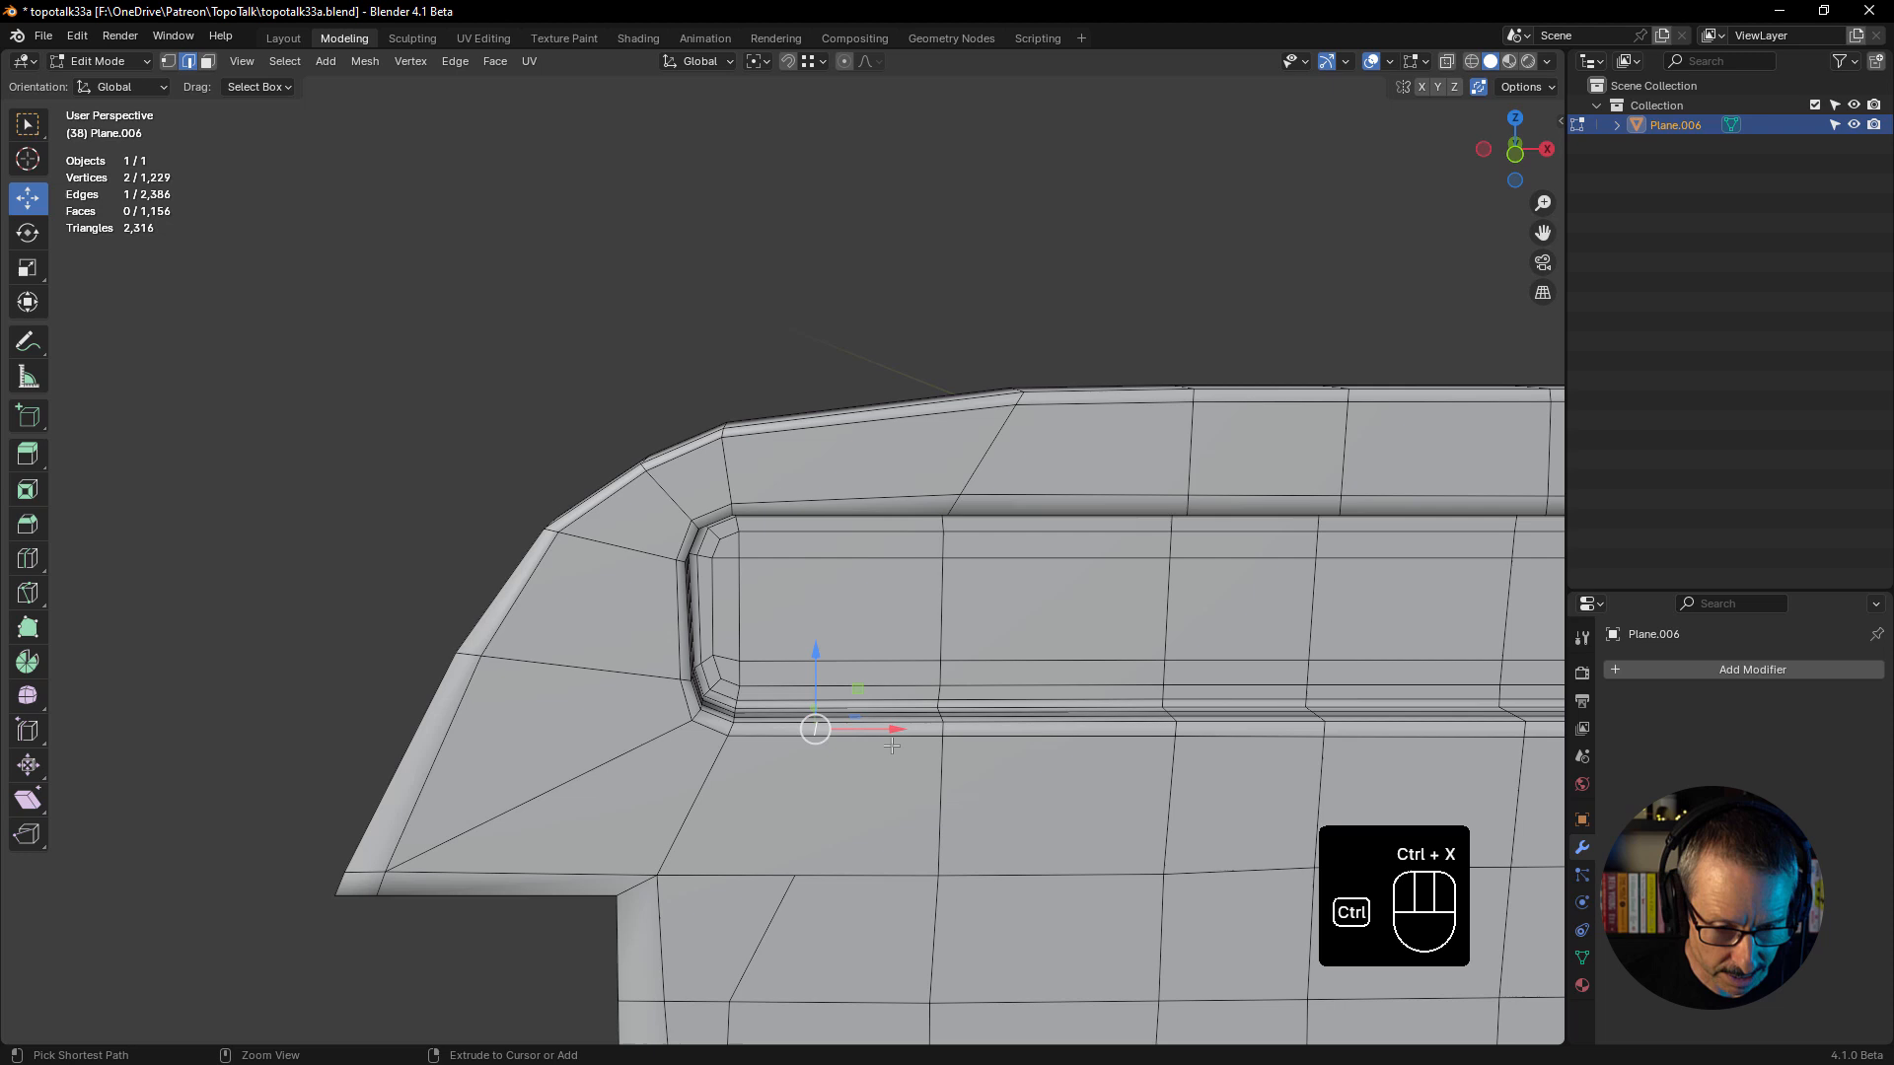
key("ctrl+x")
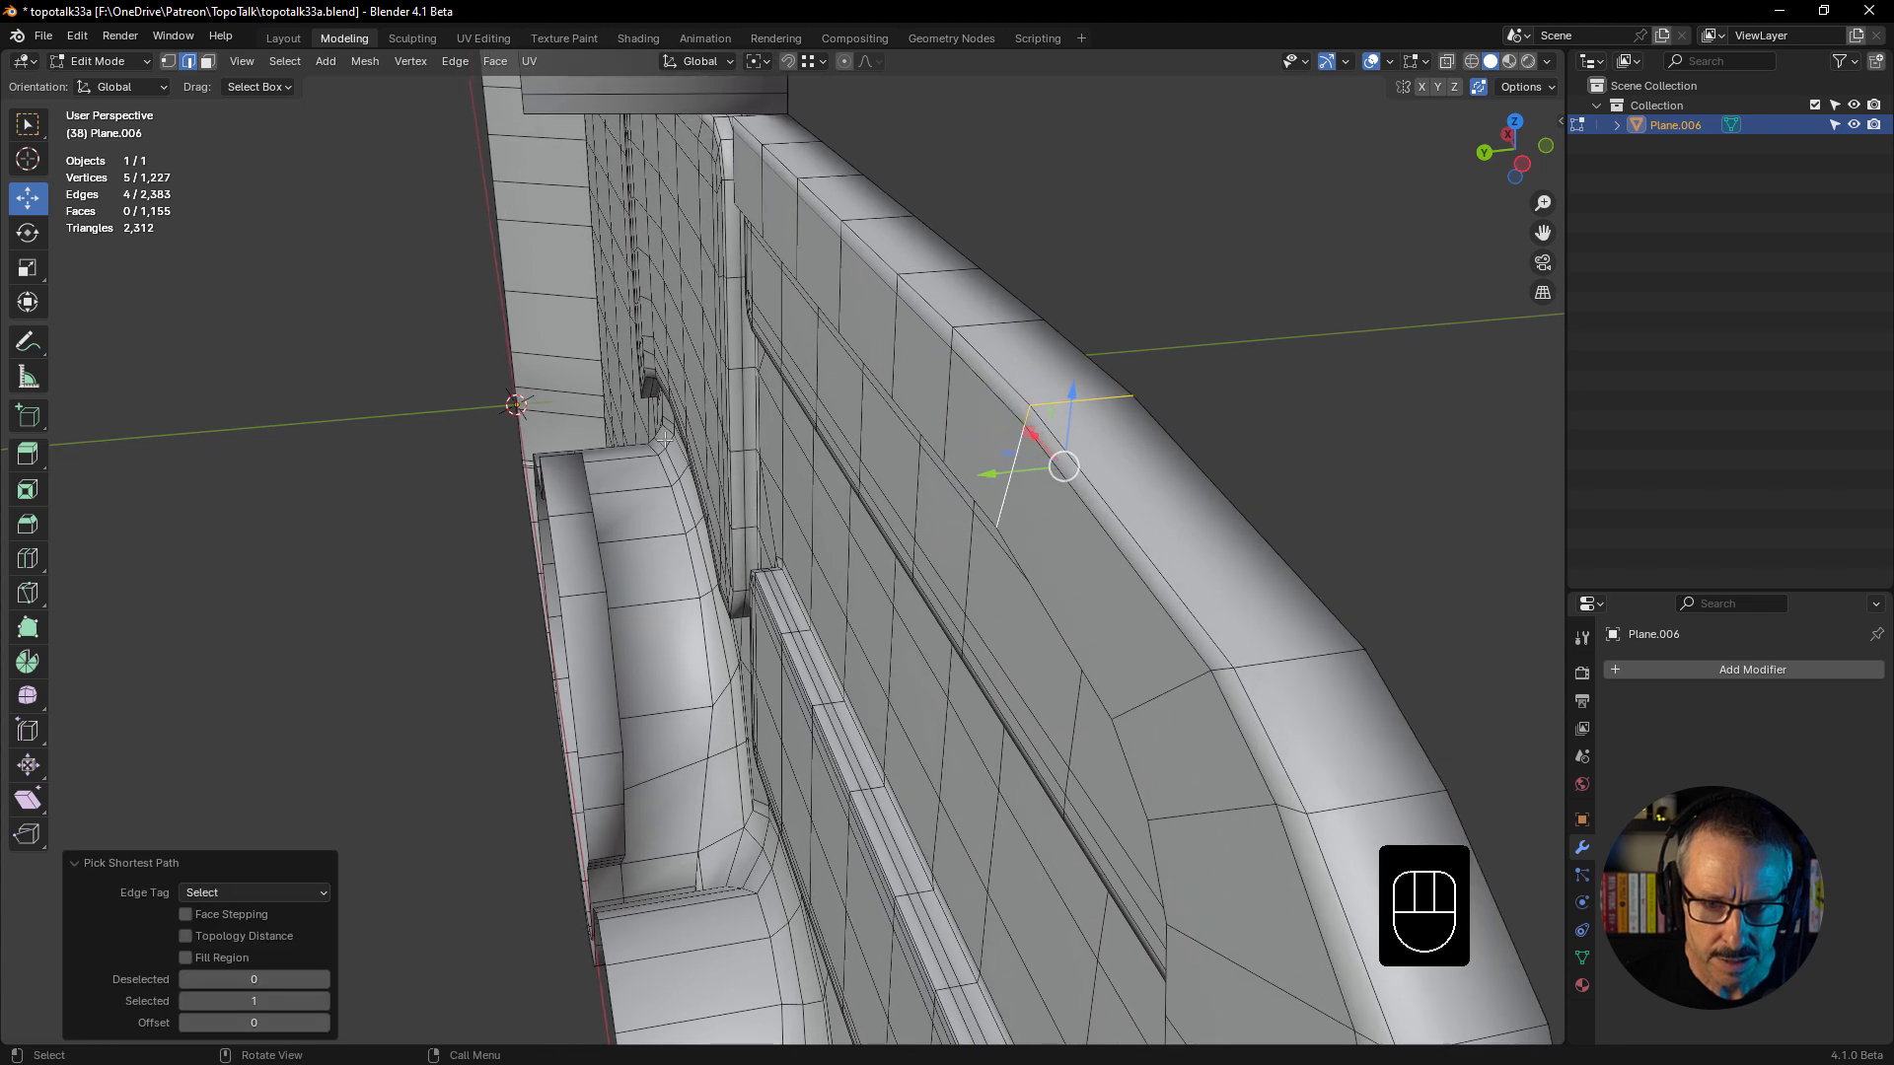
- Edge-slide along the top surface, add an edge loop across the rim and join two rim vertices
key("g")
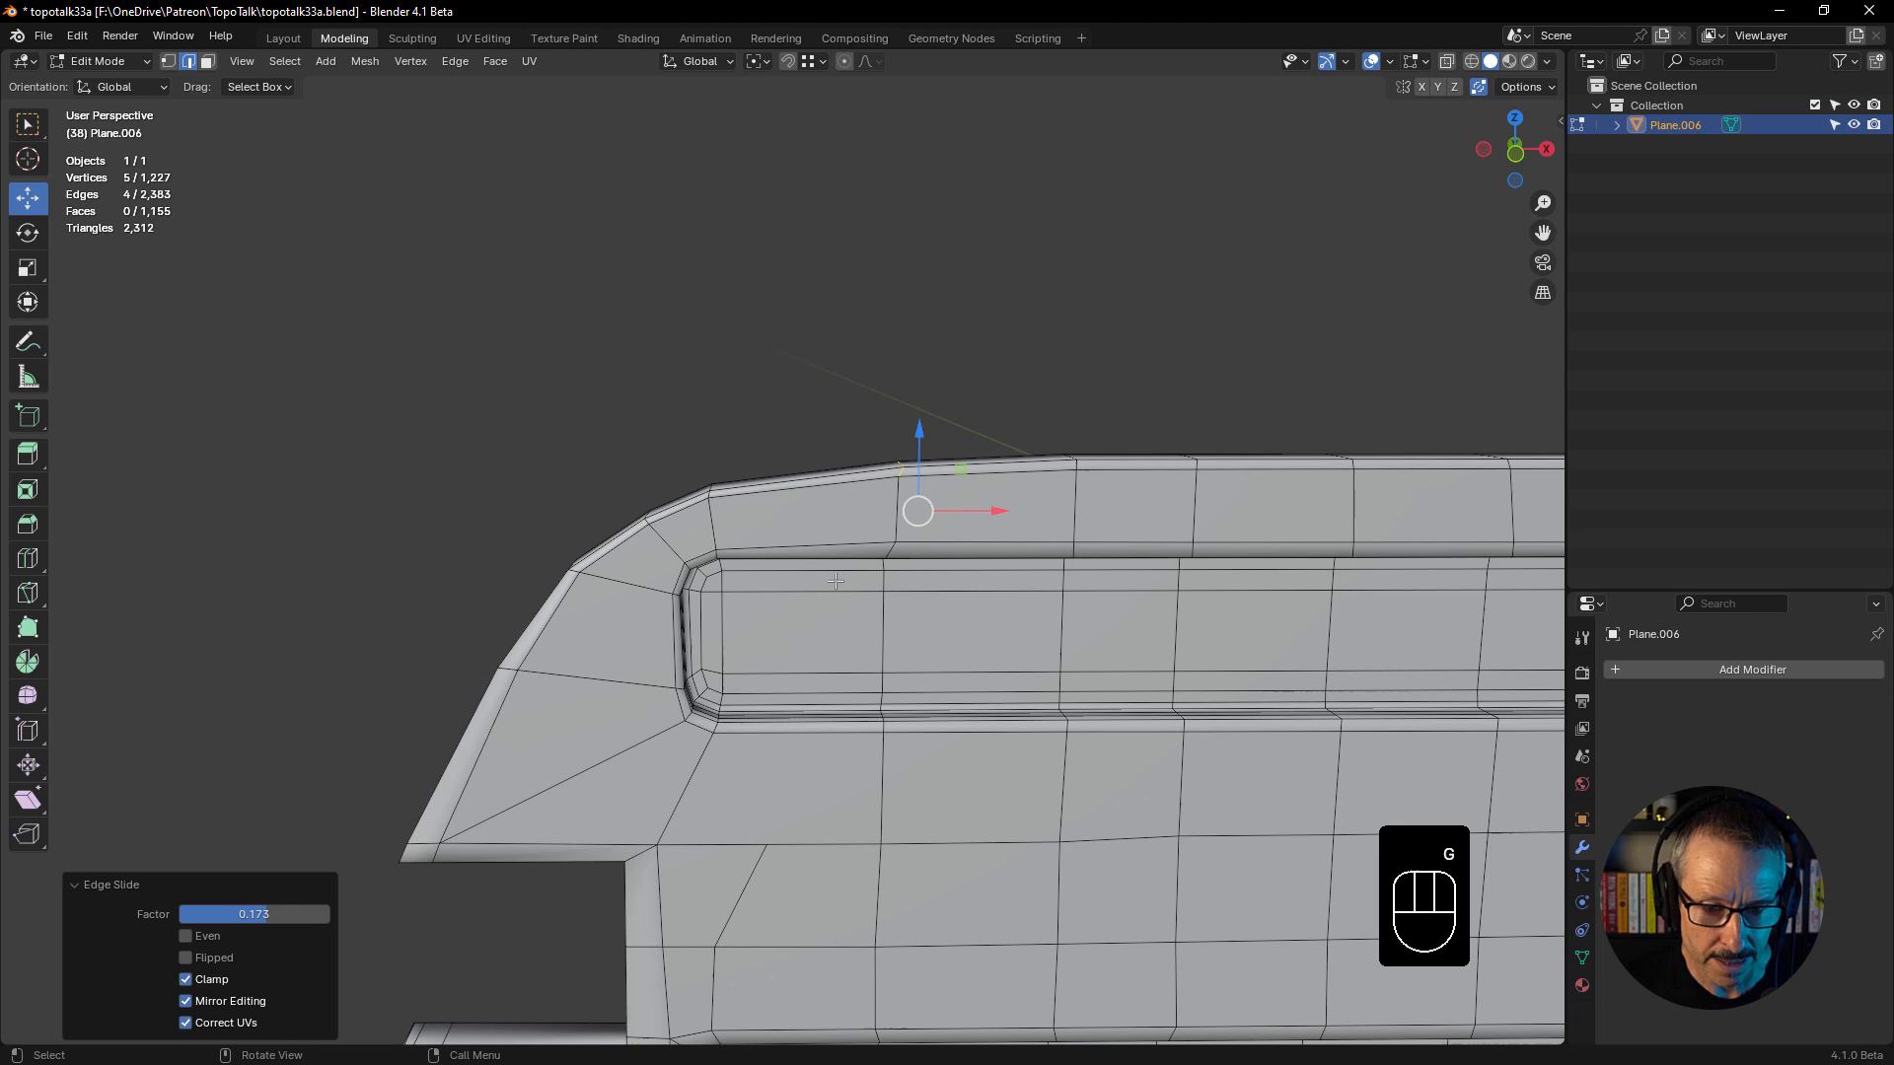
key("ctrl+r")
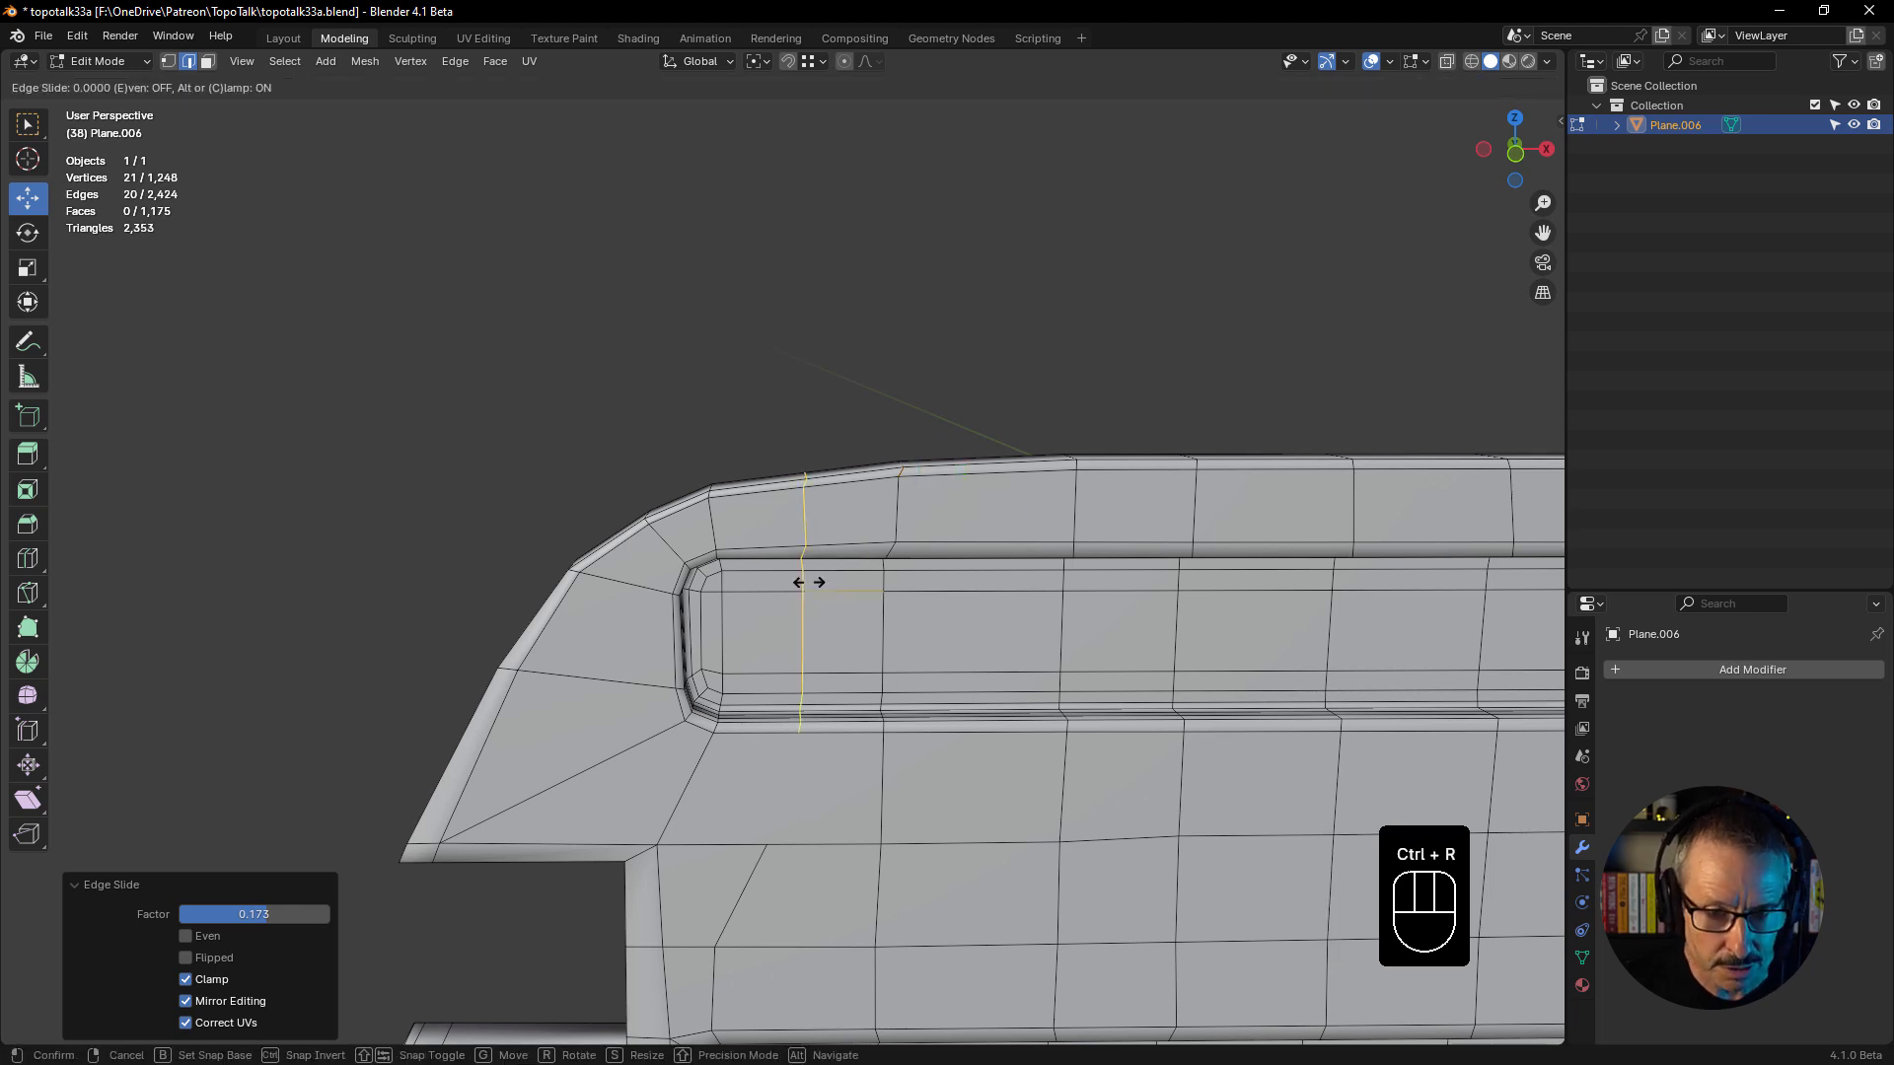
mouse_move(803, 582)
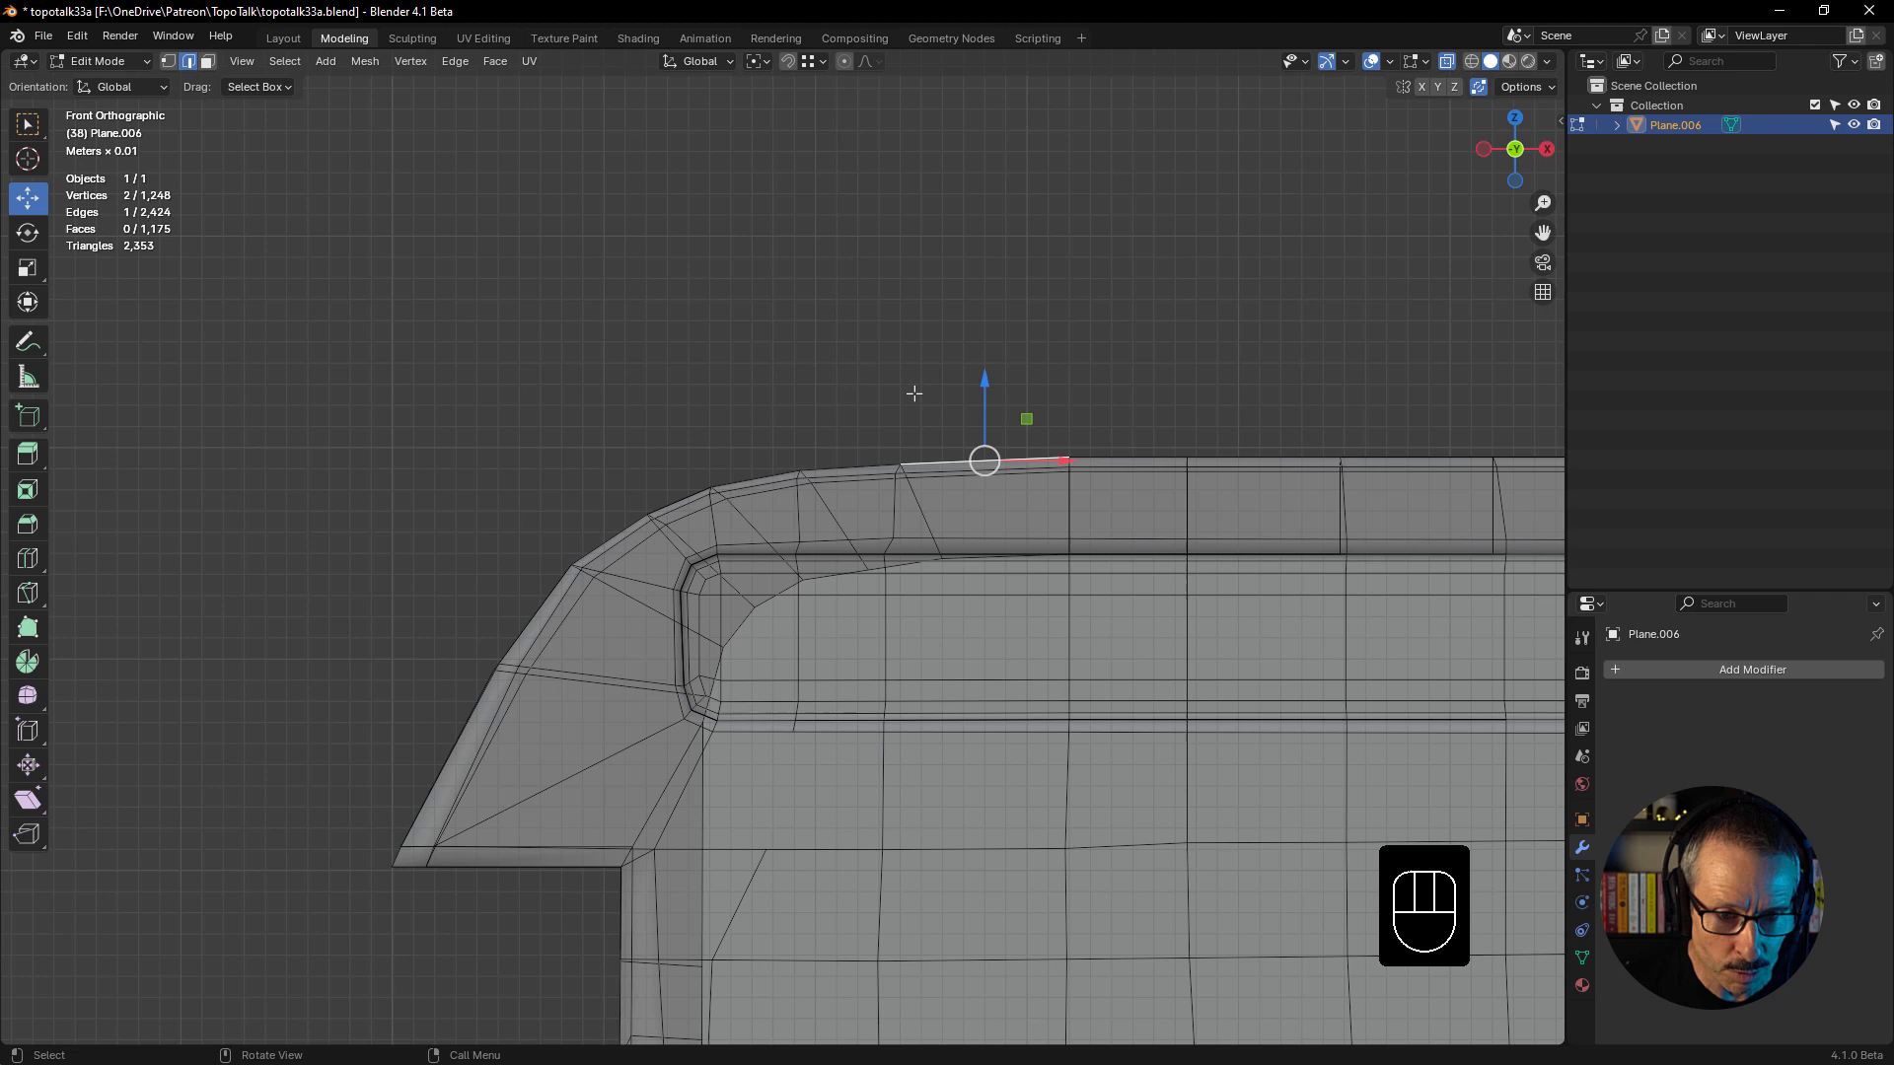
key("alt+z")
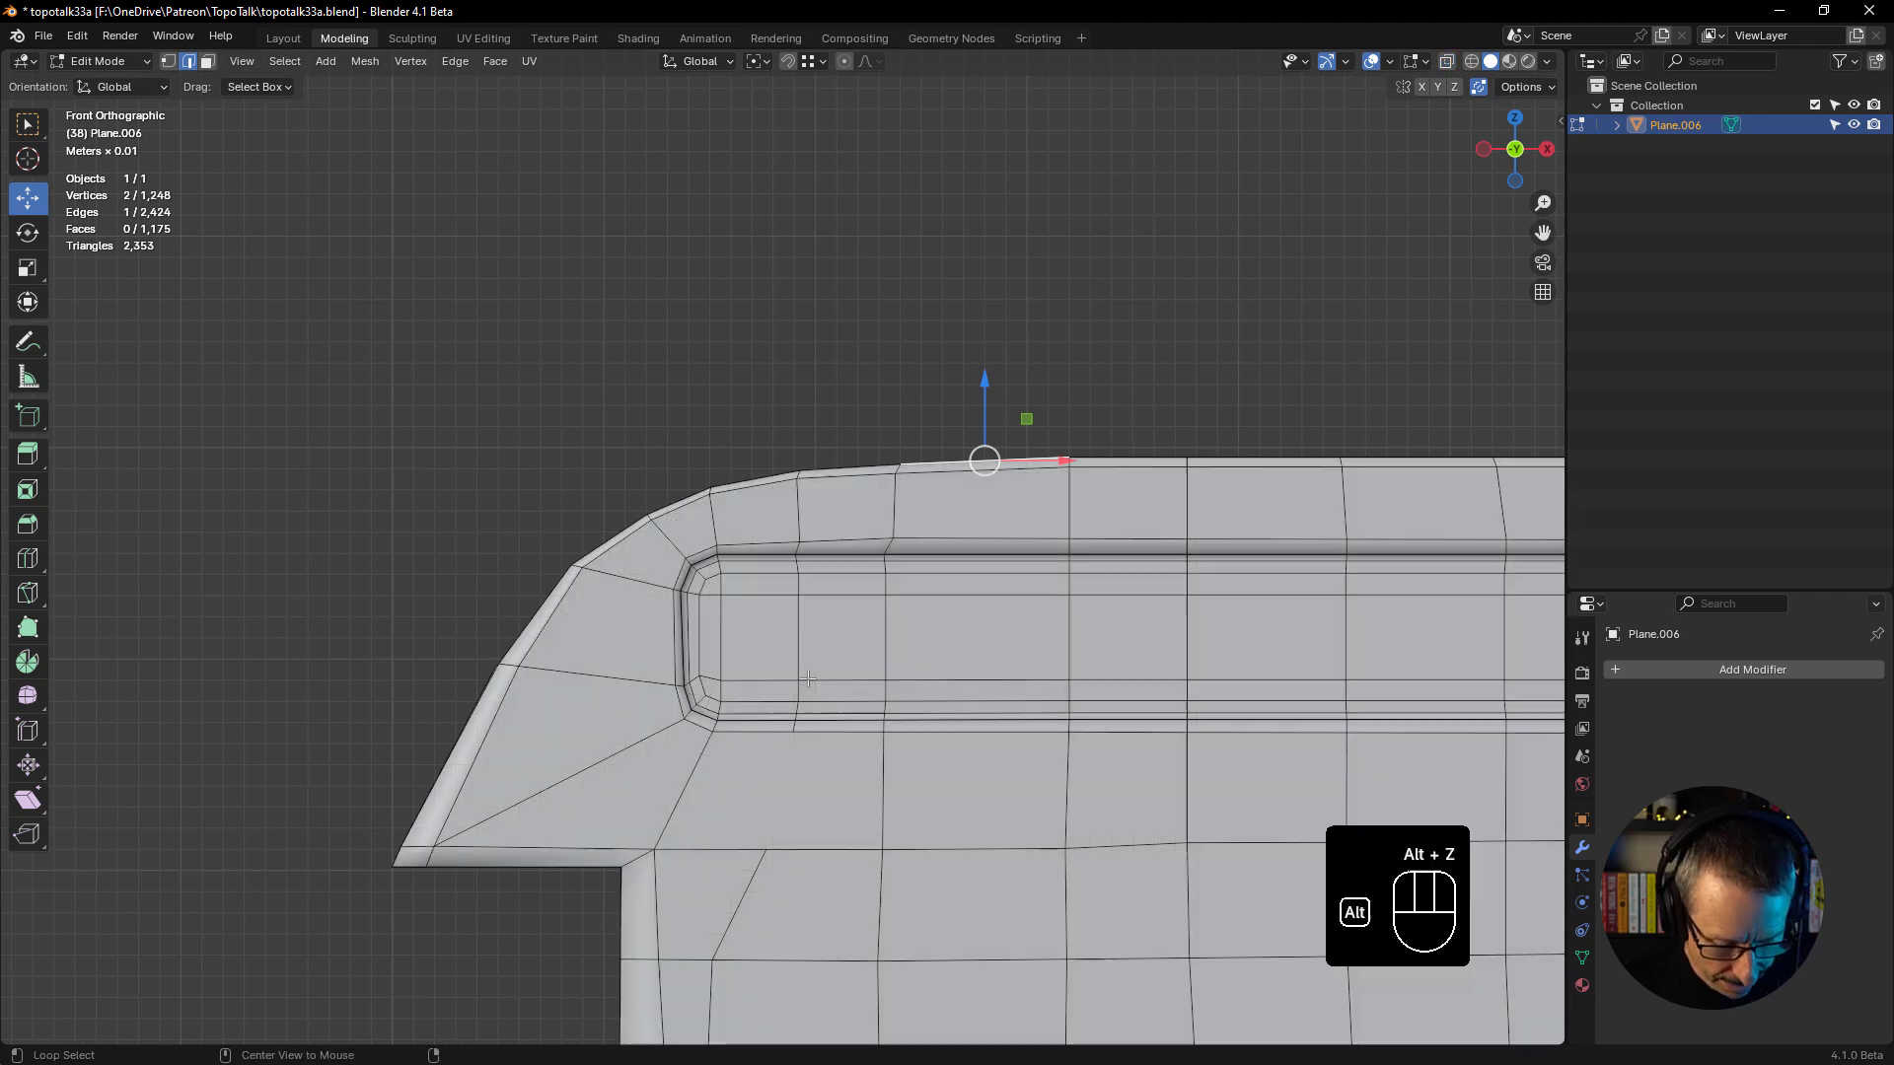
key("k")
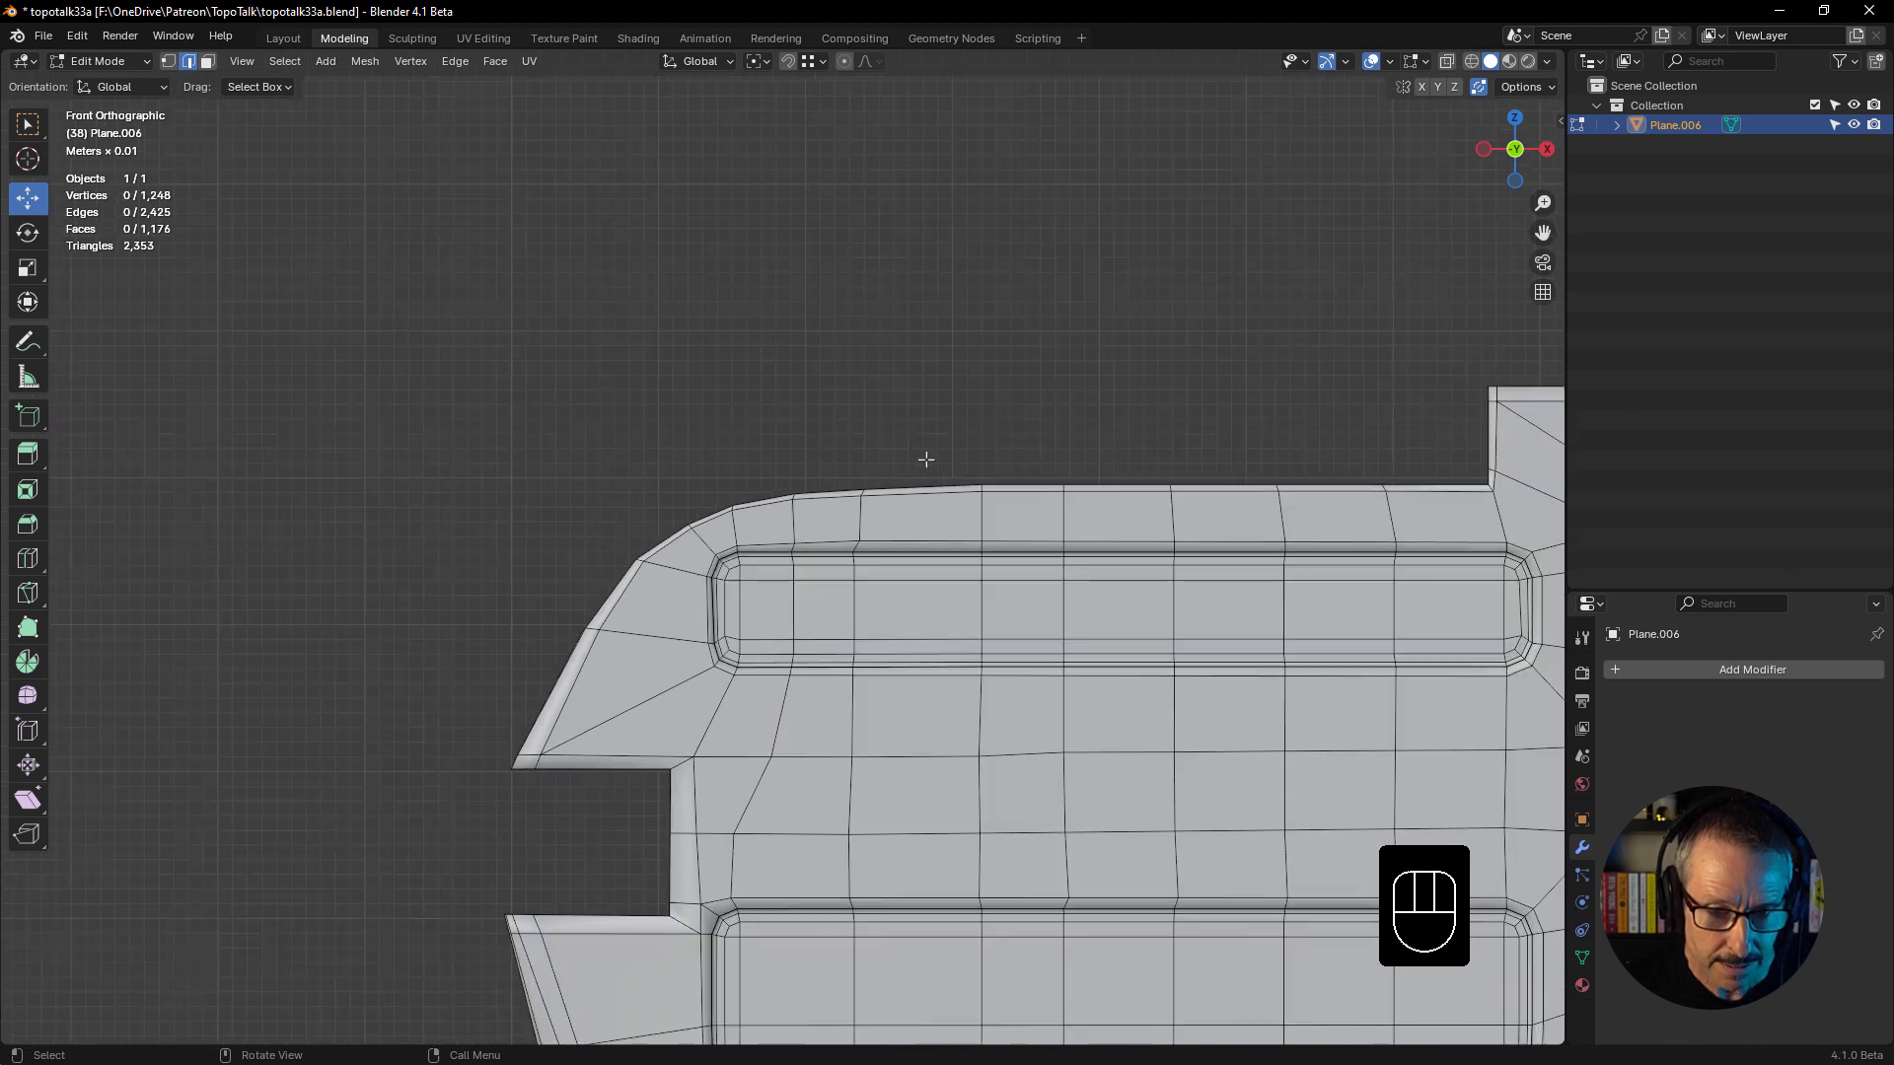
- Move the notch corner vertex between the panels to straighten the surrounding edge flow
left_click_drag(928, 460, 846, 483)
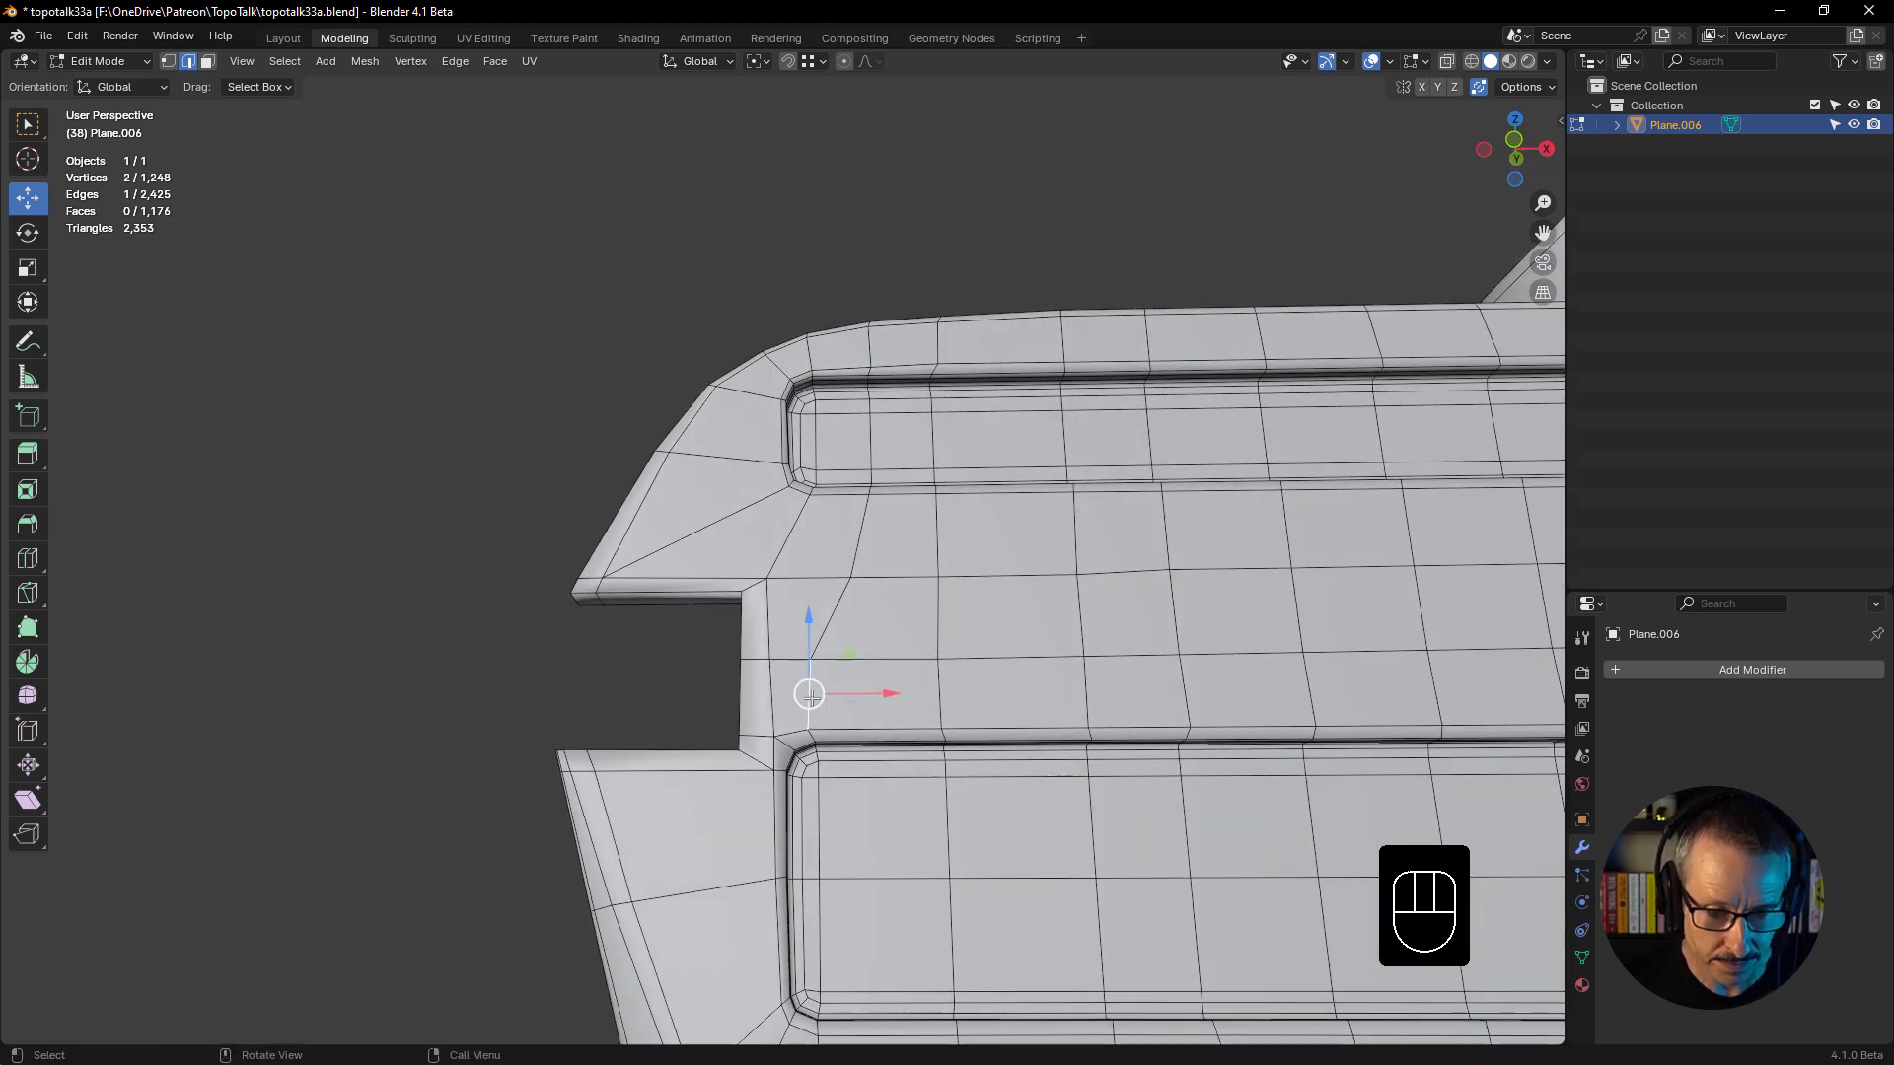
key("g")
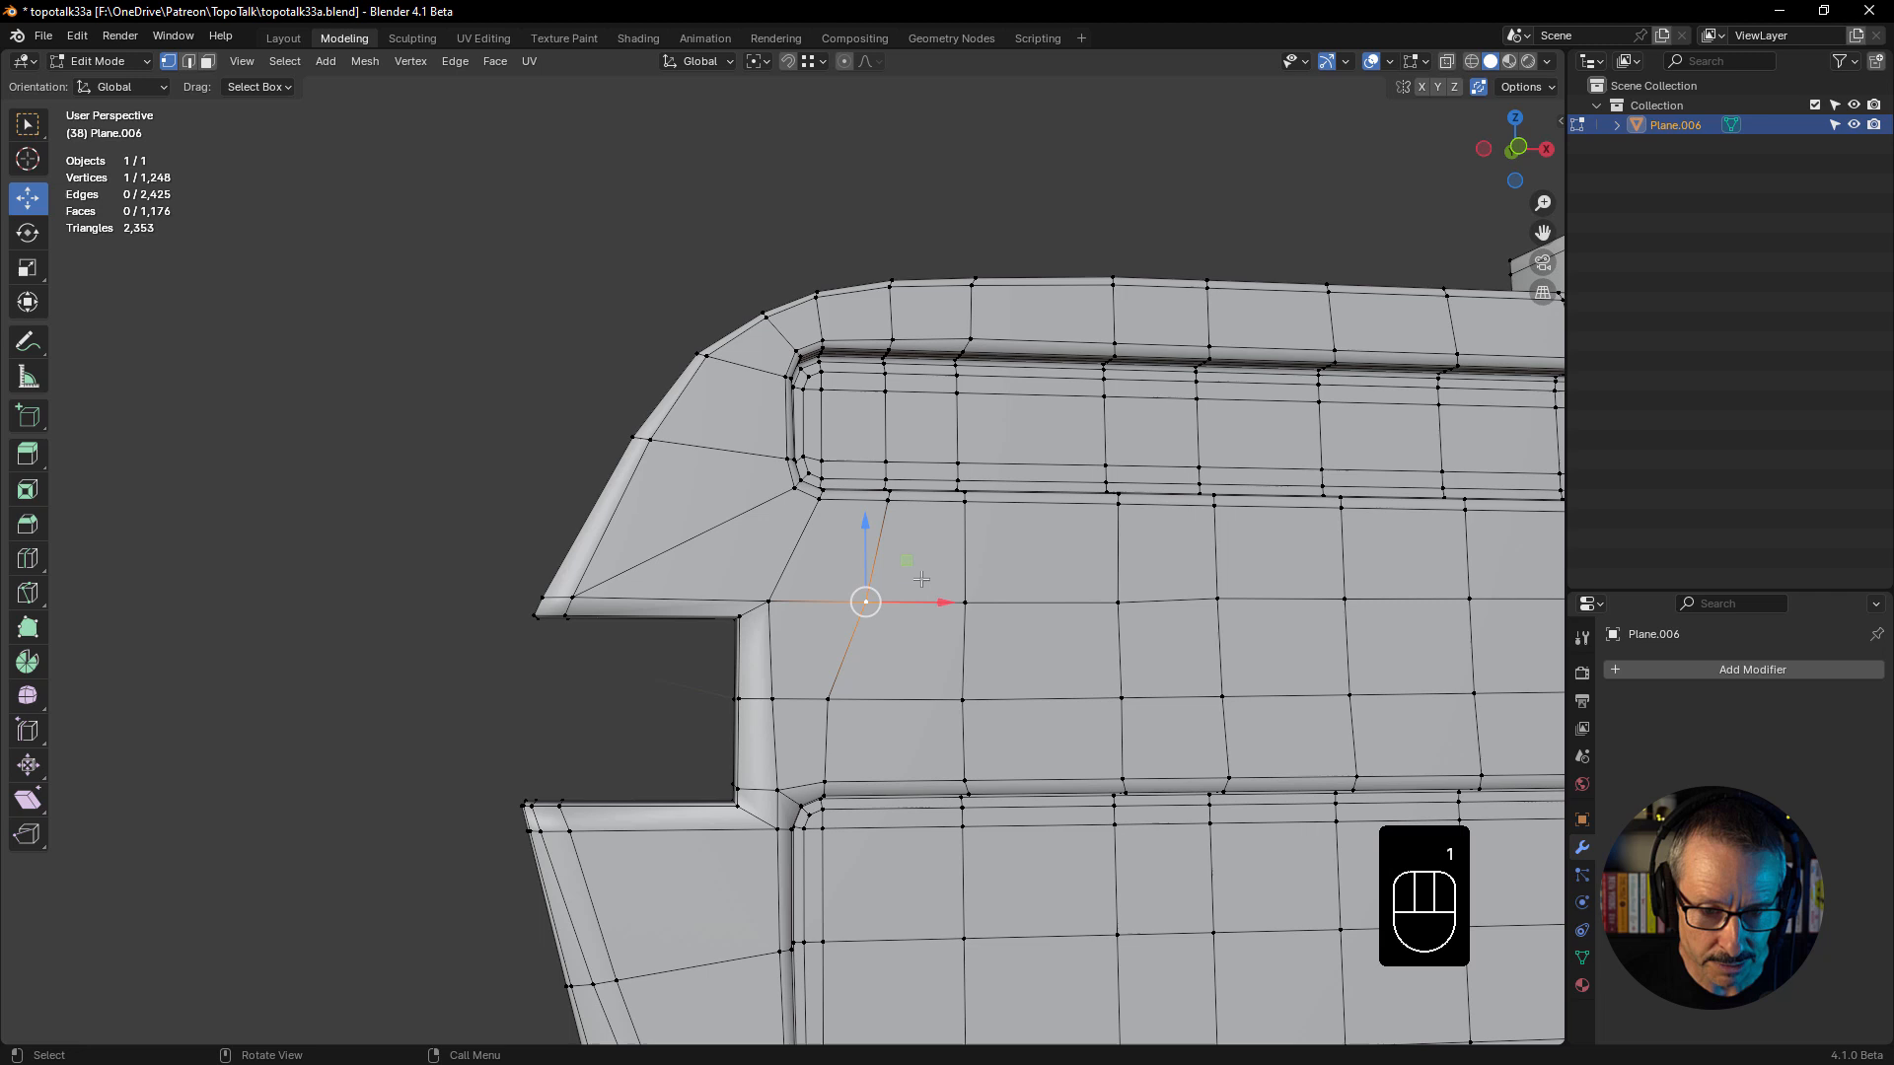
key("g")
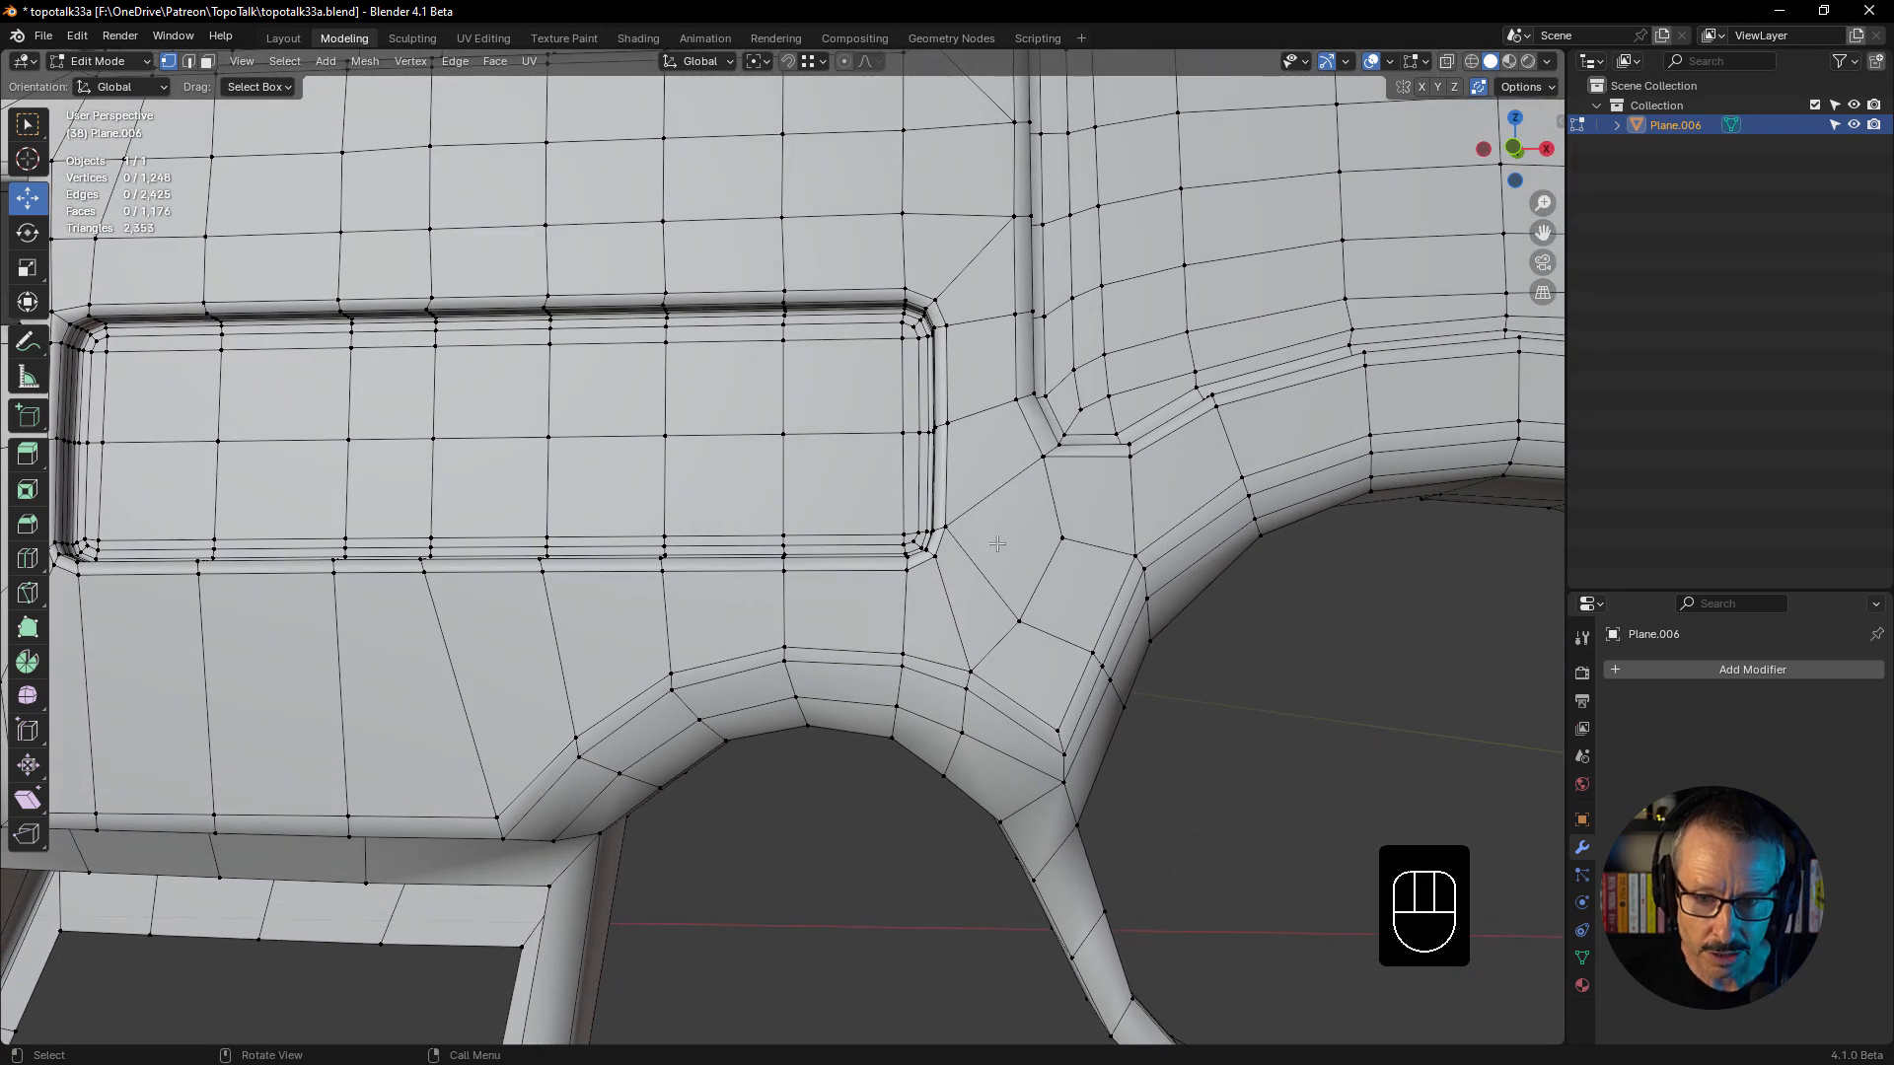
mouse_move(911, 580)
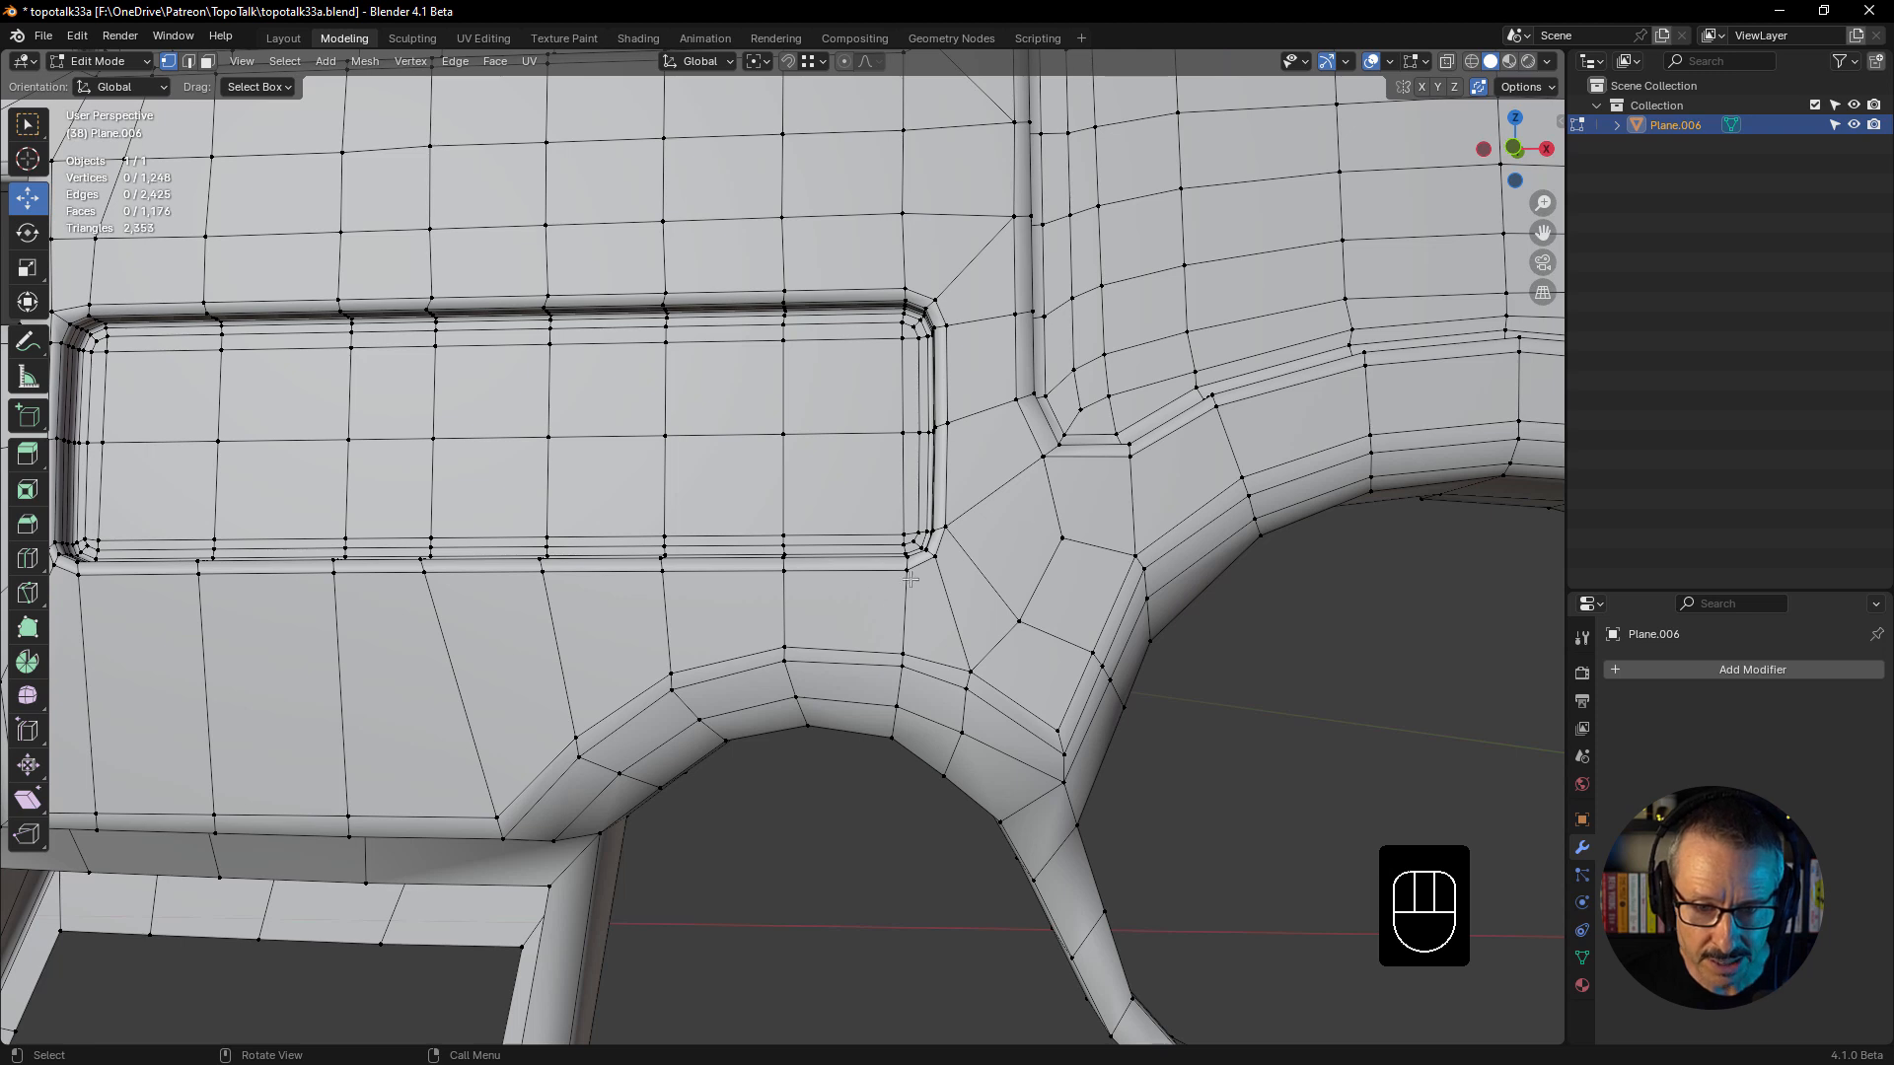
mouse_move(966, 584)
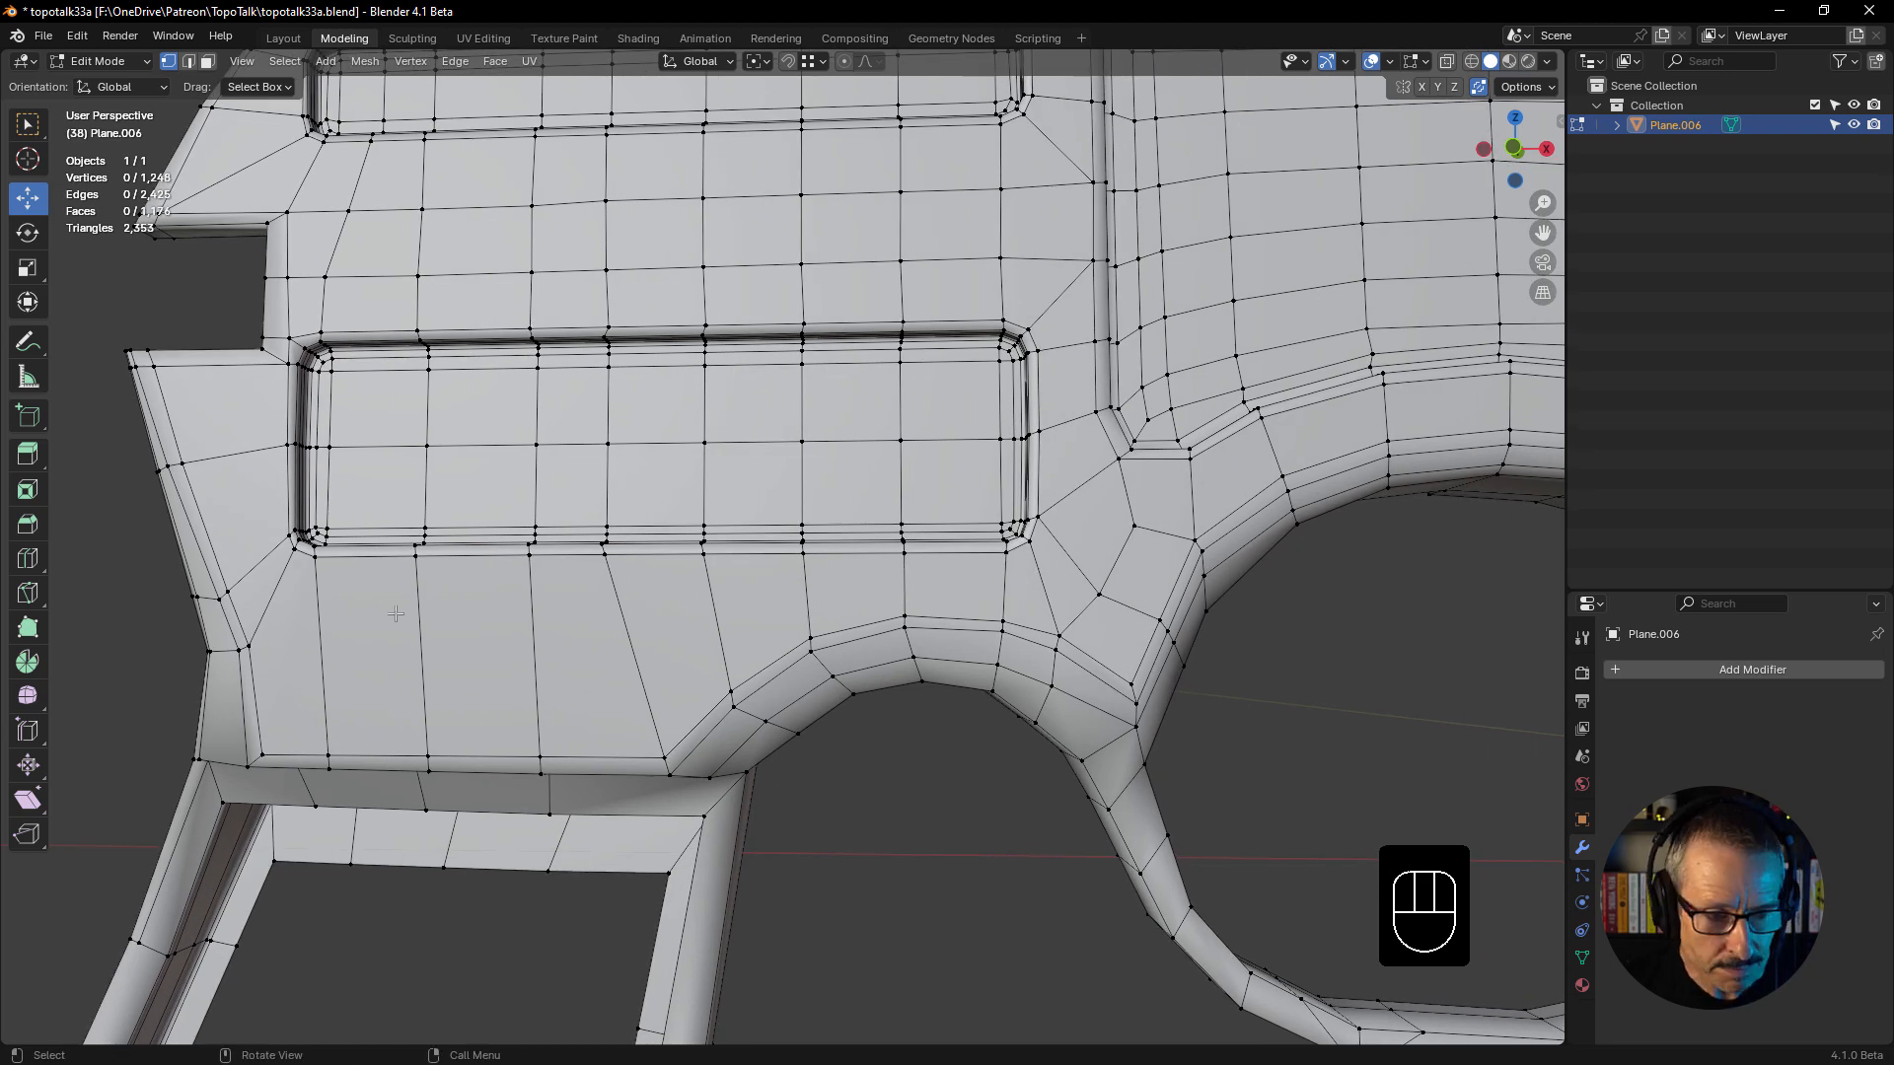
mouse_move(289, 647)
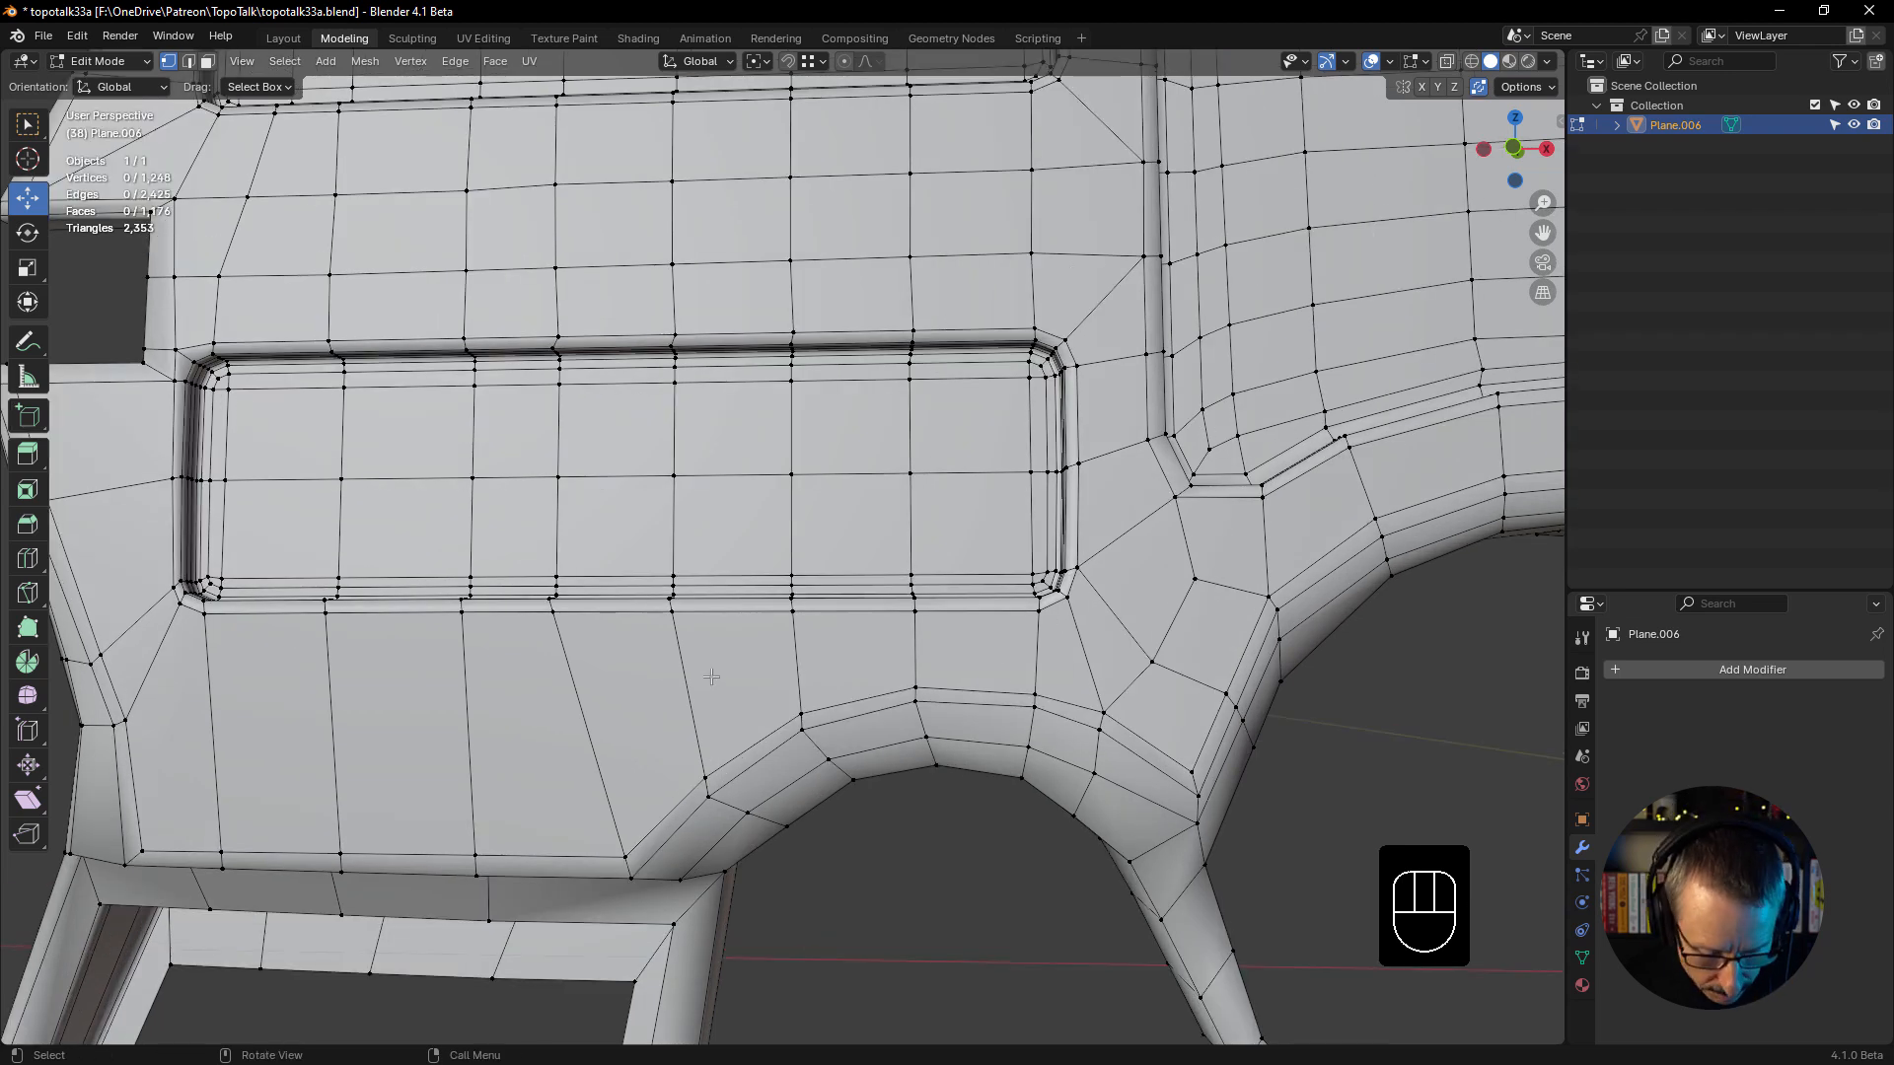
- Knife a cut across the faces below the lower inset panel toward the lower curve
key("k")
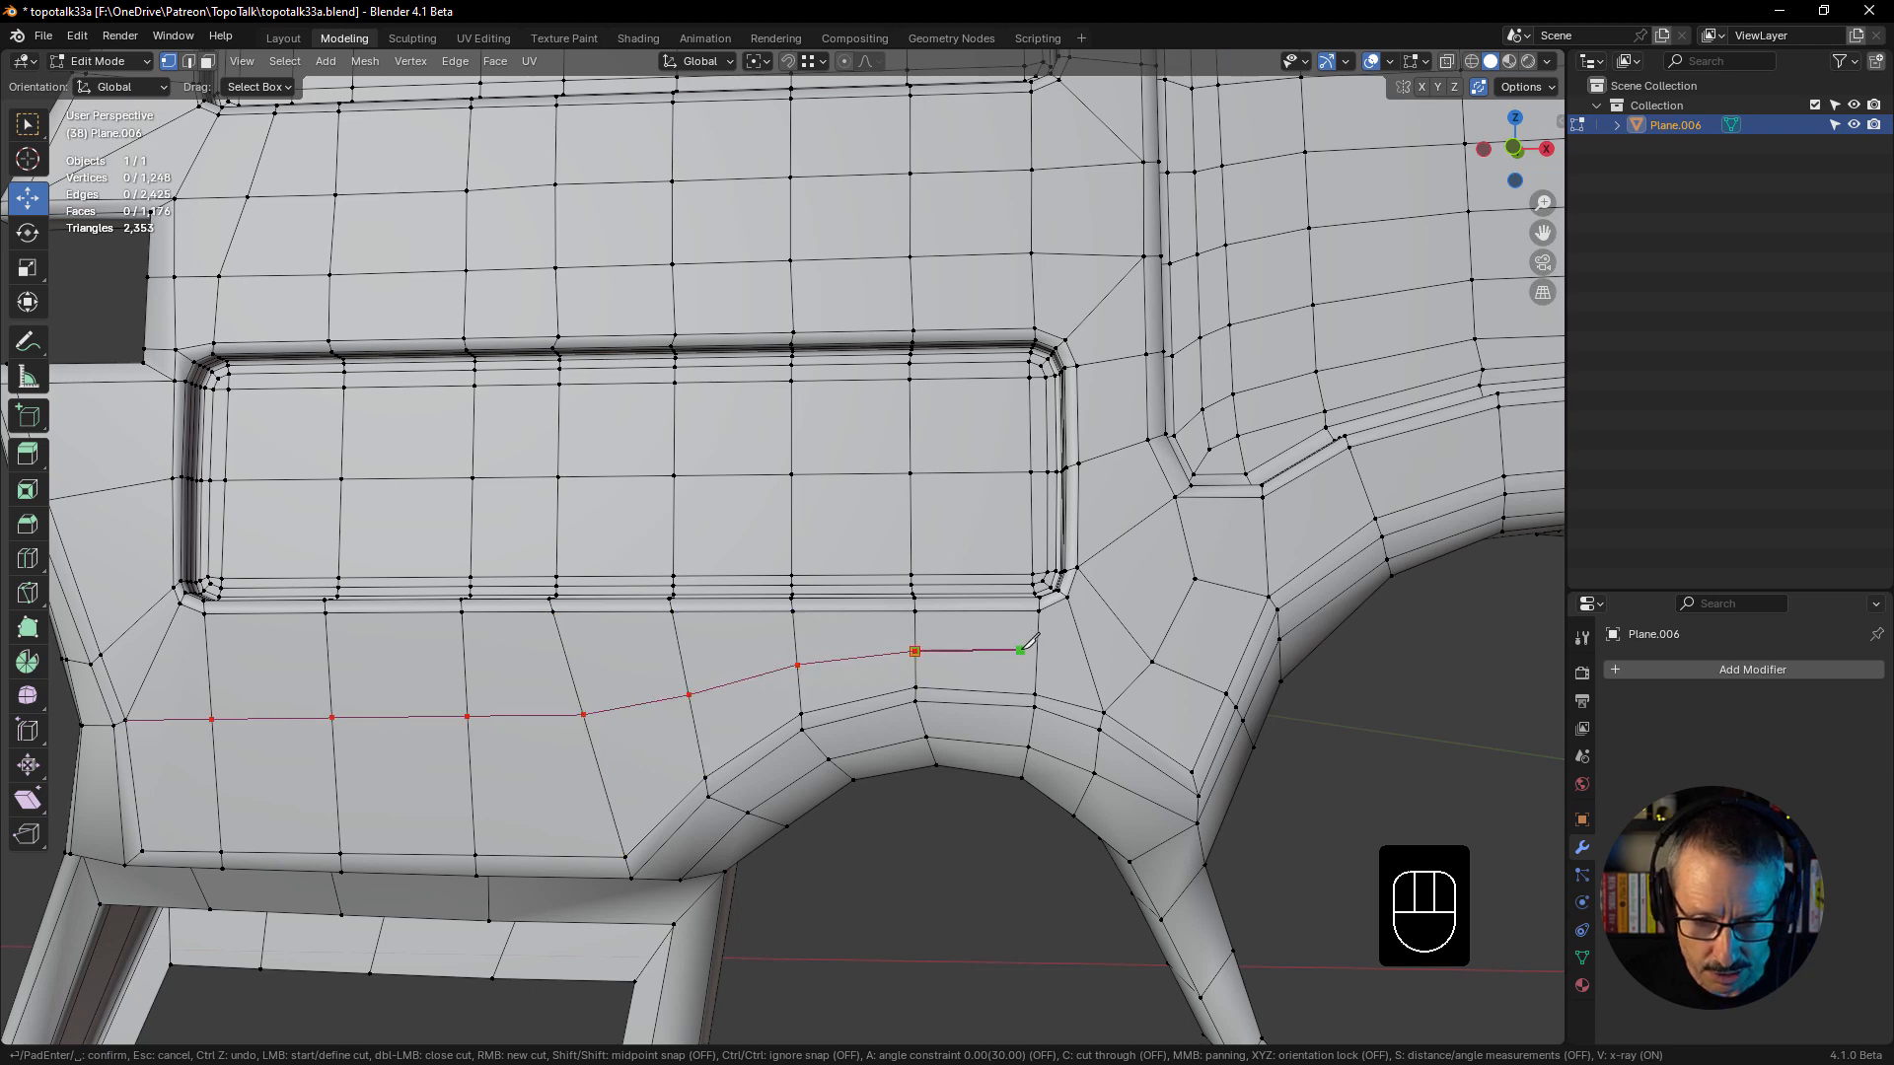
mouse_move(1036, 659)
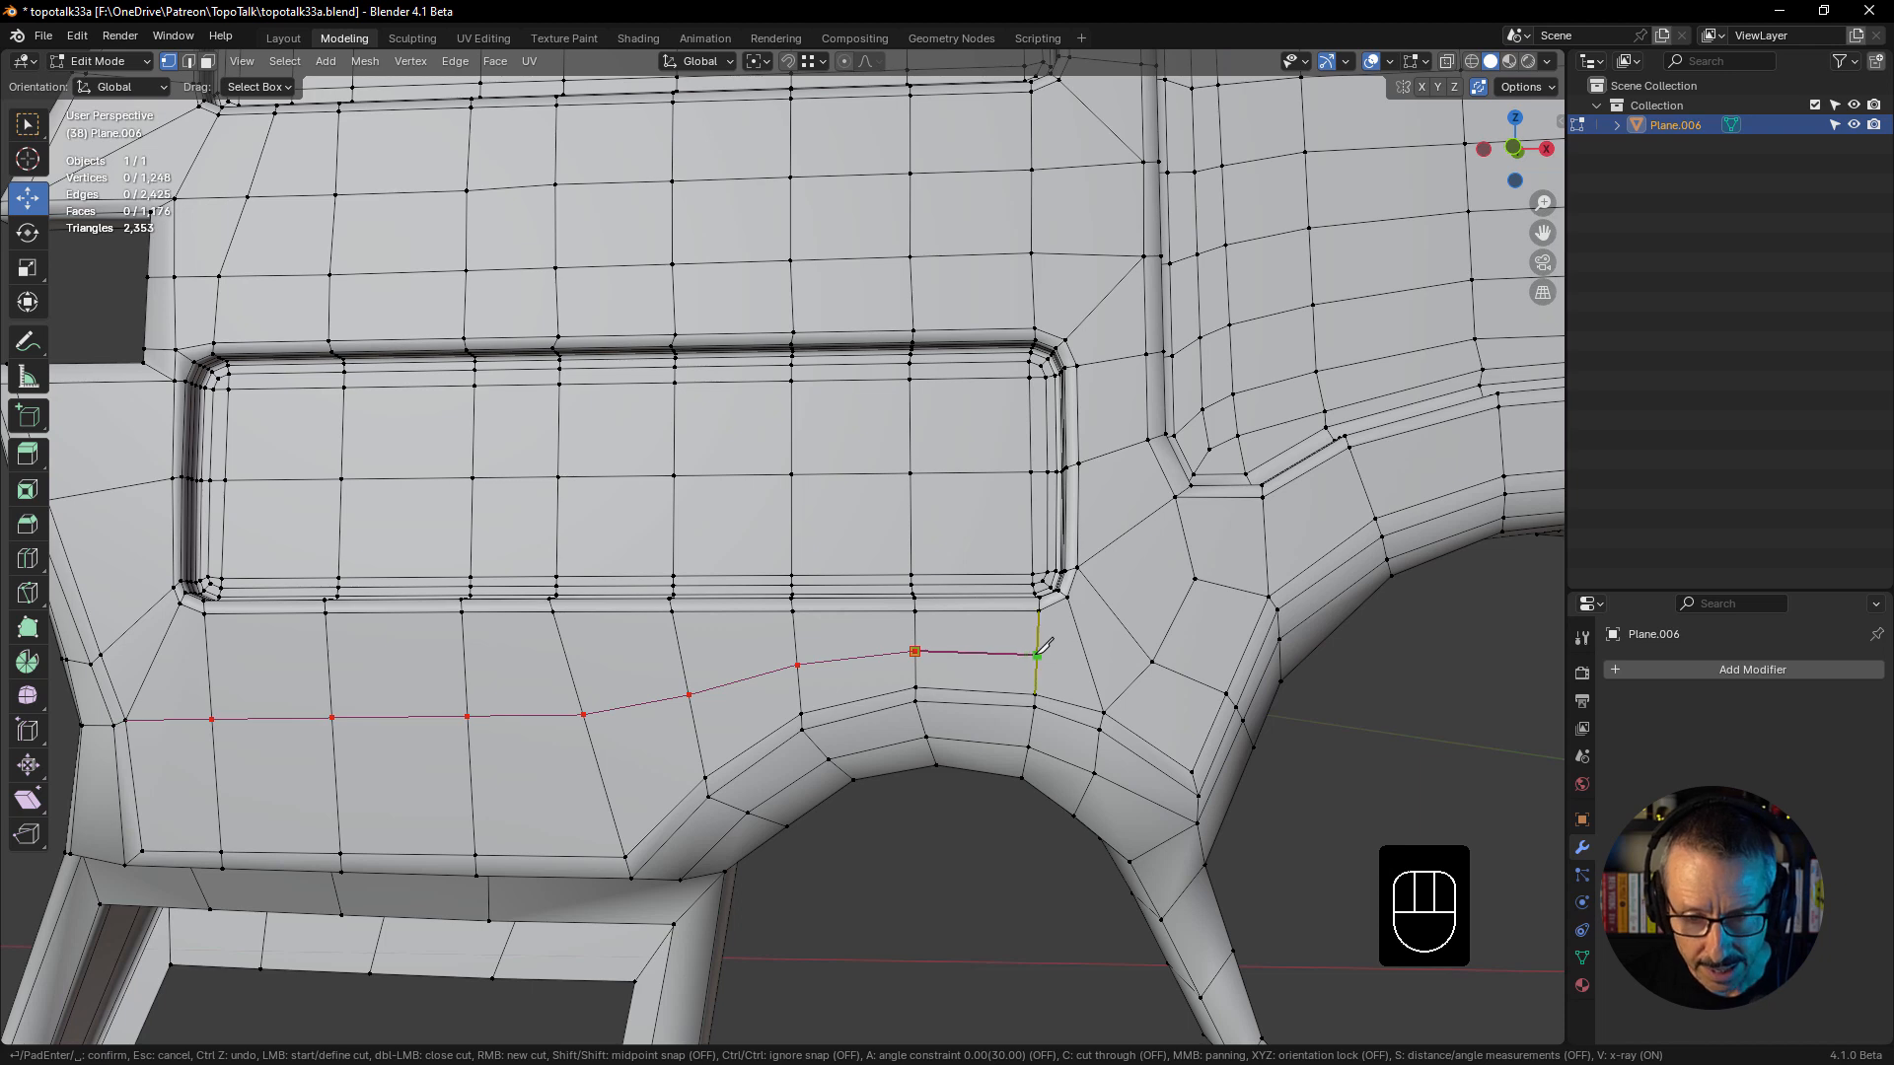
key("Return")
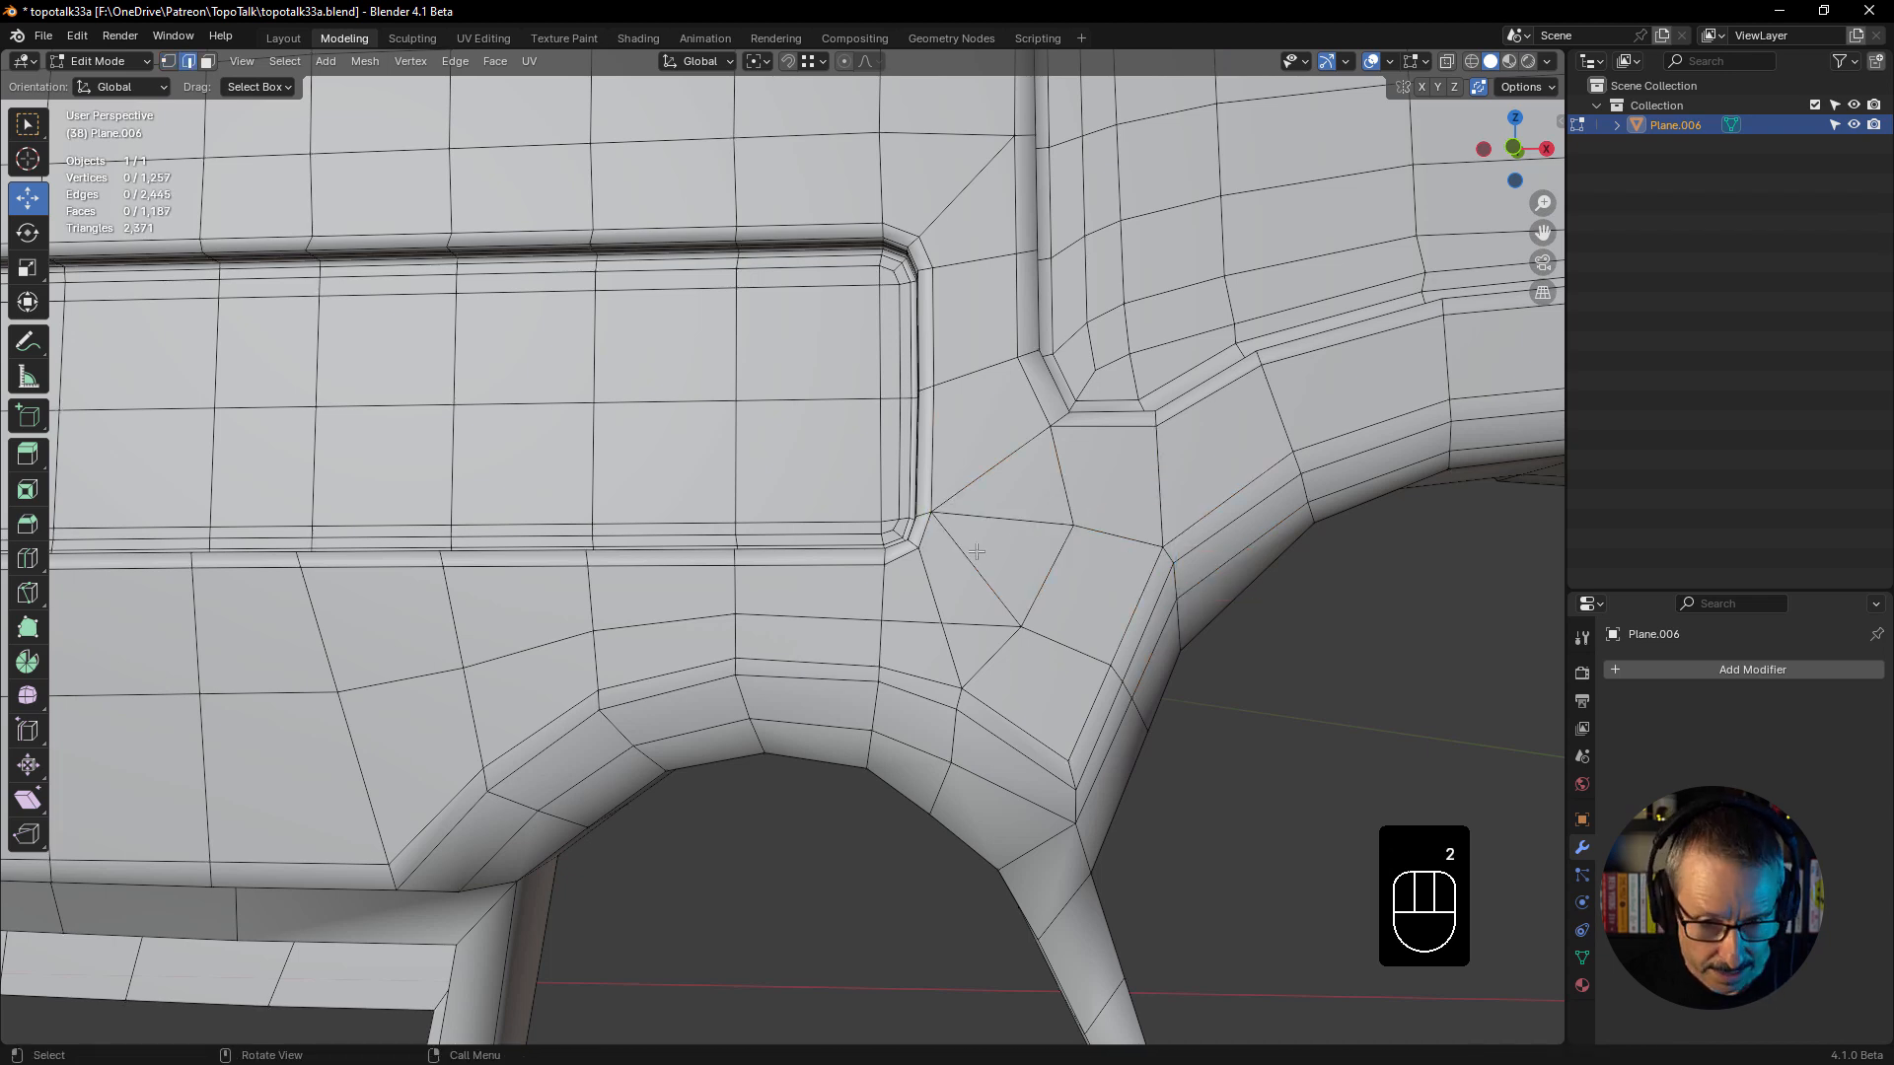
- Dissolve the corner edges where the lower panel meets the curve and re-cut cleaner faces there
left_click(940, 525)
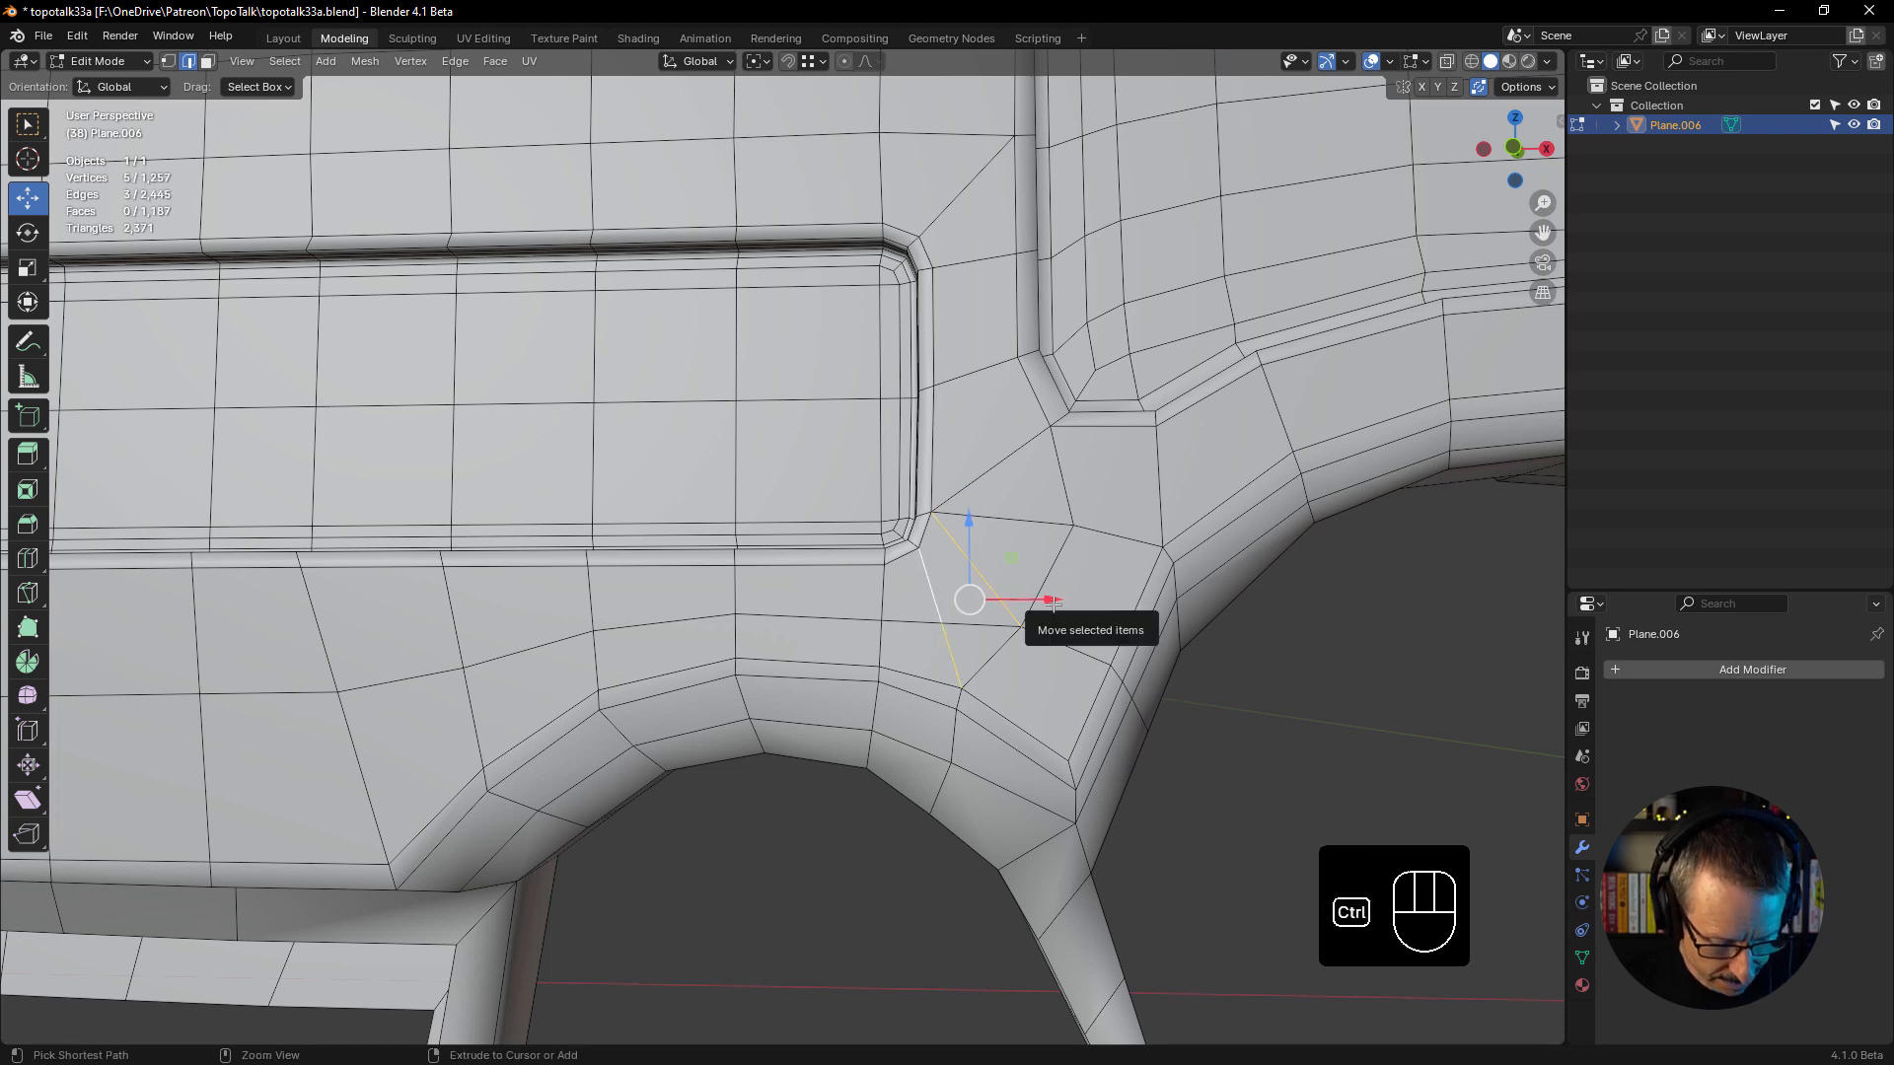
key("ctrl+x")
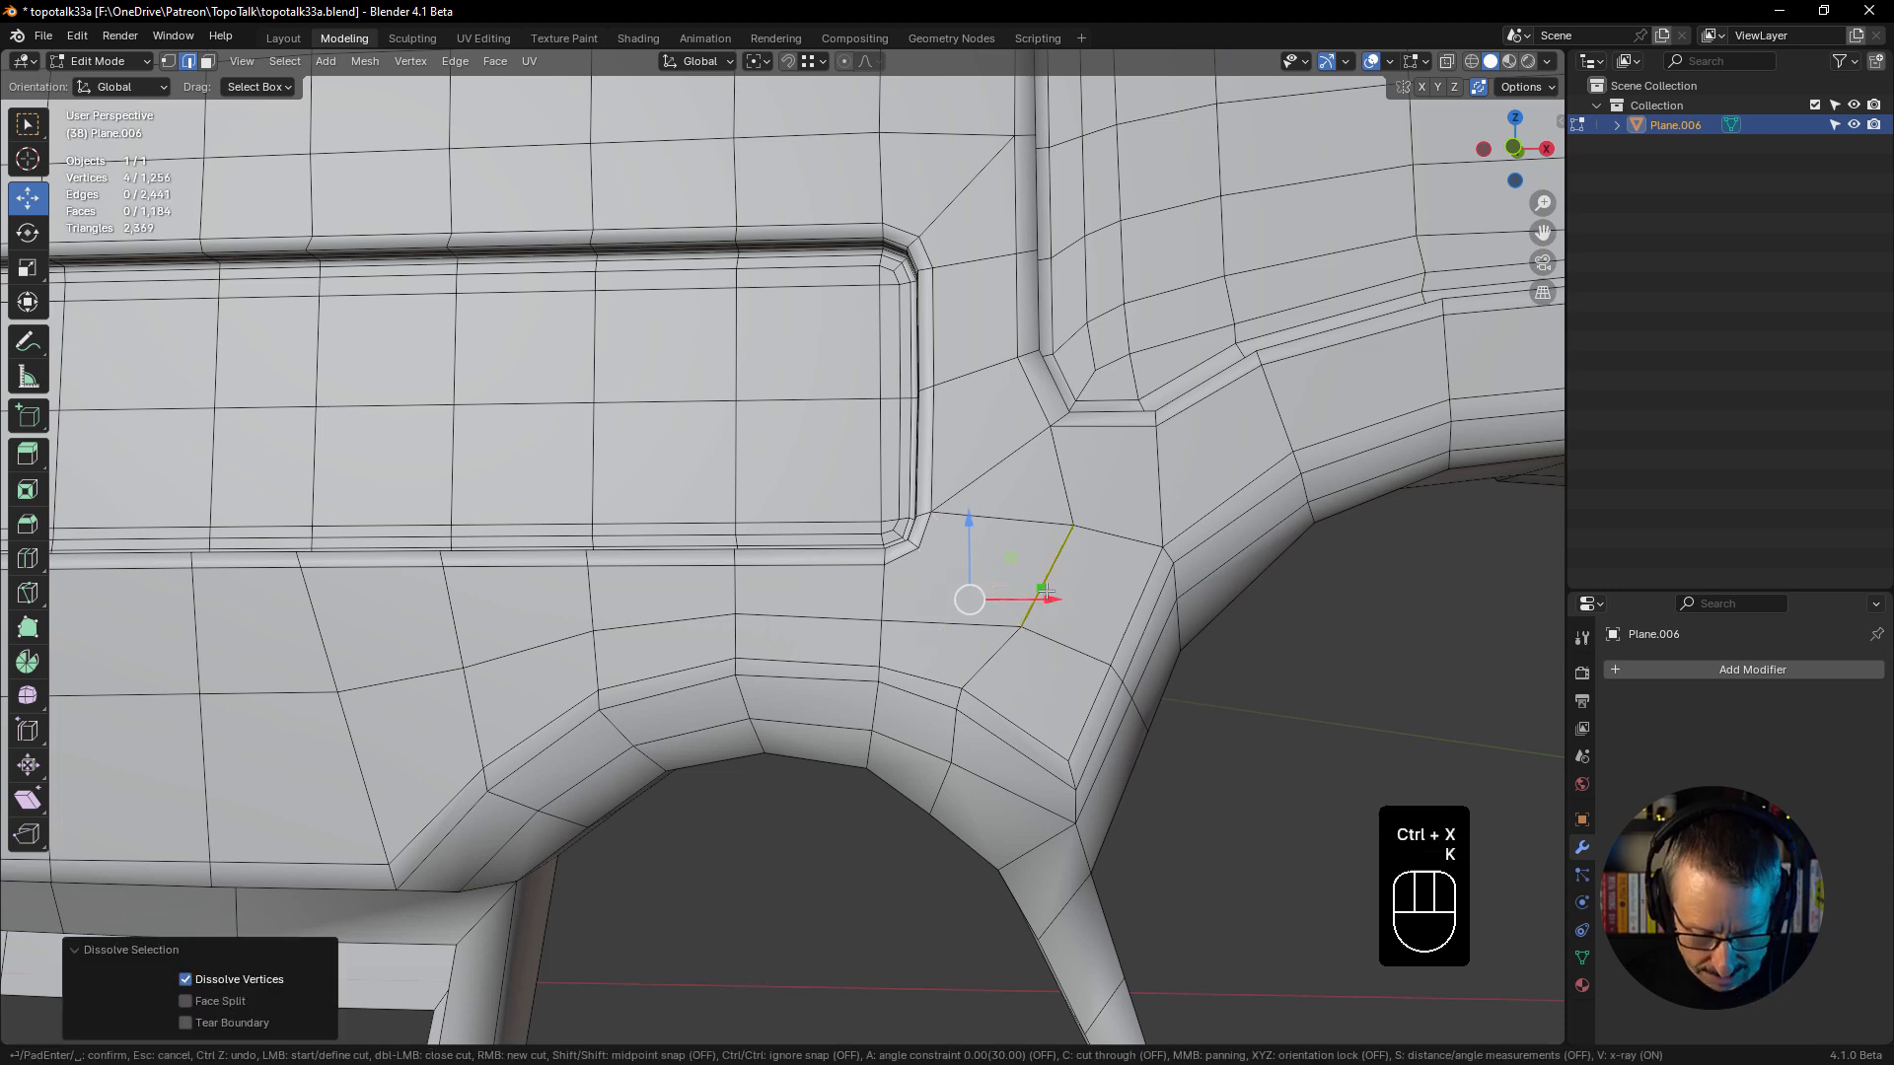
key("k")
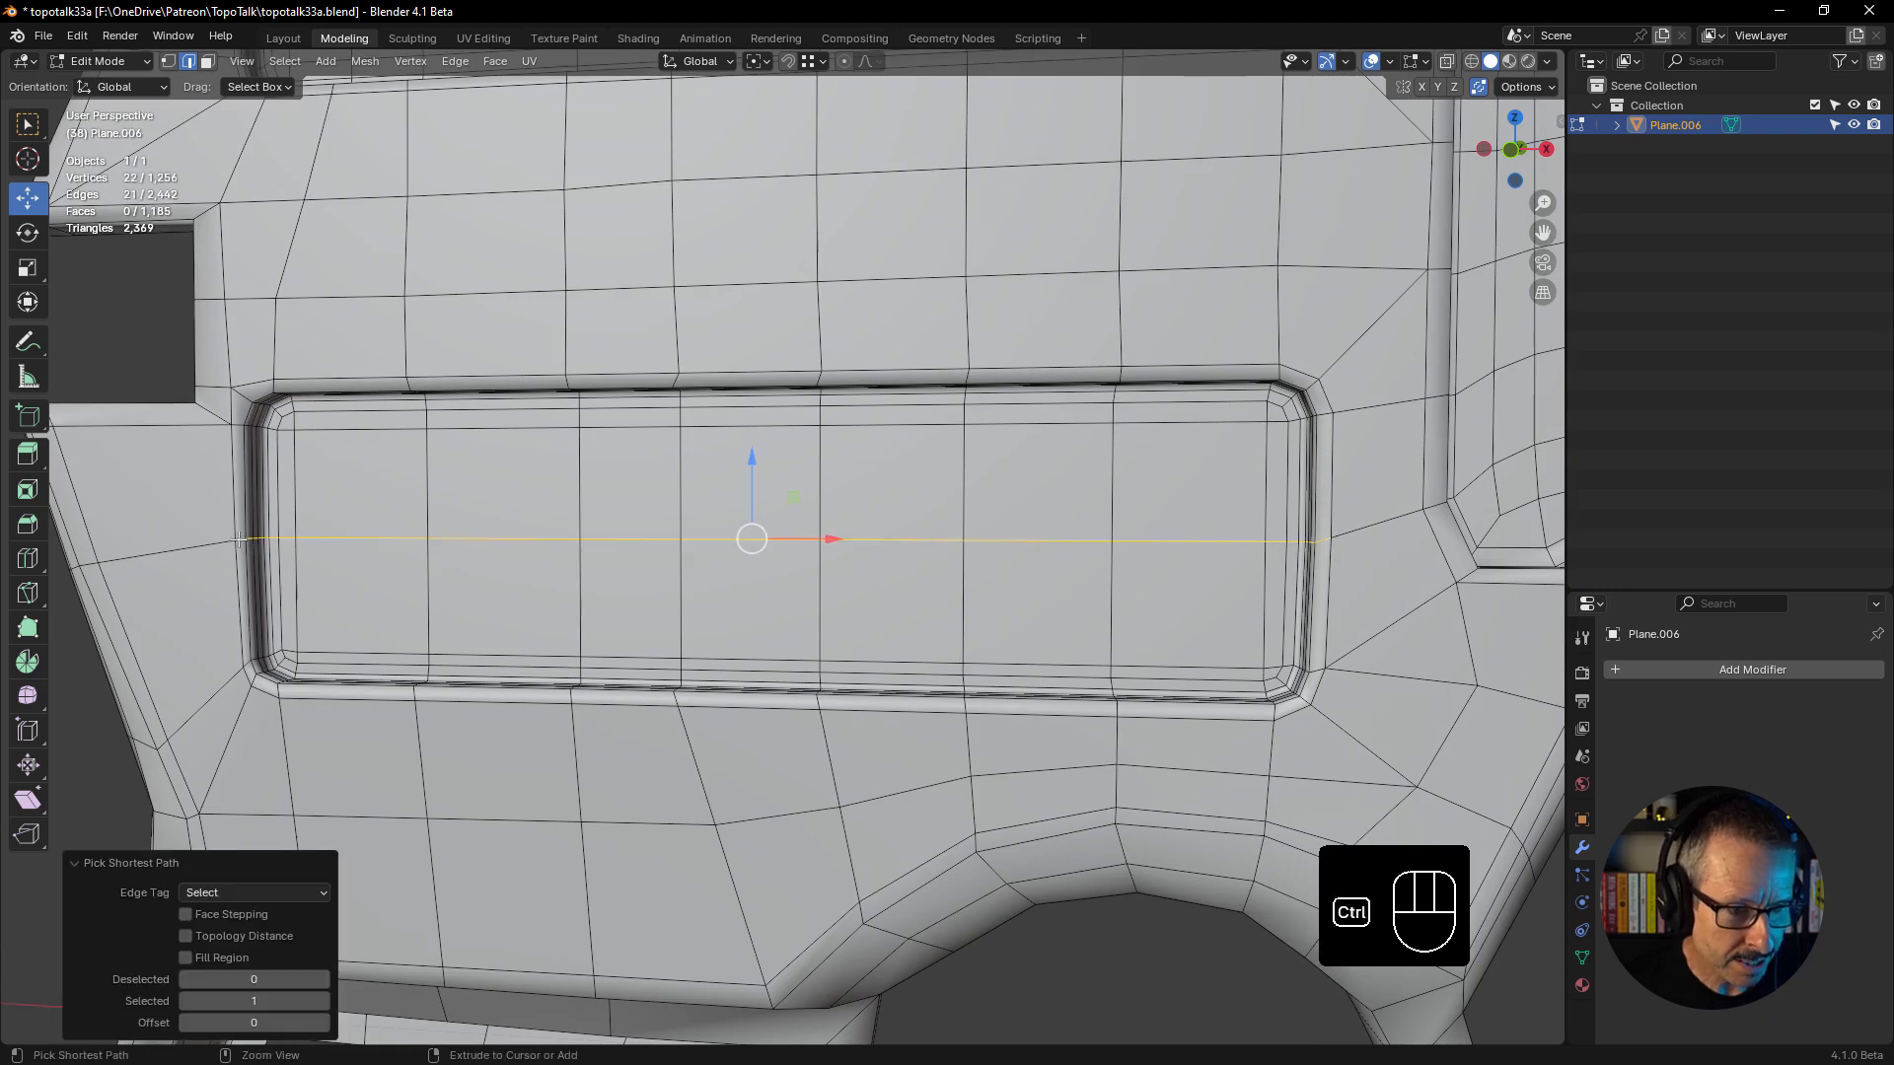
- Slide the lower panel's middle loop upward, add edge loops through and beside the panel, and return to Object Mode
key("g")
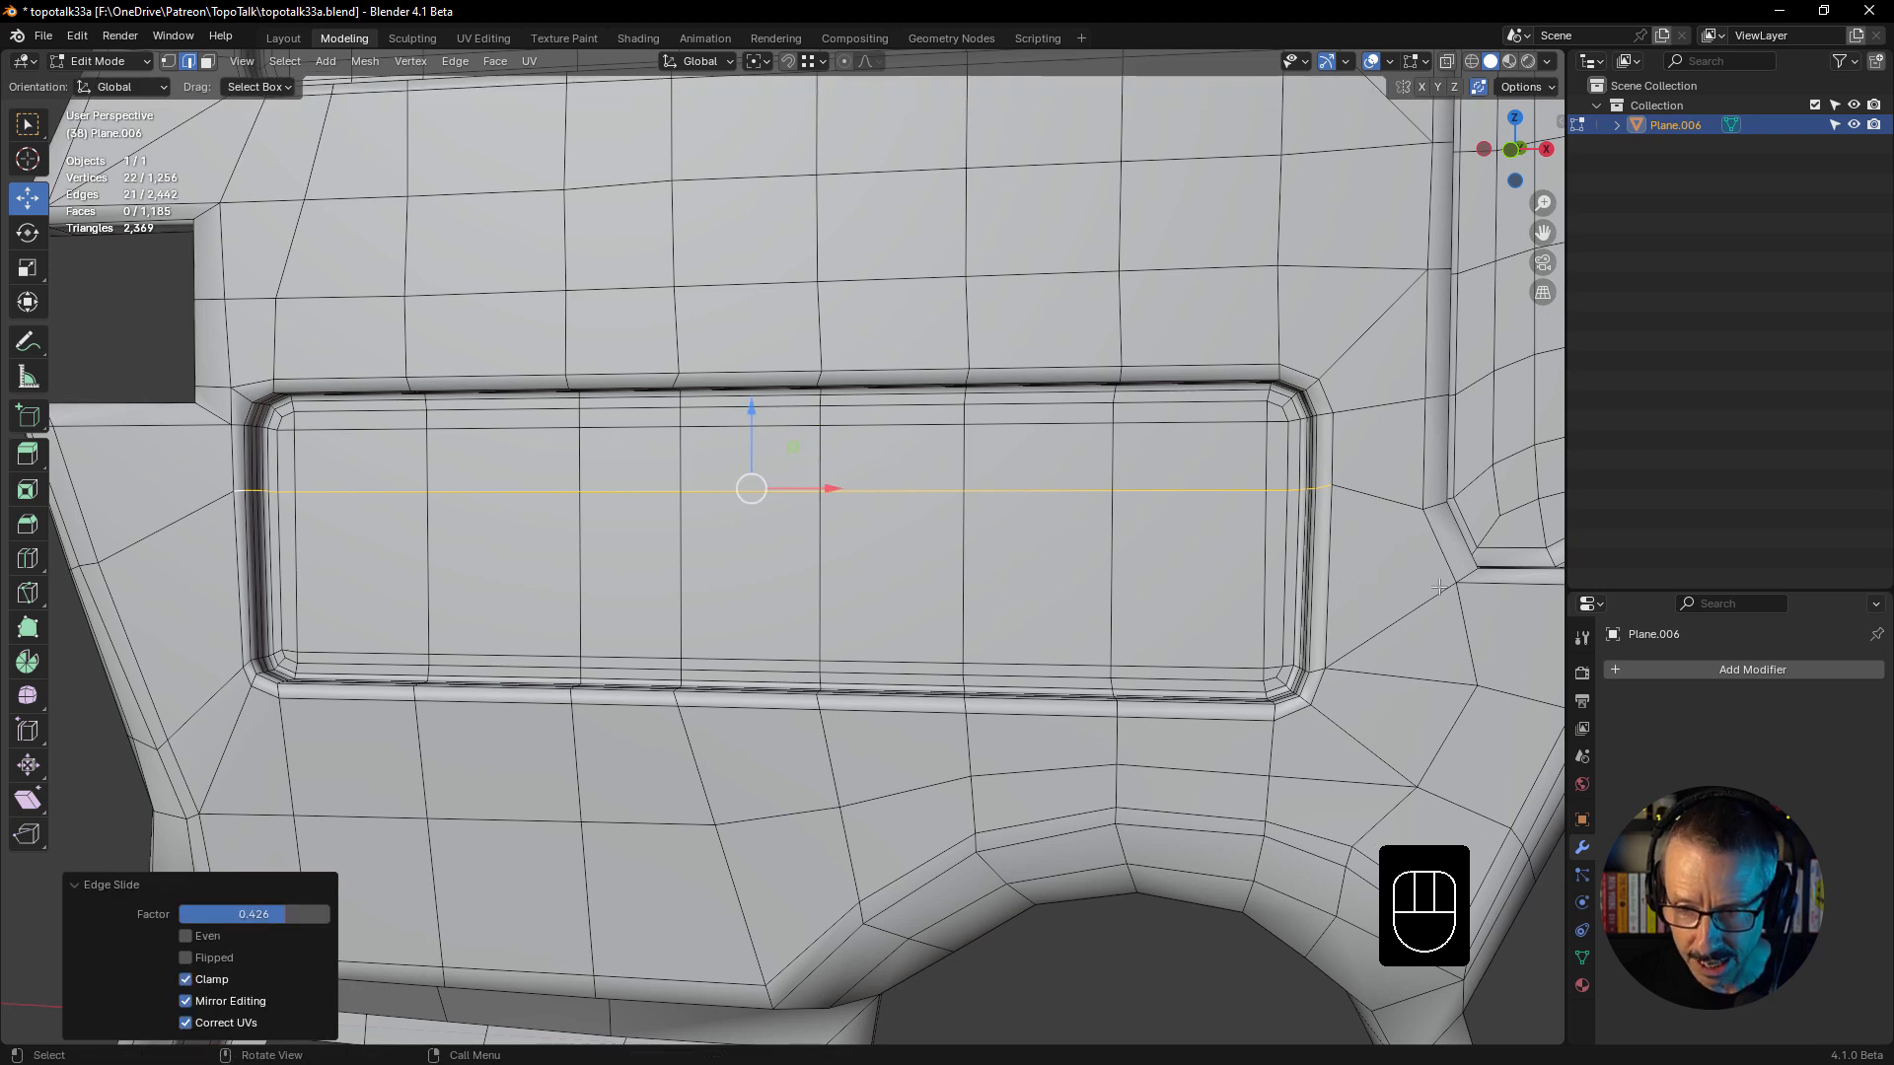
key("k")
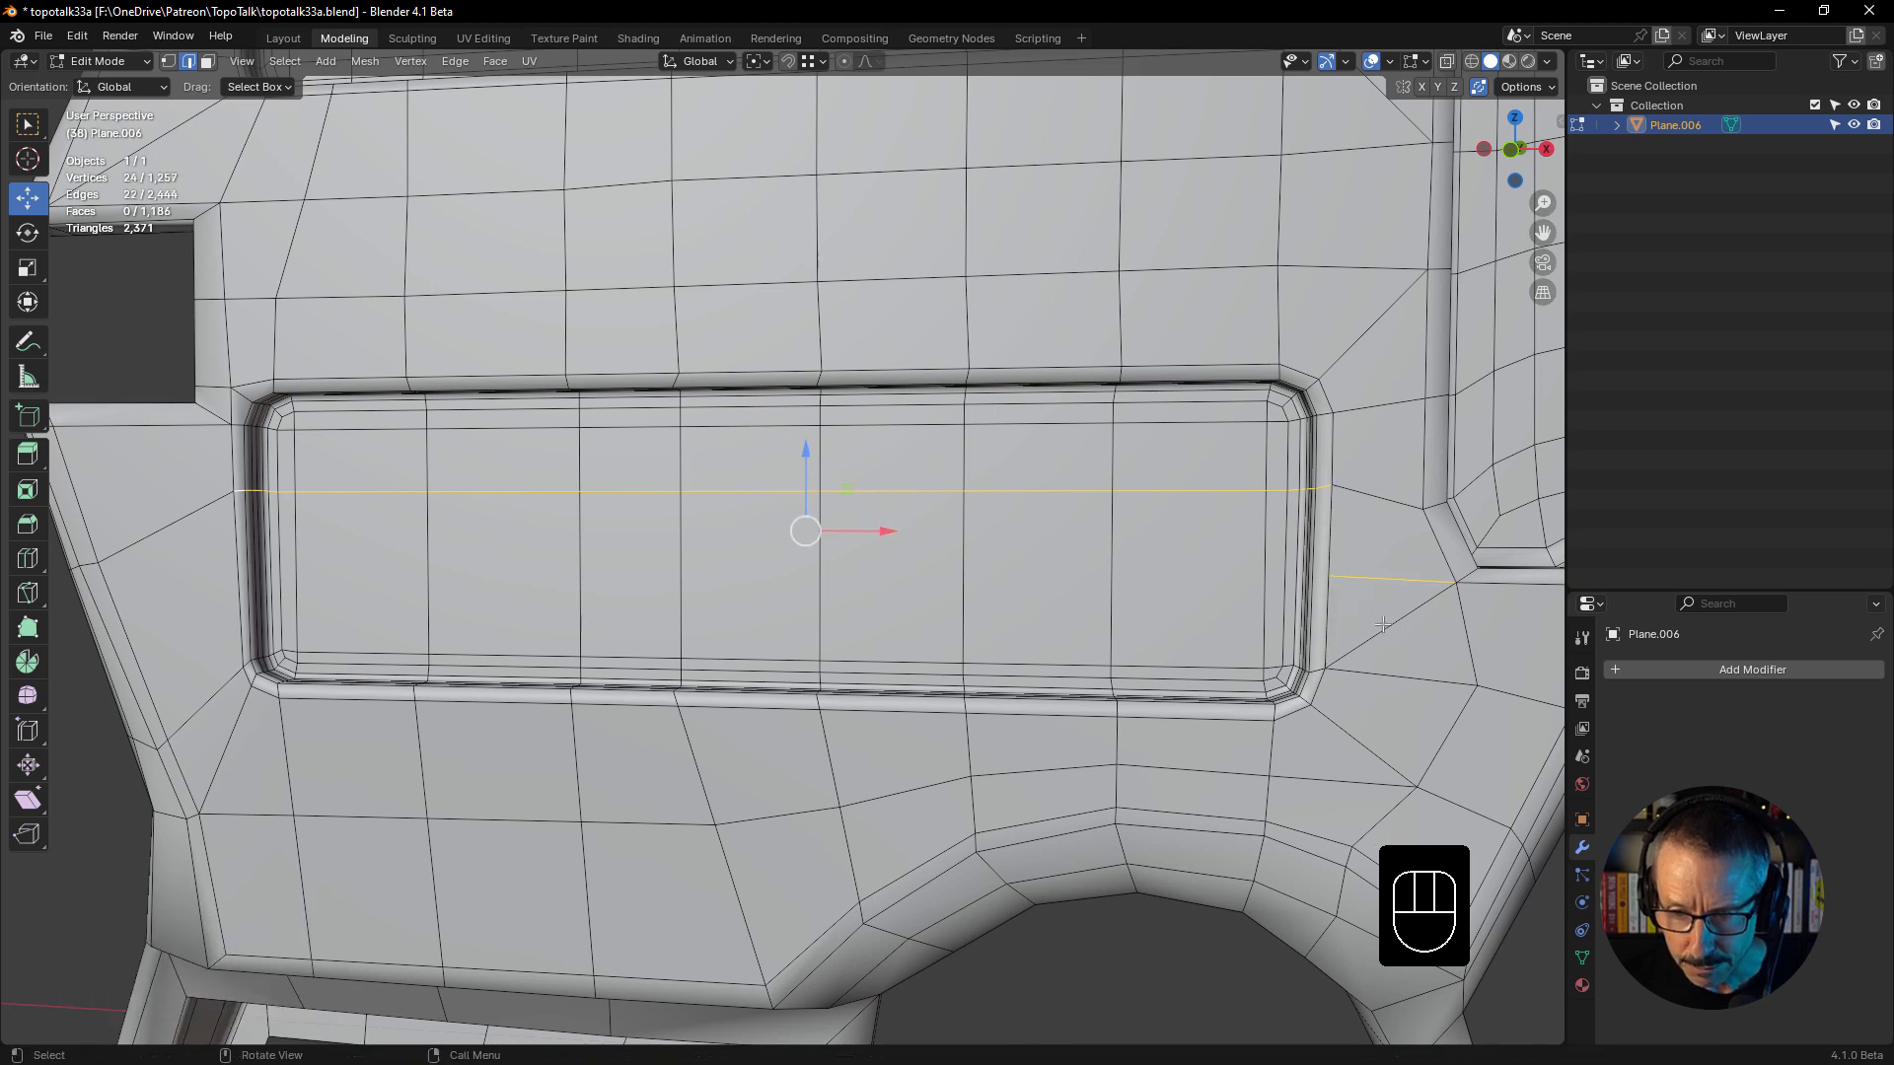
key("ctrl+x")
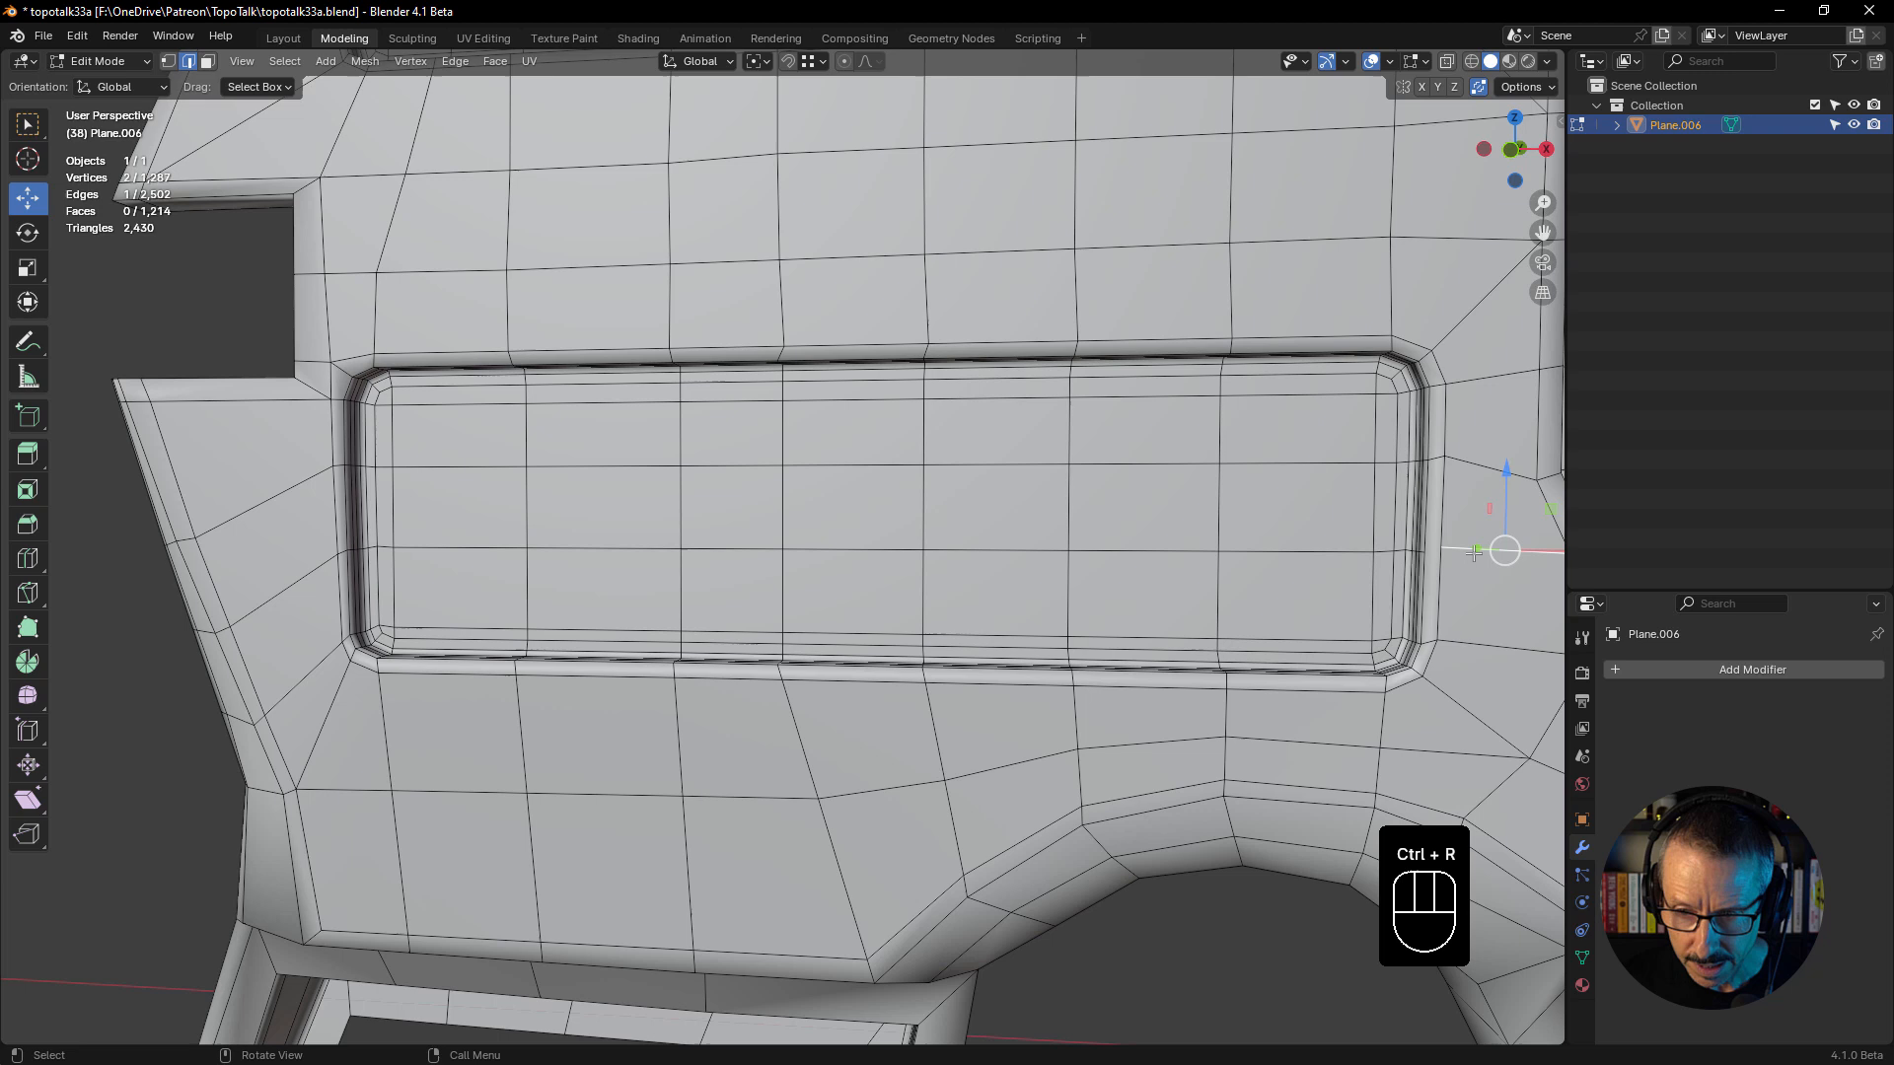
key("k")
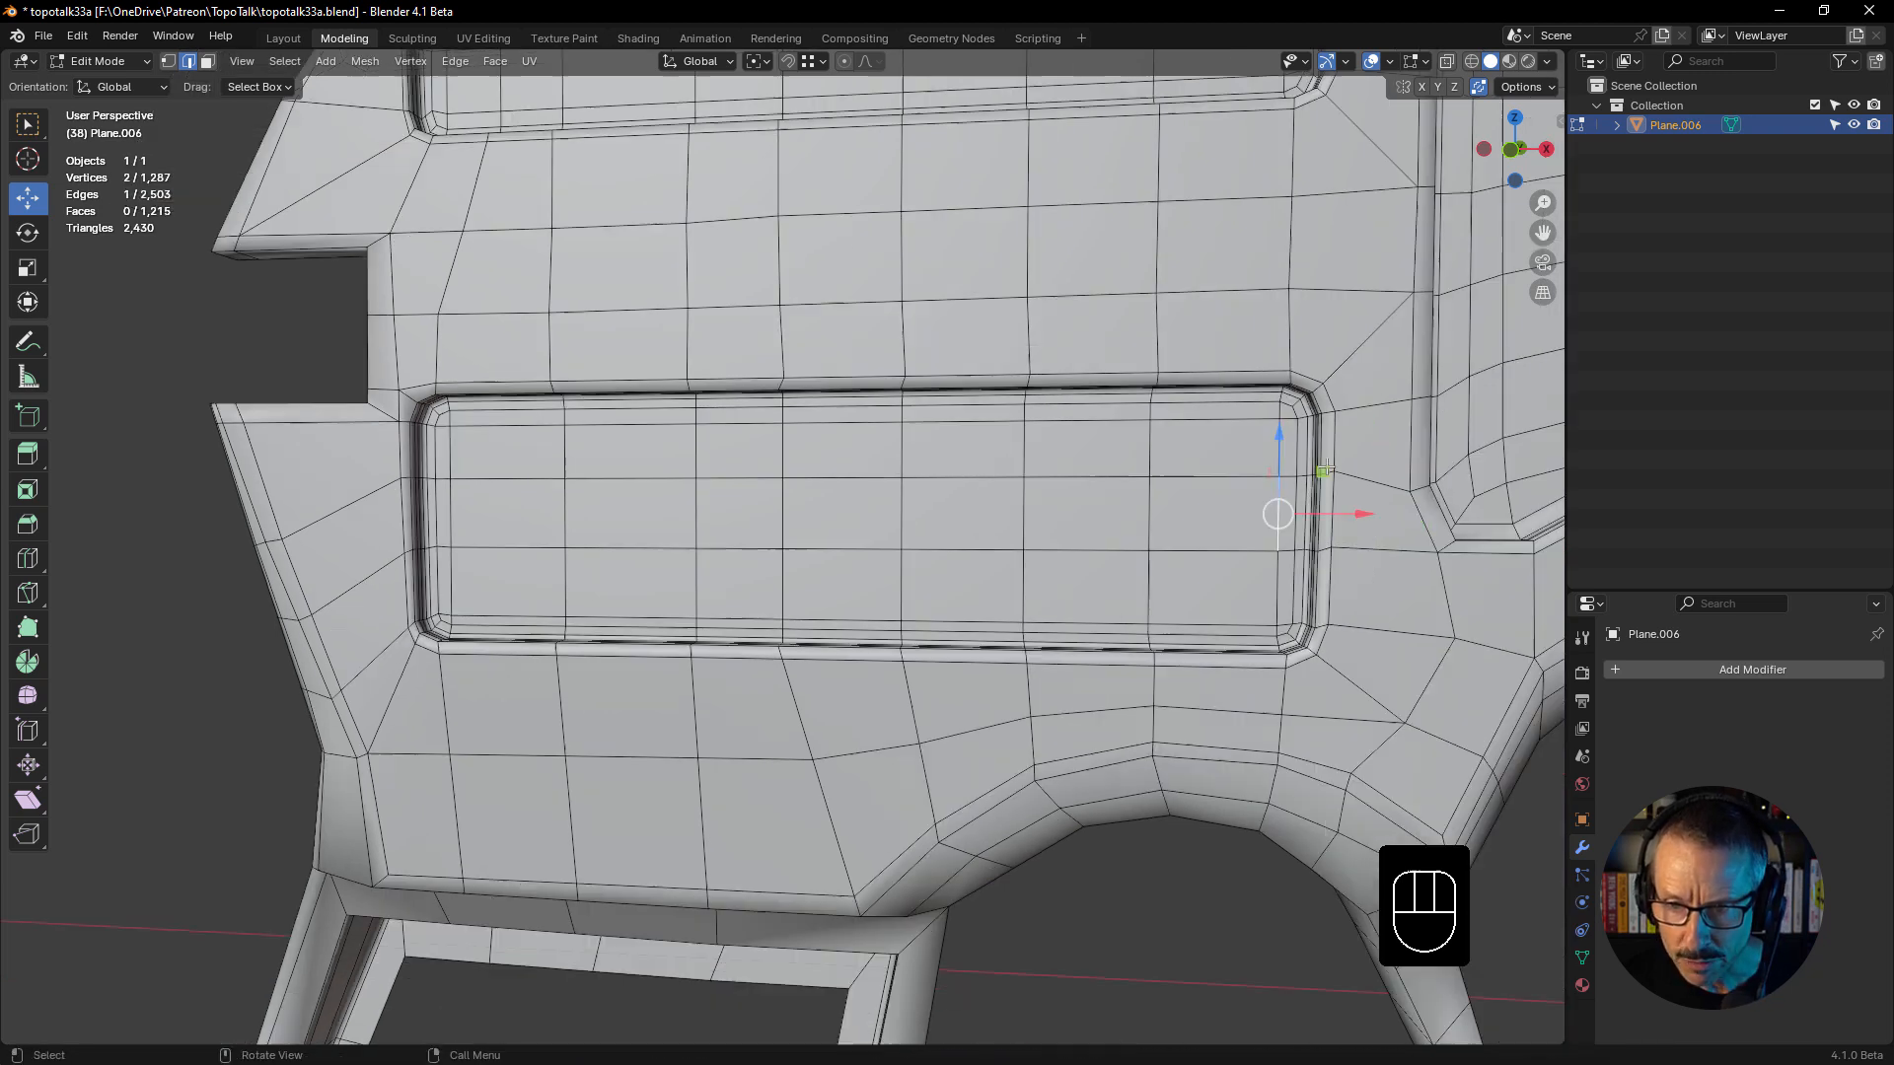
key("Tab")
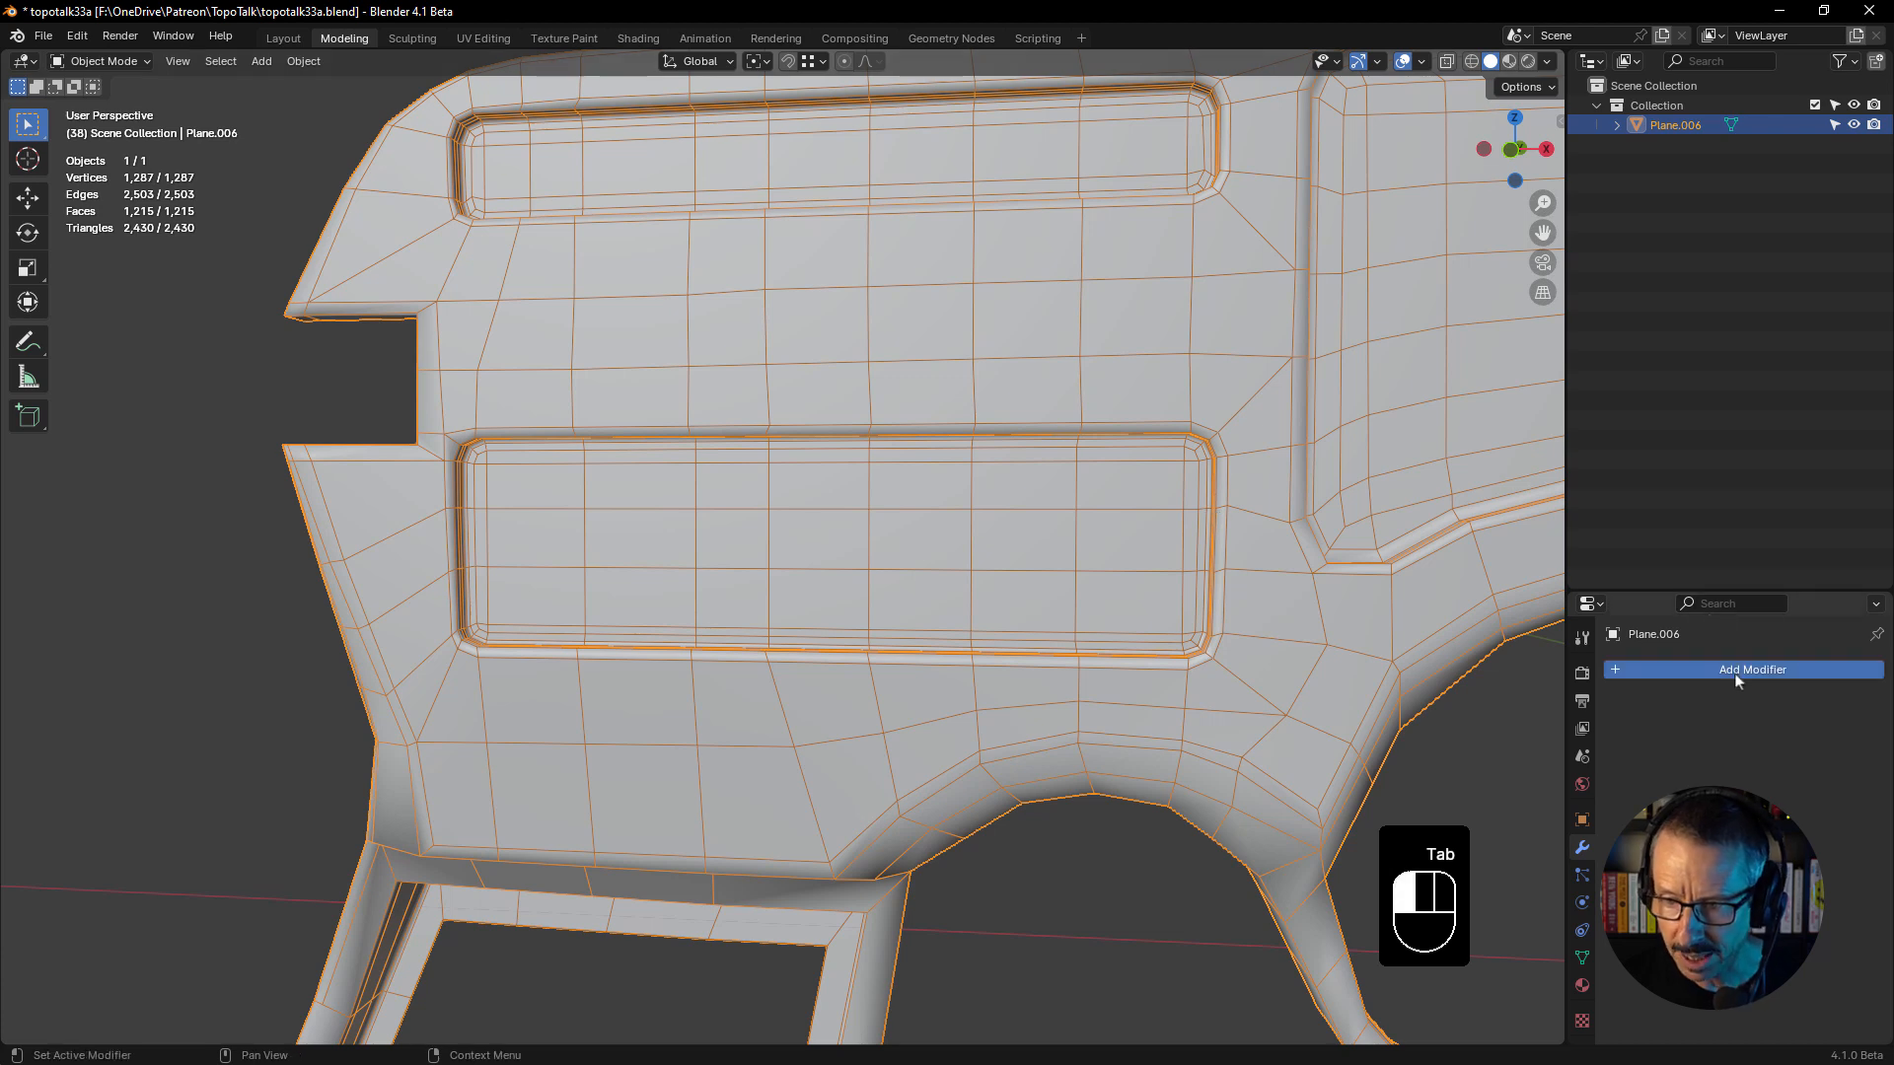
- Add a Subdivision Surface modifier, inspect the smoothed panels, and return to Edit Mode
left_click(1752, 669)
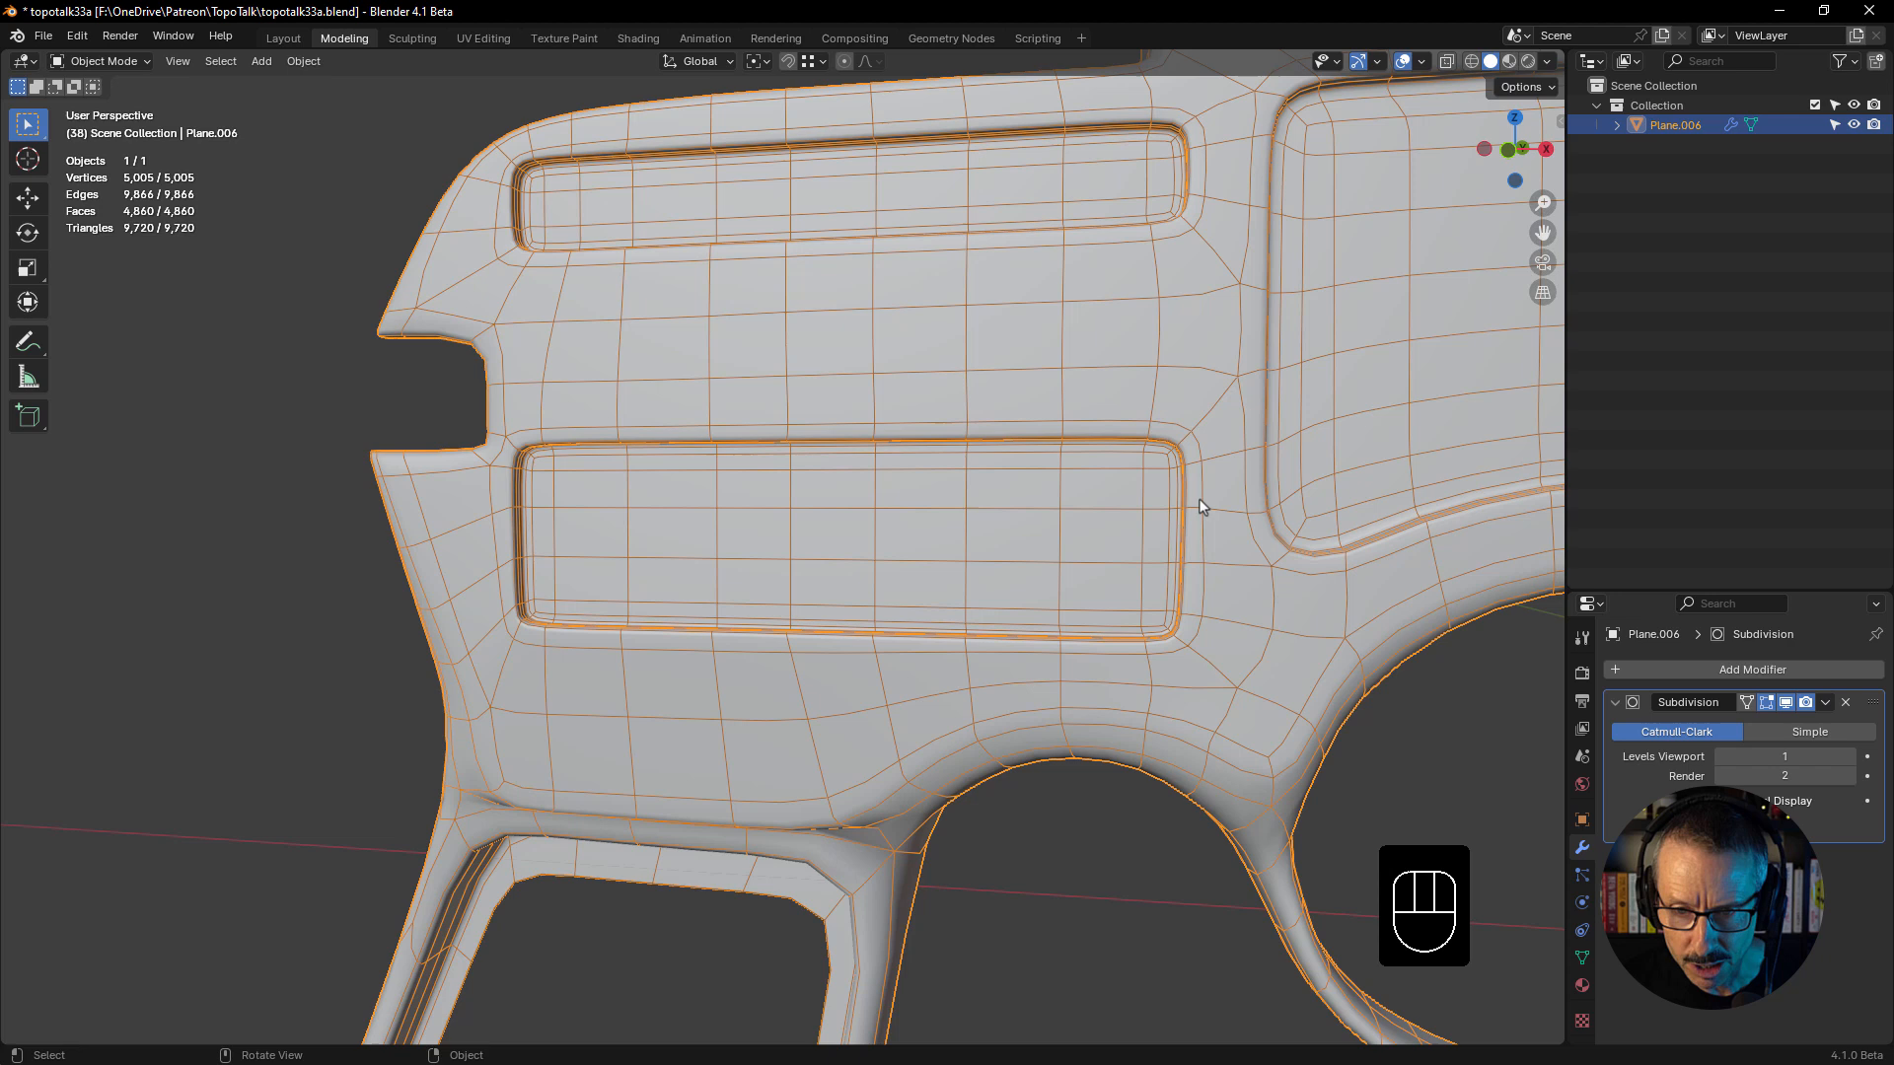
mouse_move(1188, 546)
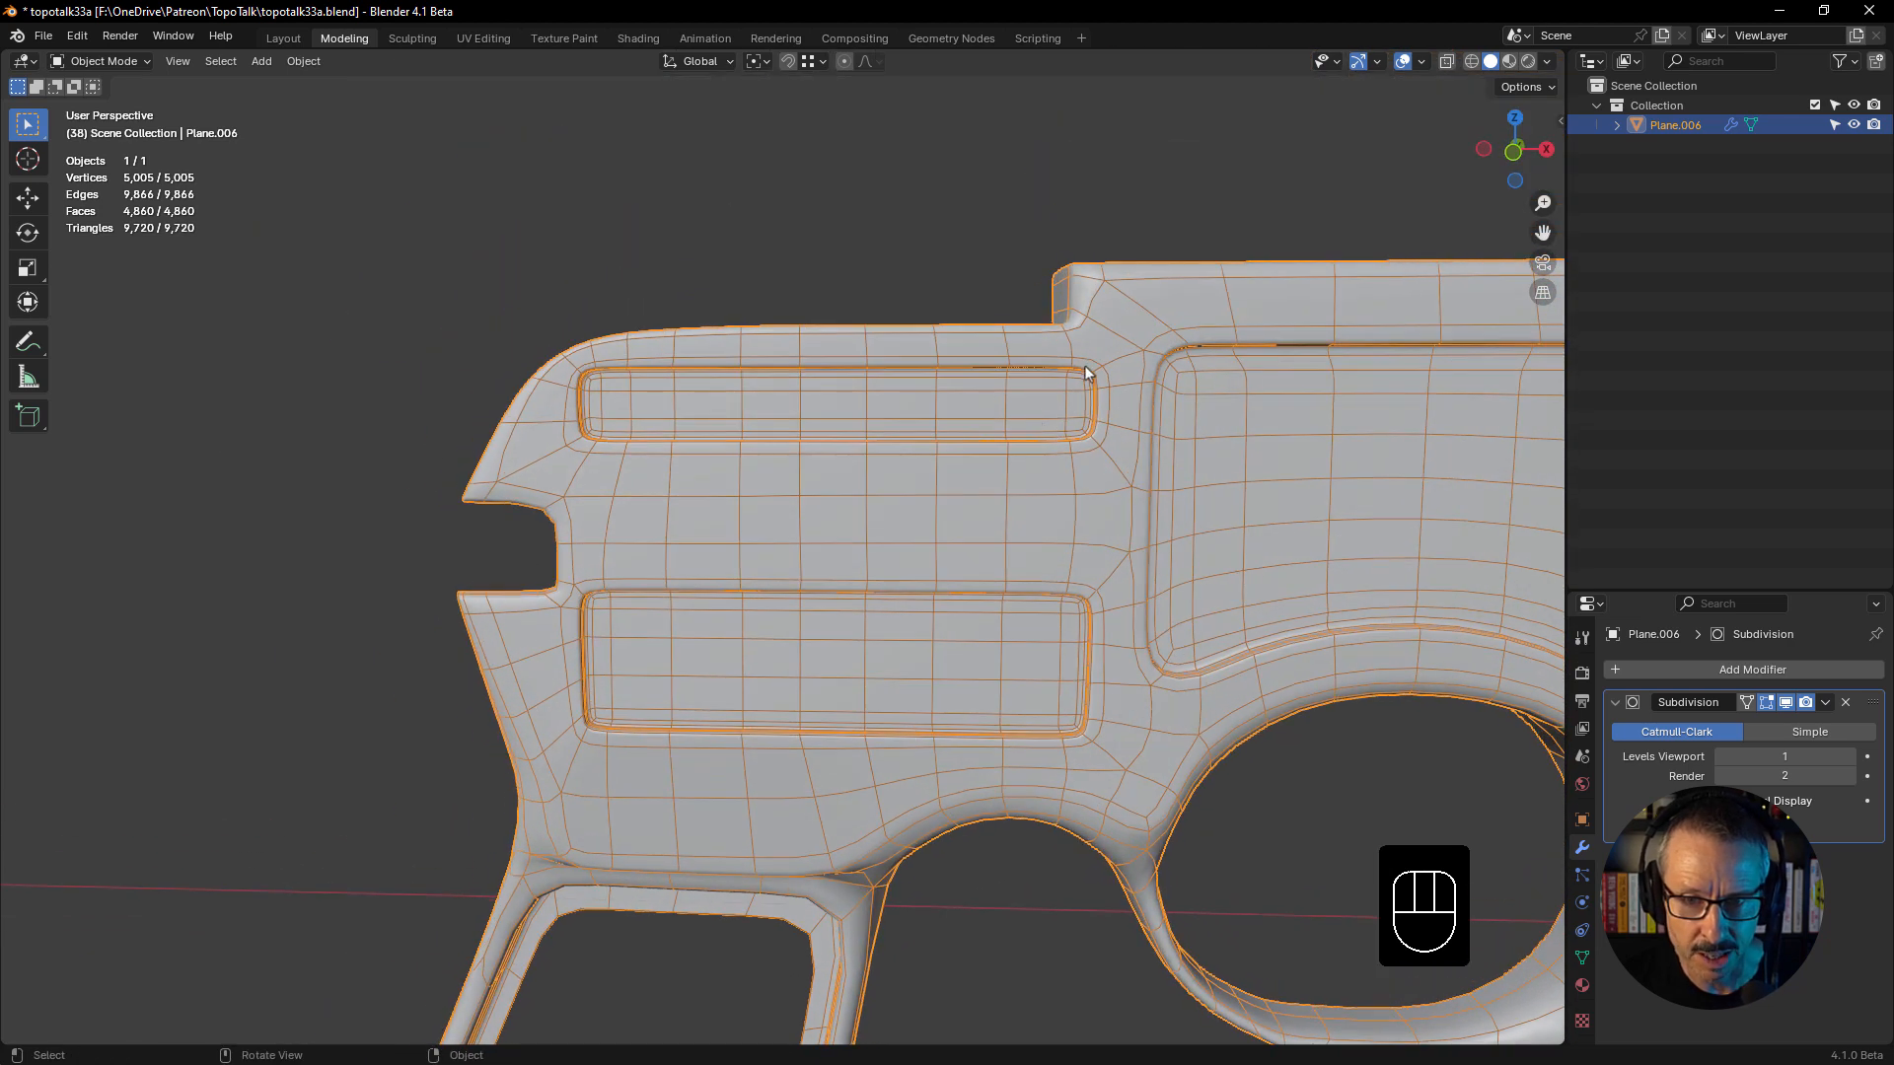
left_click_drag(1087, 375, 1159, 612)
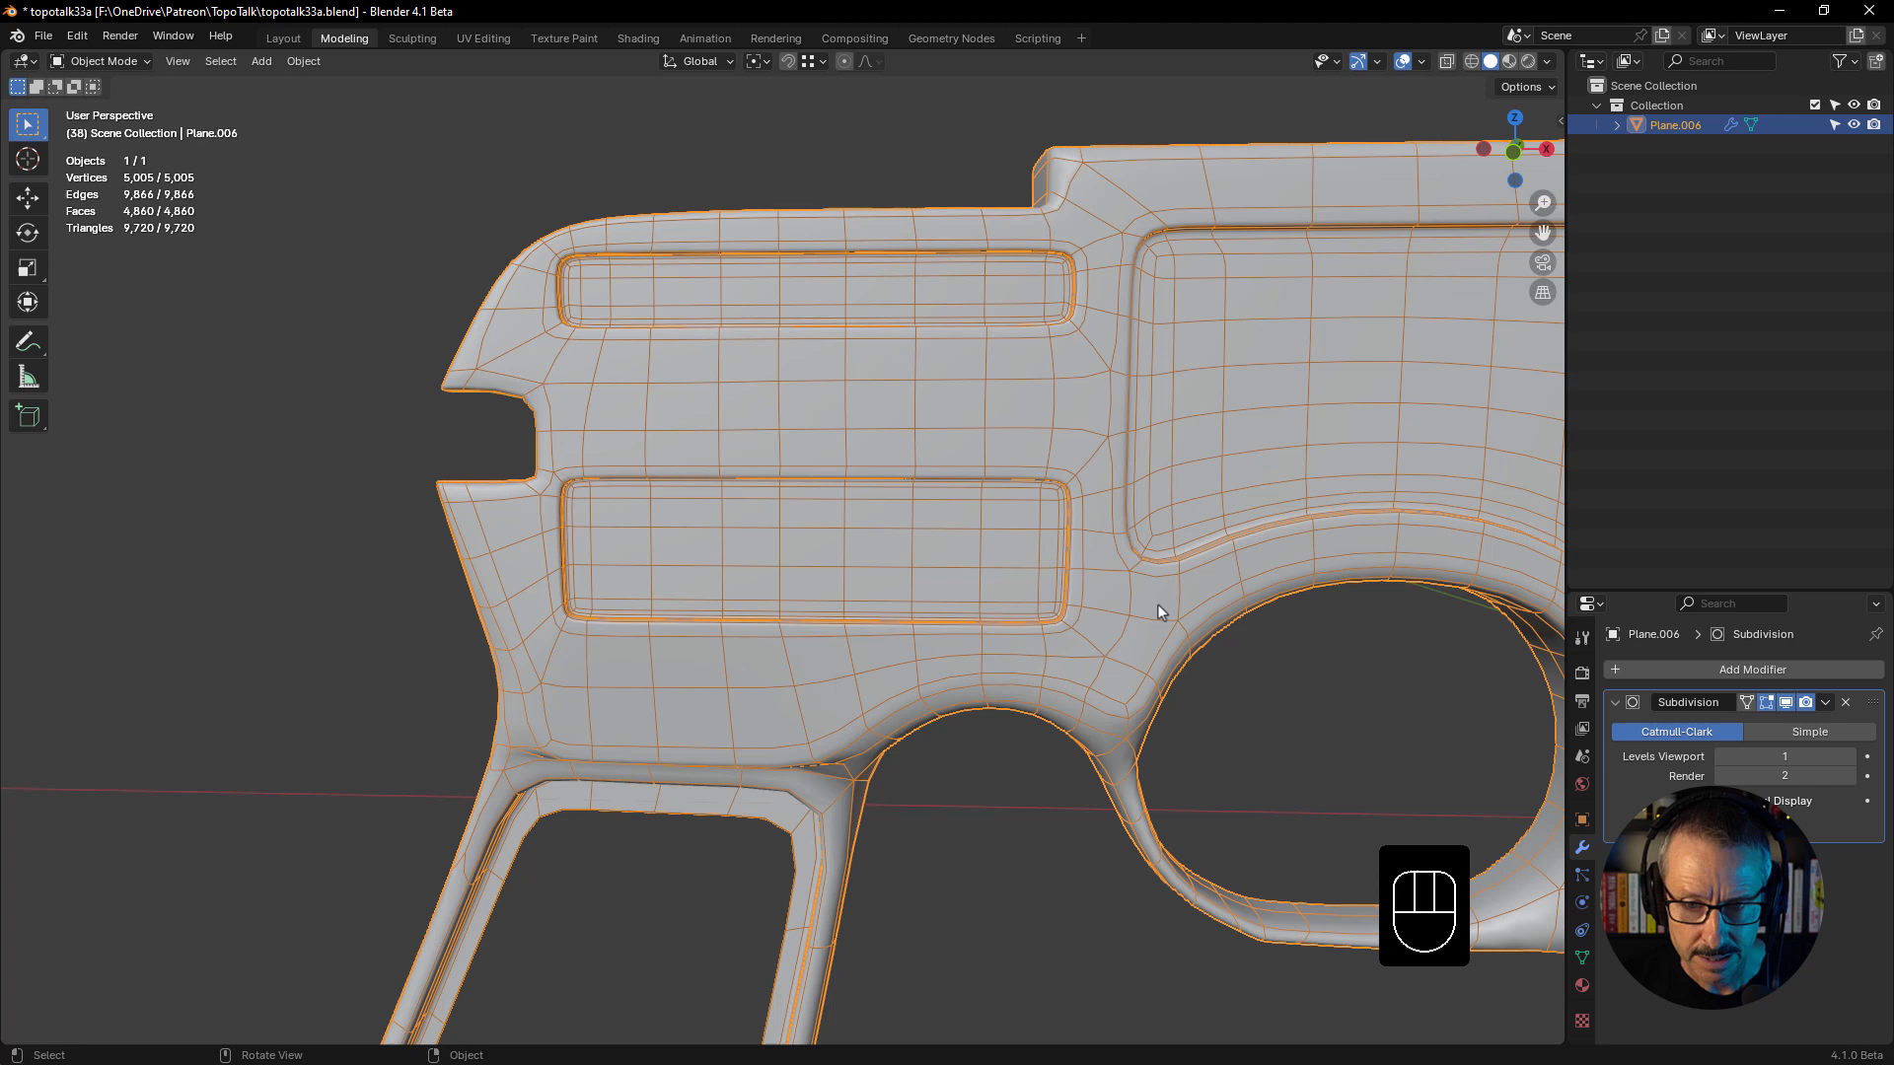
key("Tab")
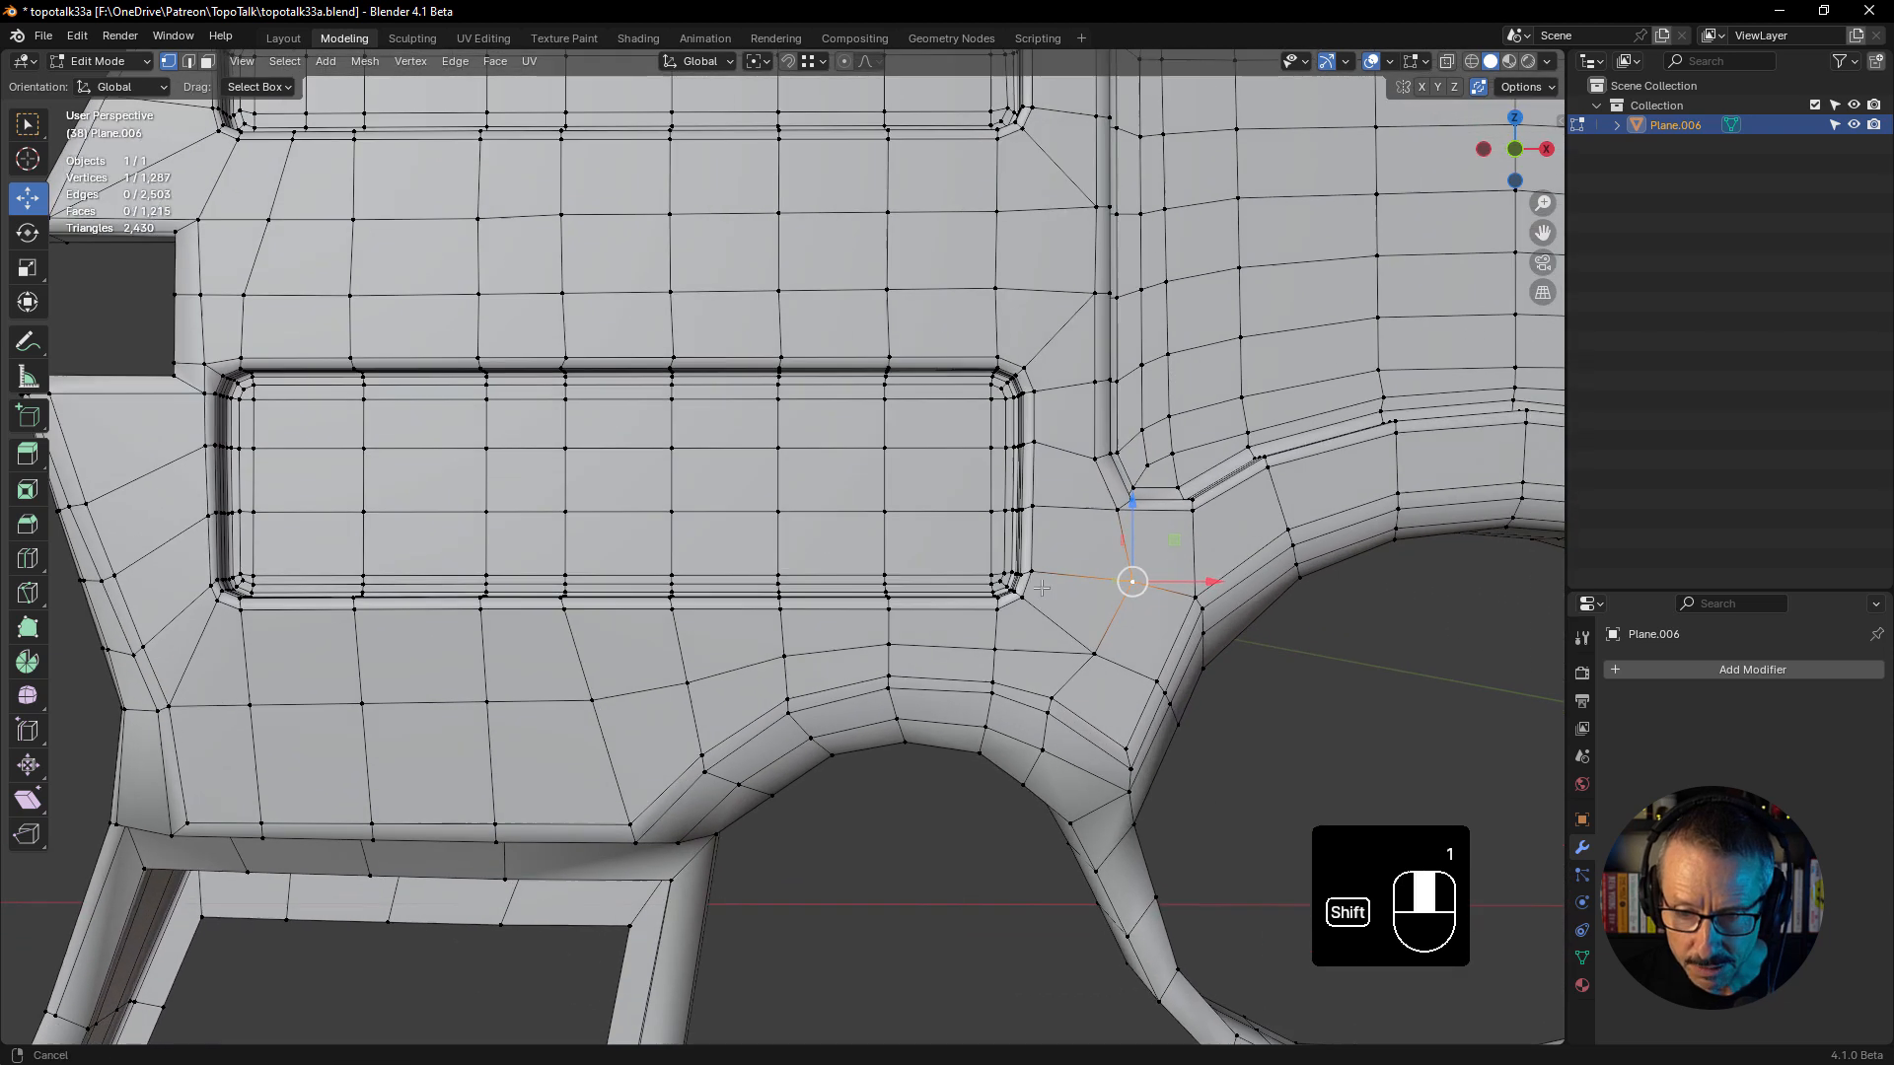
- Move the vertex where the lower panel's corner meets the trigger-guard curve with G
key("g")
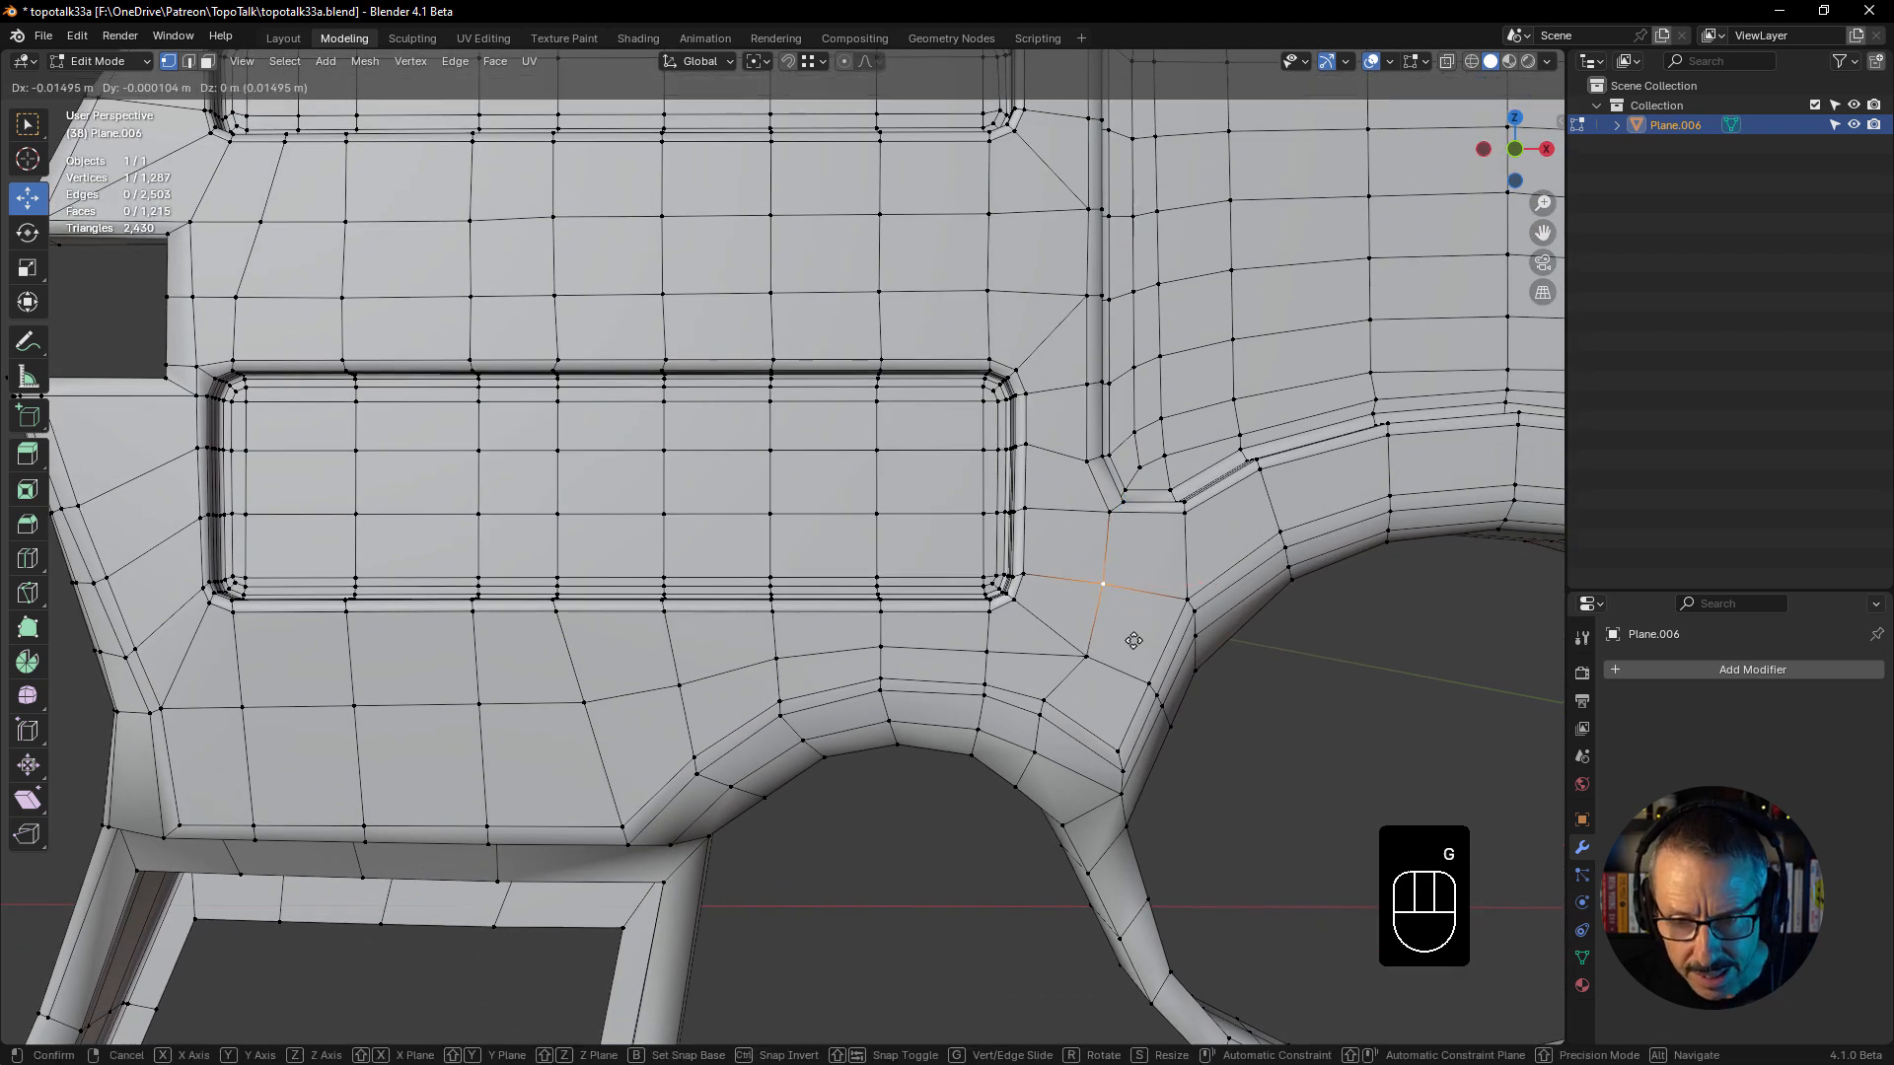